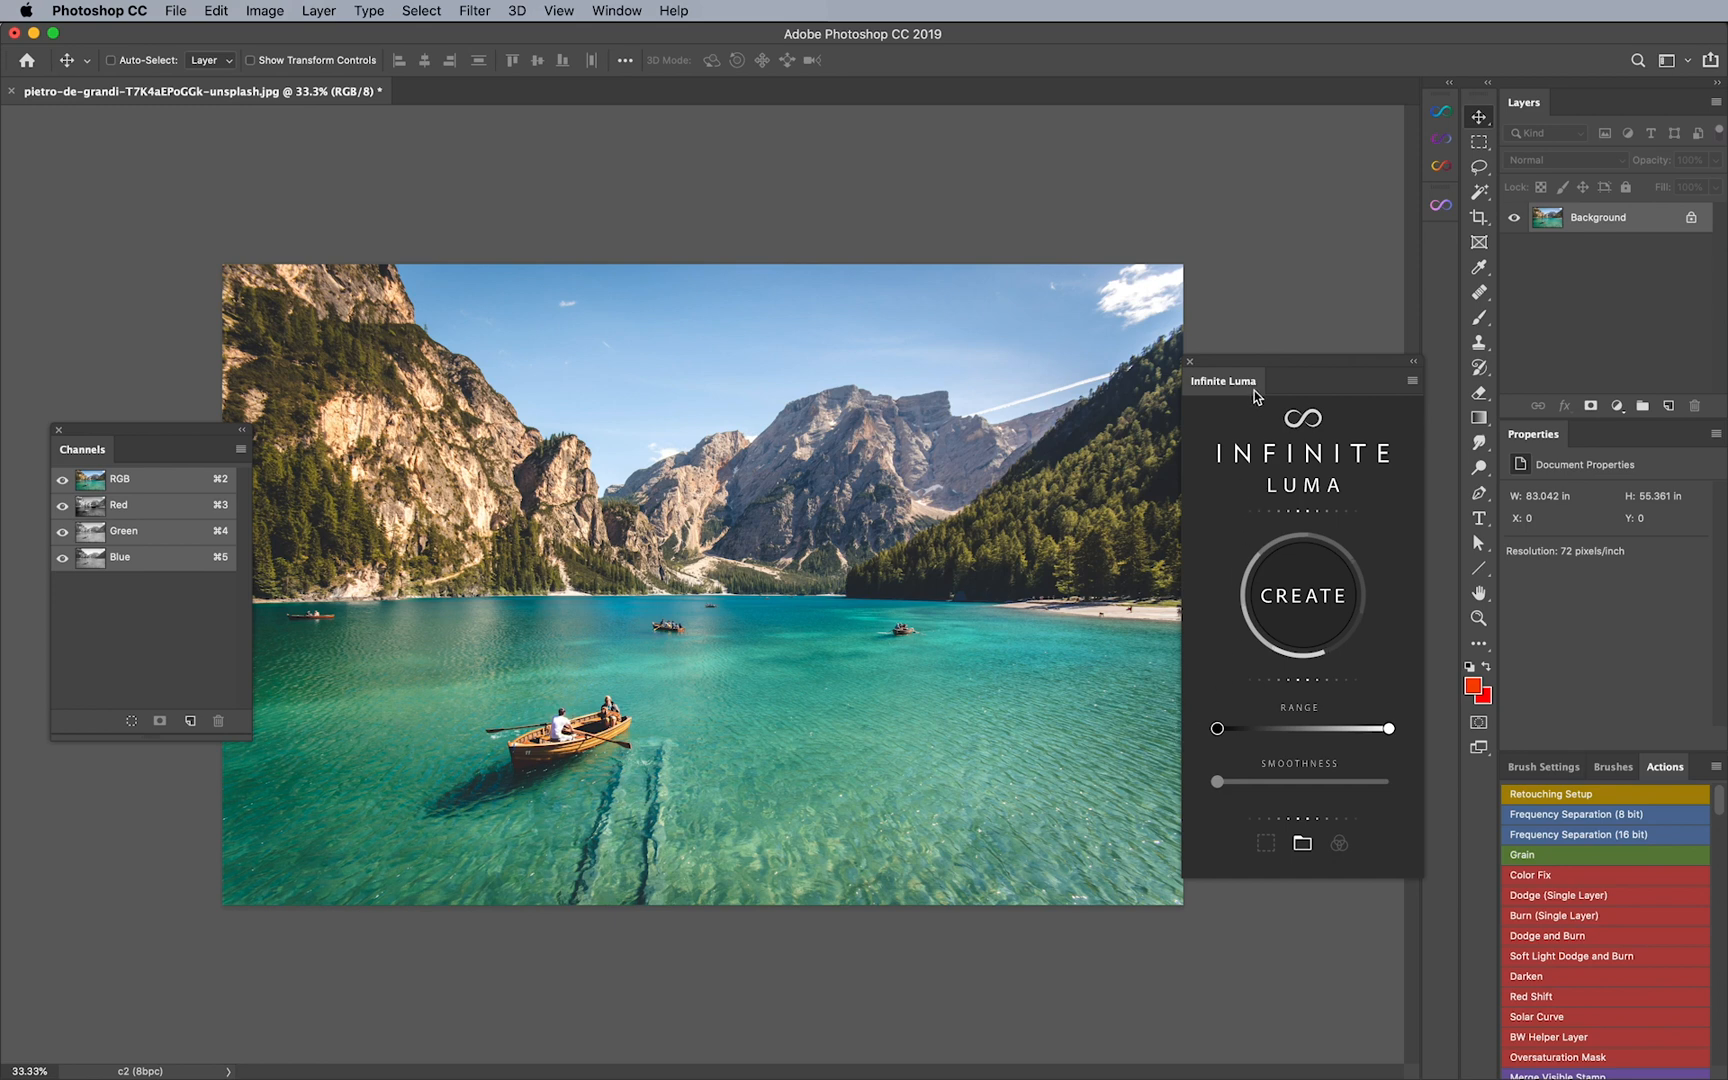
Step: Reposition the Infinite Luma panel and narrow the Range to preview only the brightest tones
left_click_drag(1224, 380, 1098, 372)
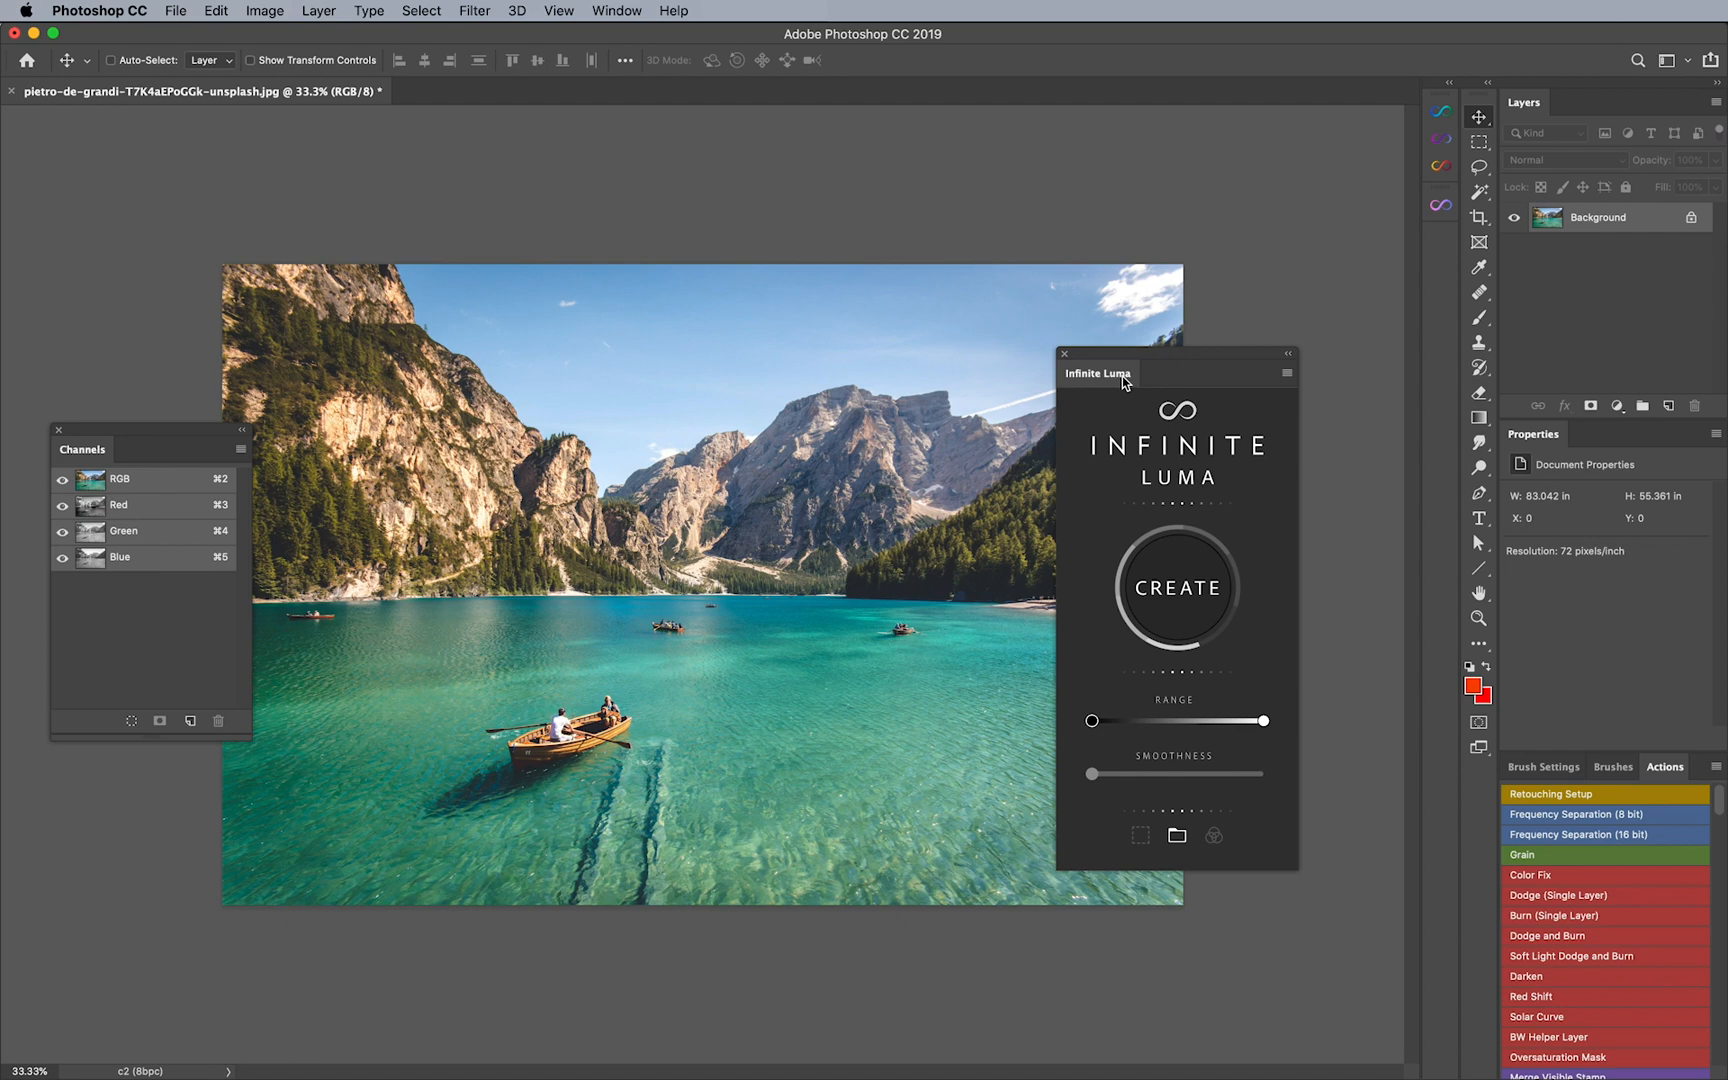
mouse_move(1126, 466)
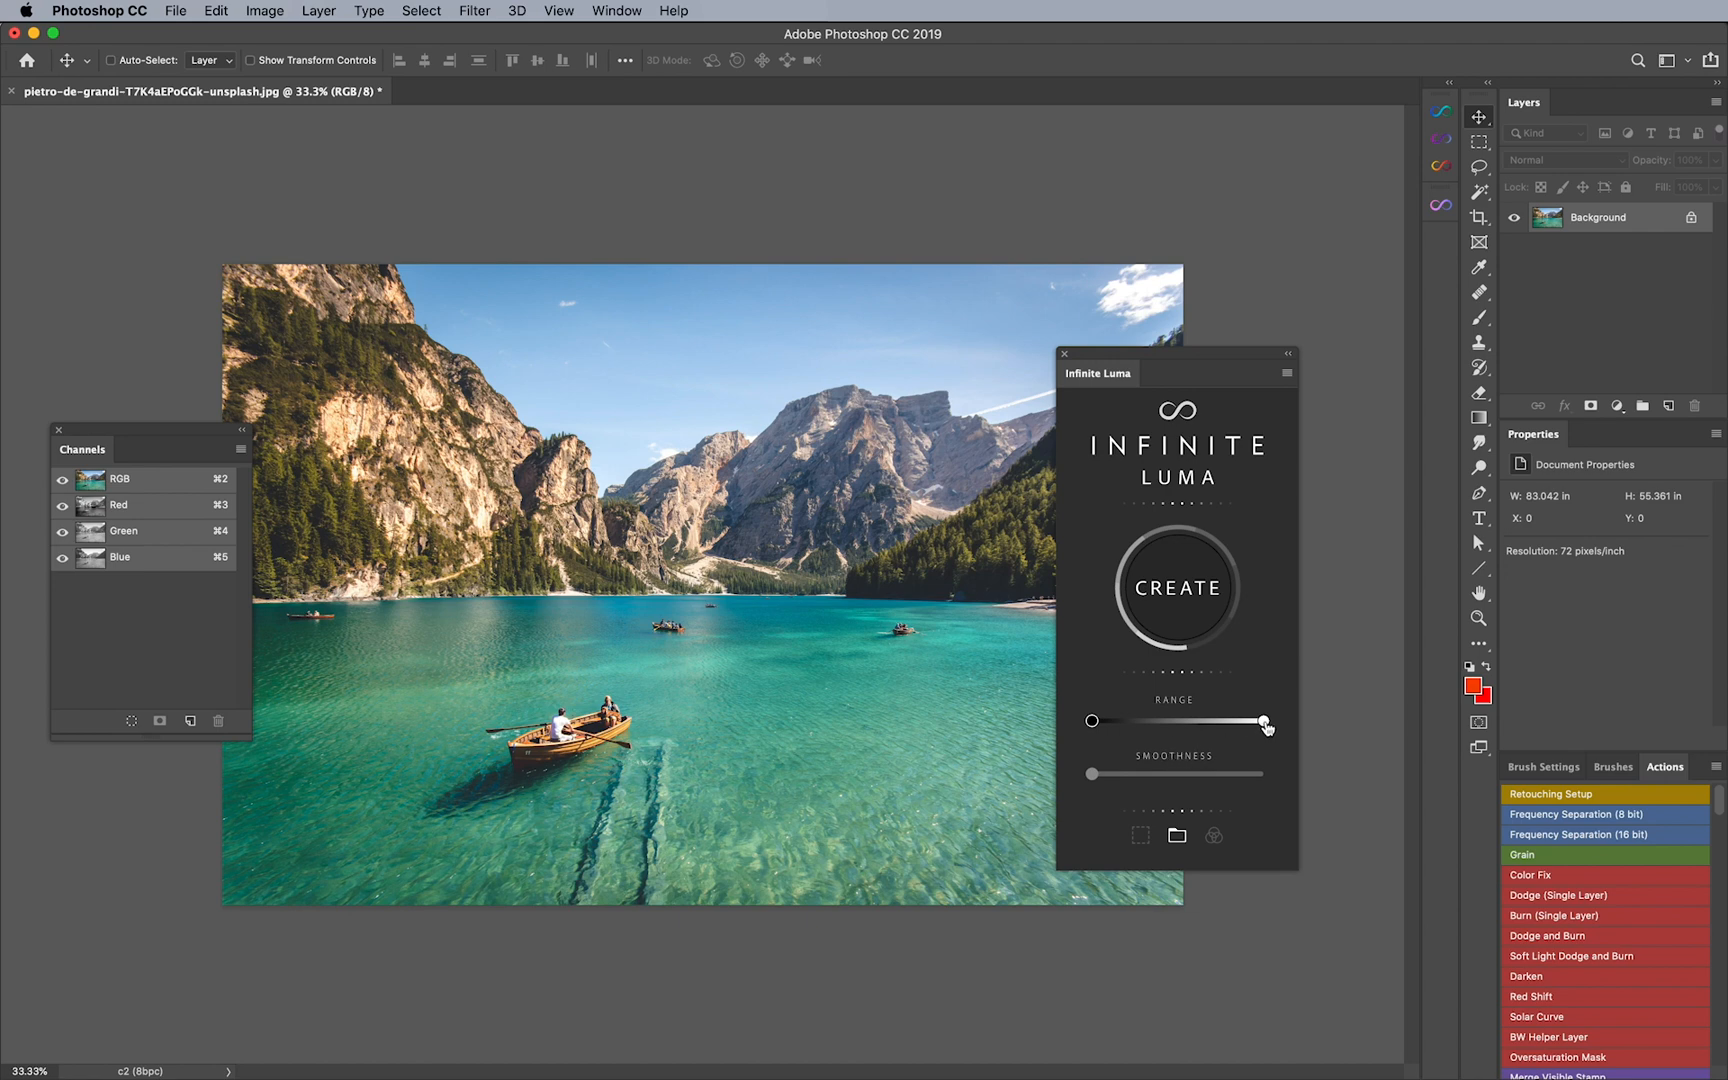
left_click_drag(1265, 722, 1199, 722)
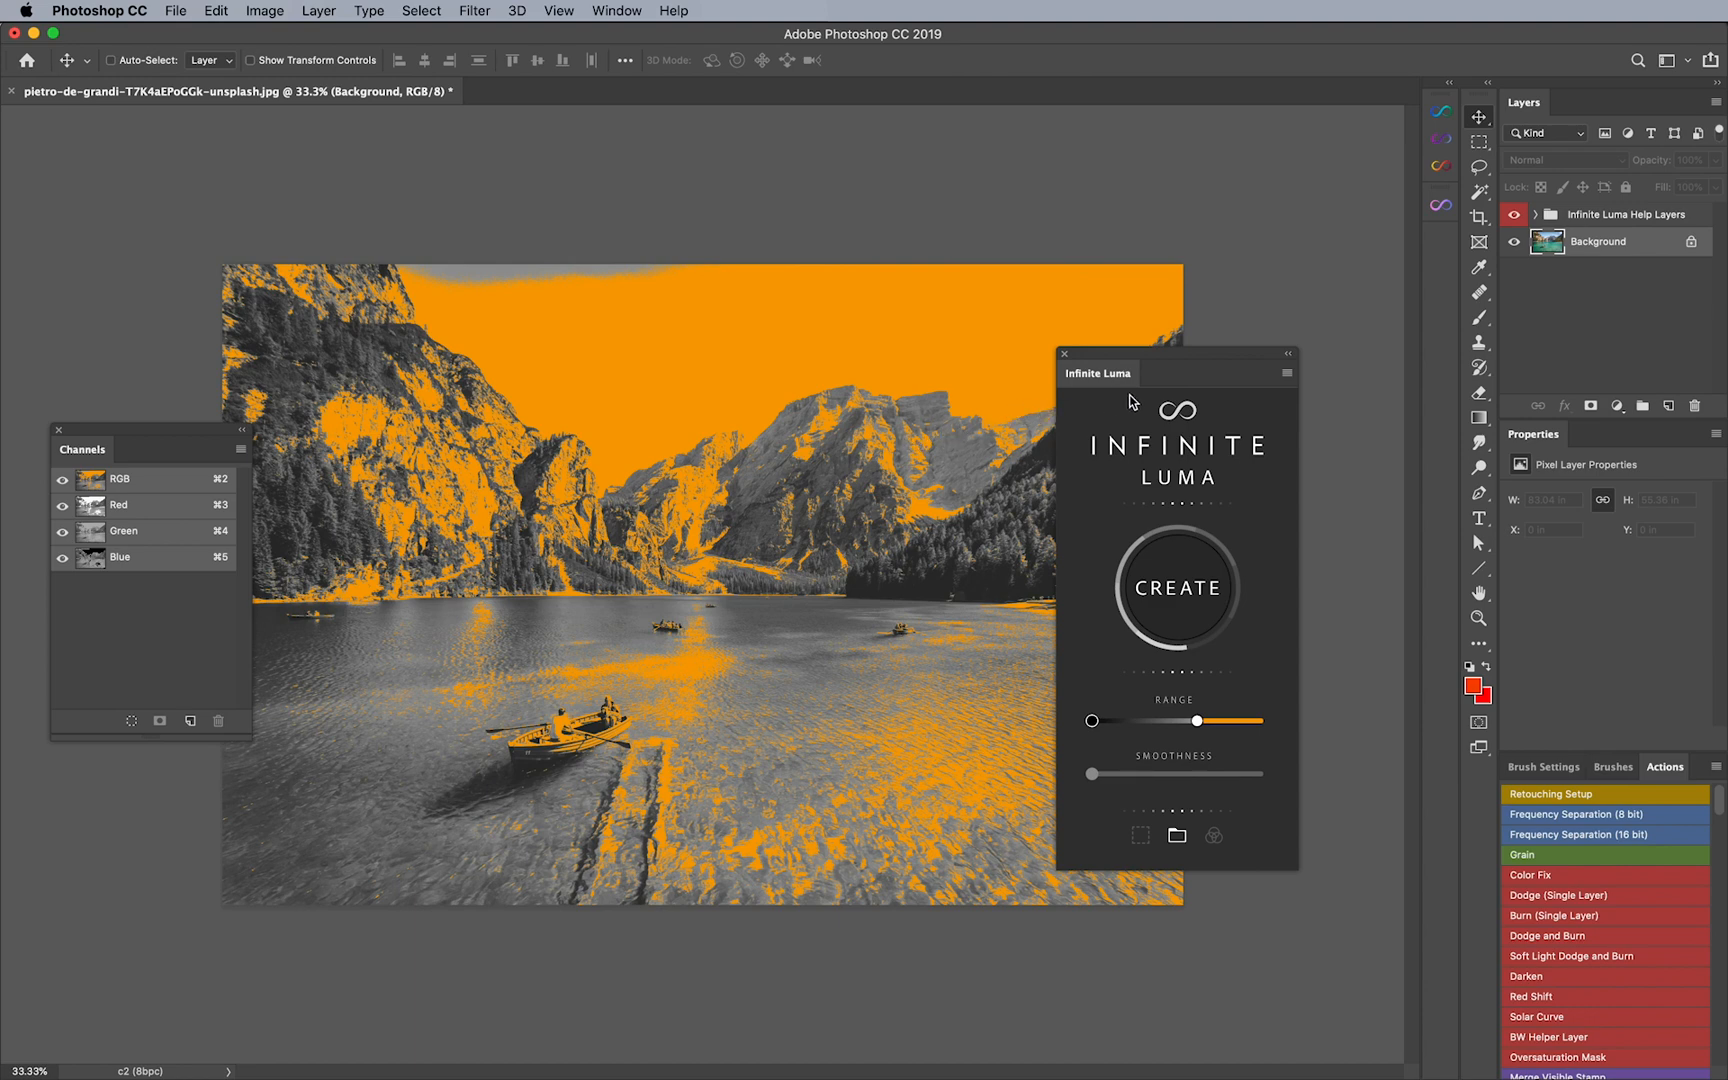
Step: Check the Infinite Luma options, then widen the Range into midtones and raise Smoothness
left_click(1286, 374)
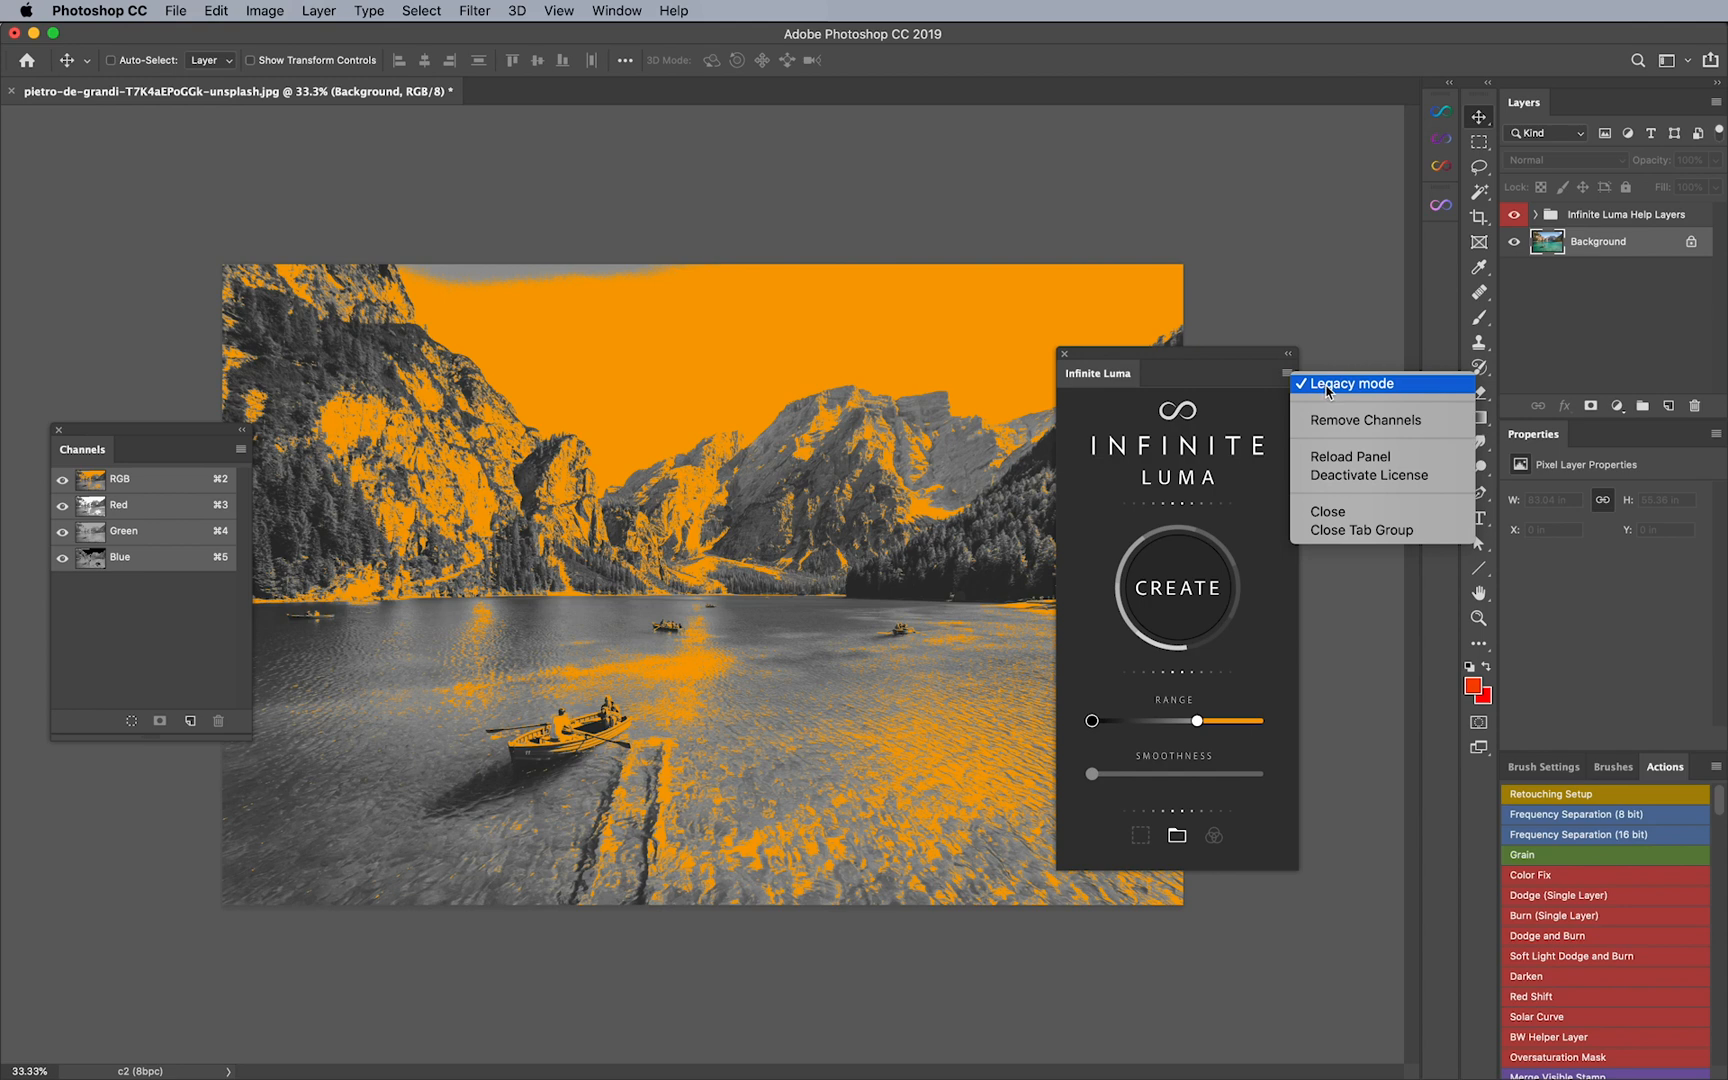
left_click(1285, 376)
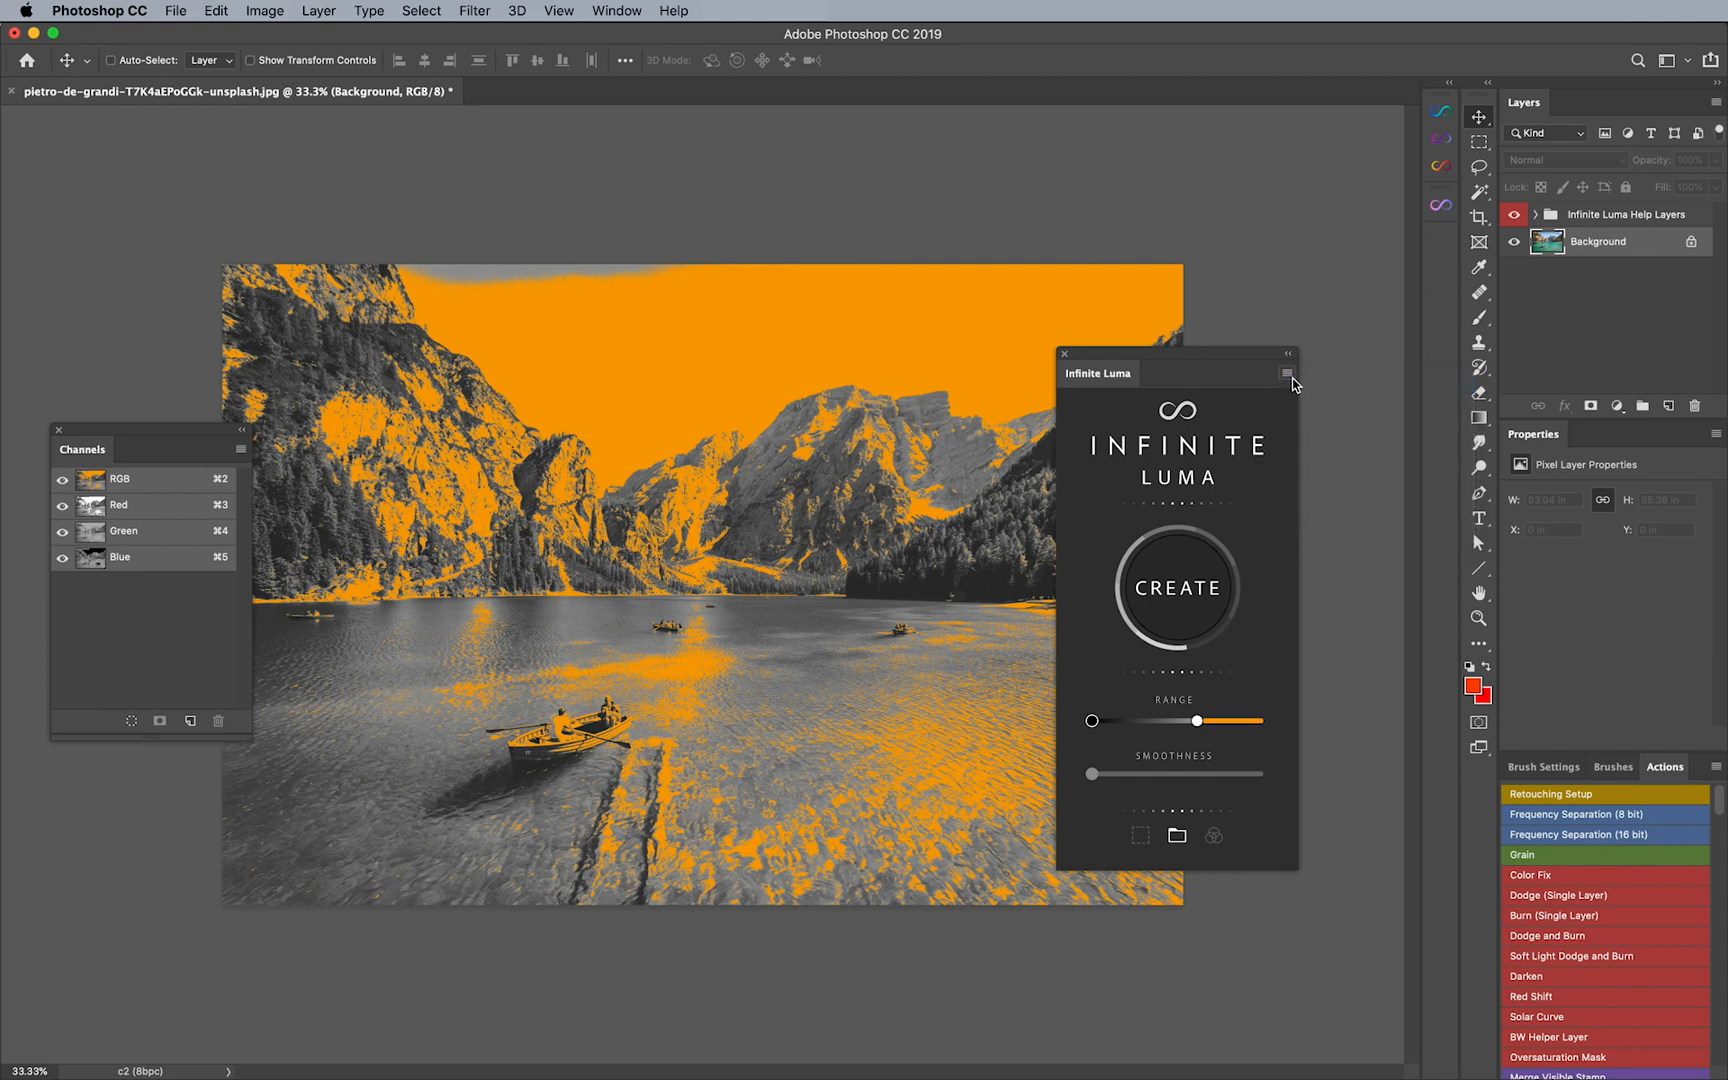
mouse_move(1163, 744)
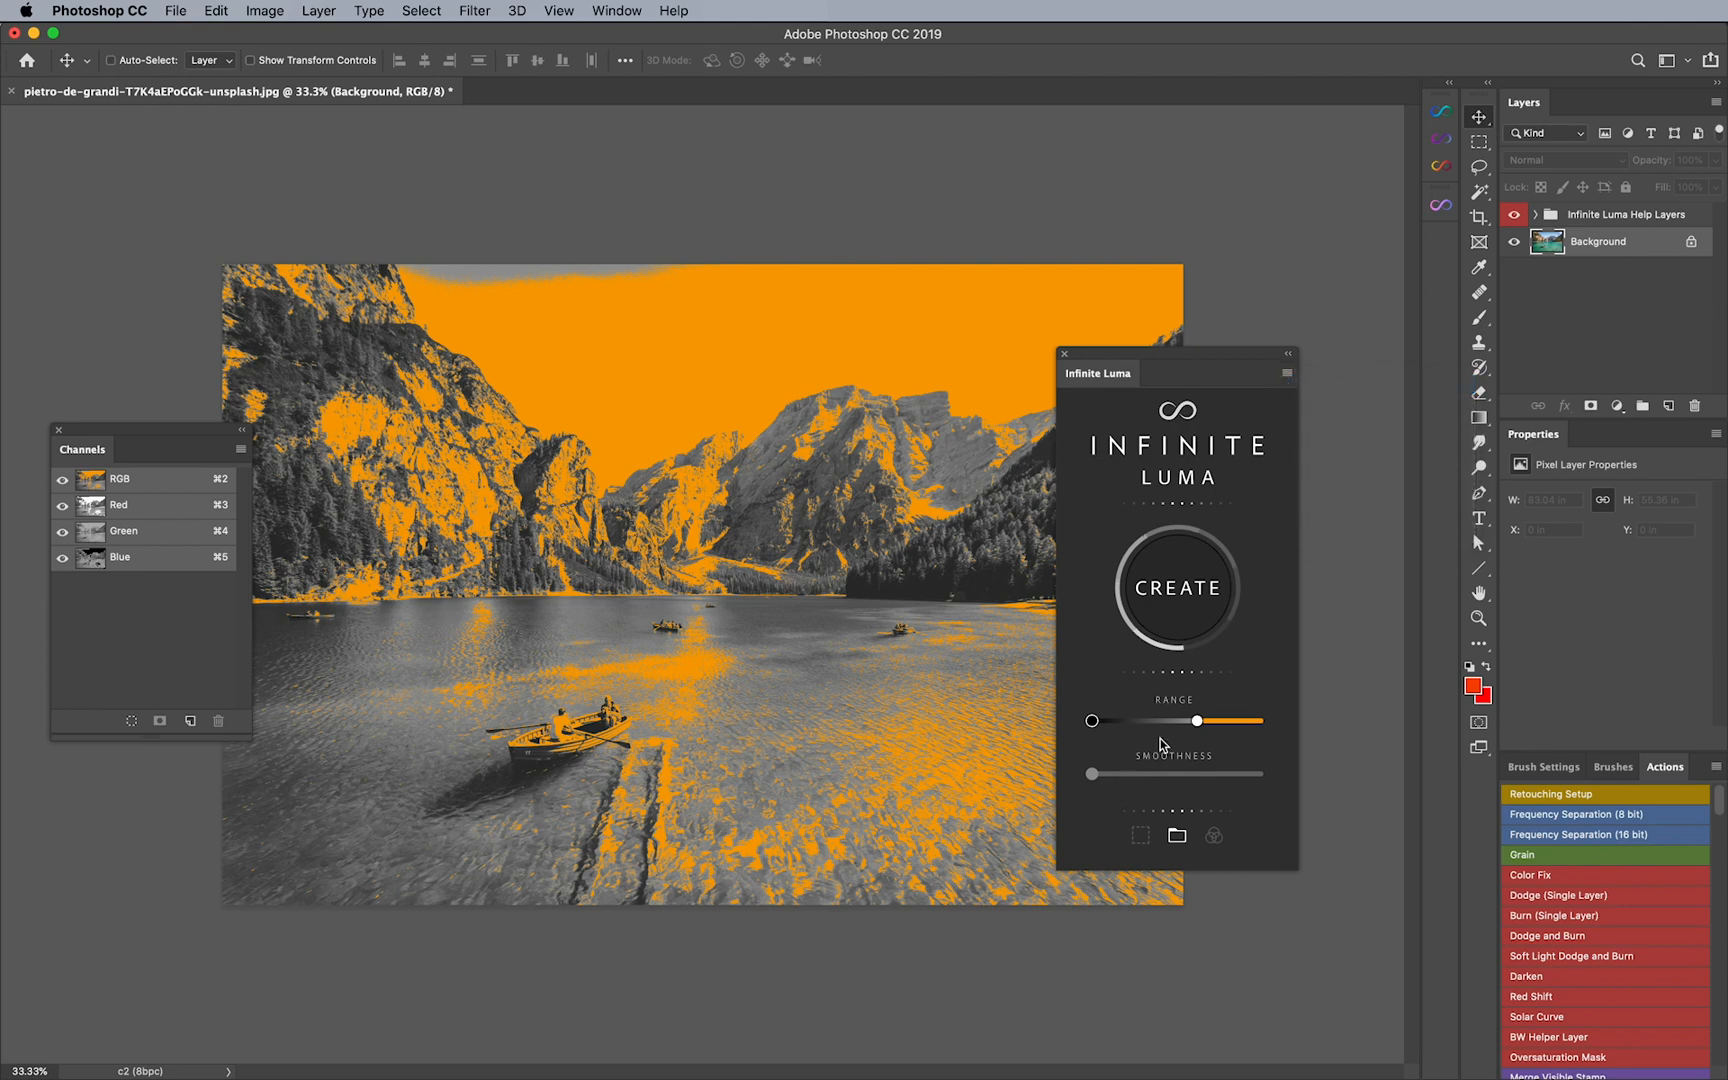
left_click_drag(1196, 721, 1174, 722)
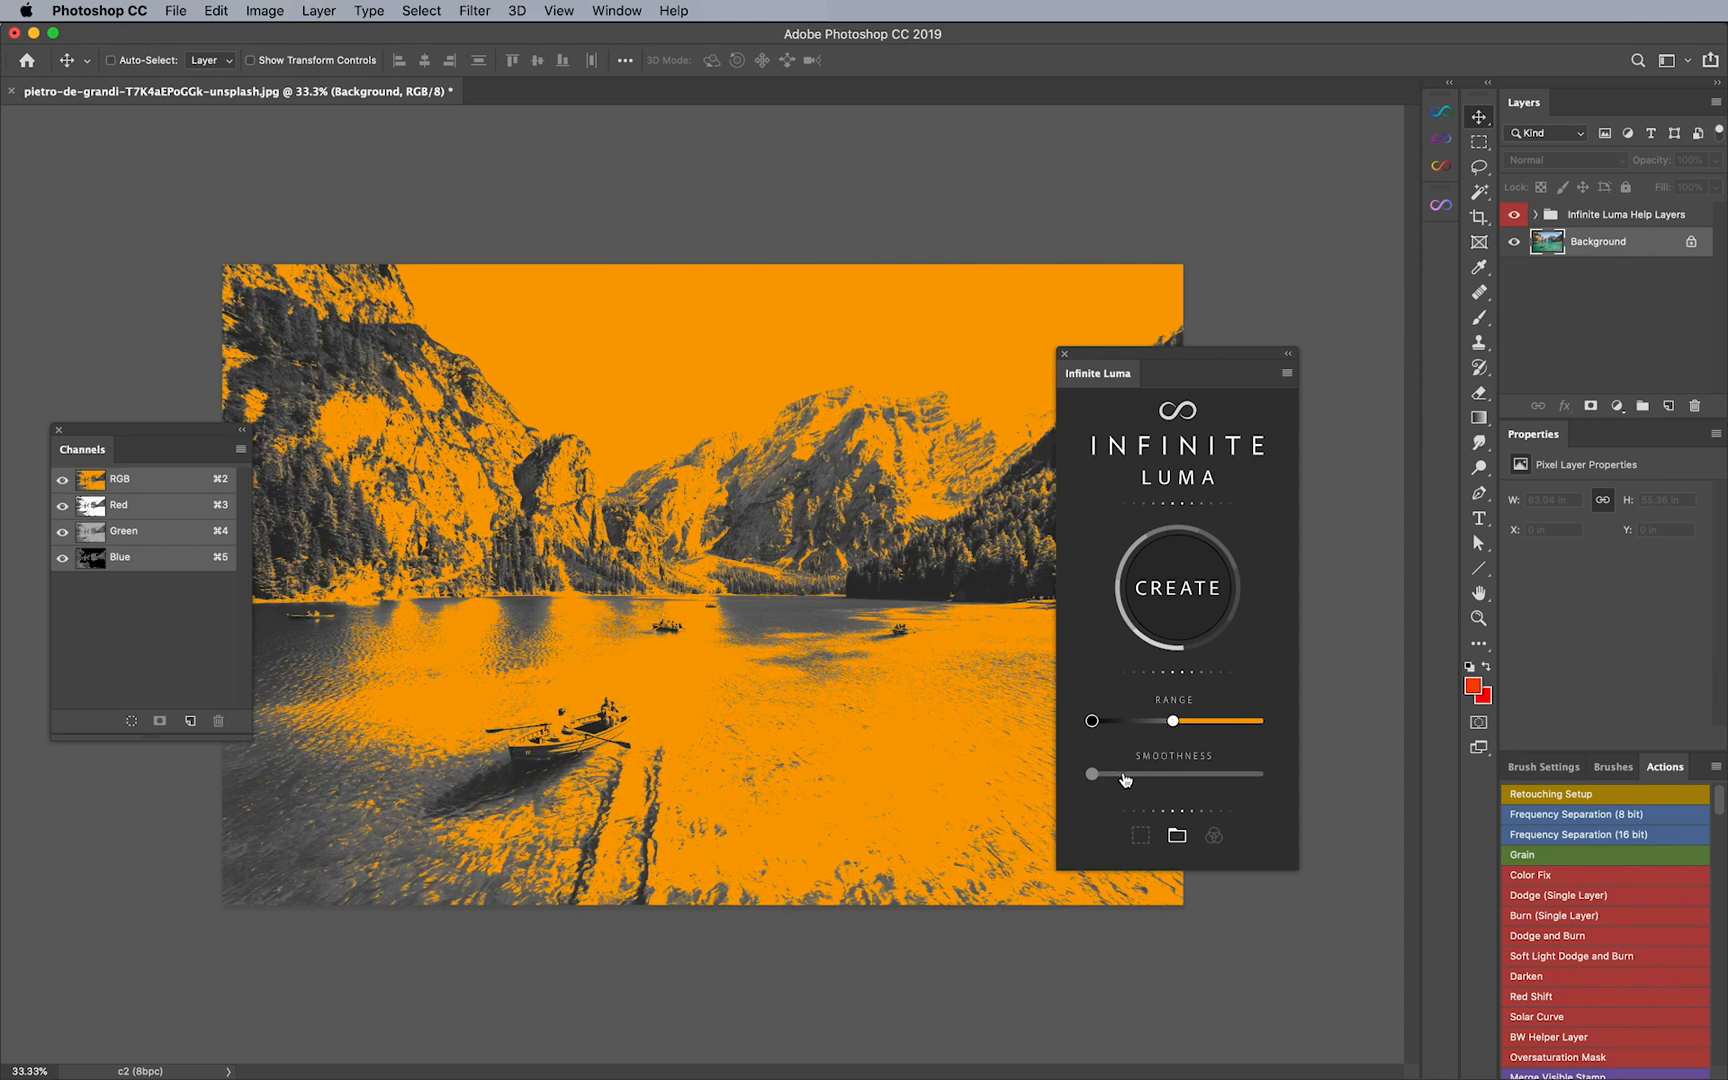
left_click_drag(1091, 774, 1124, 774)
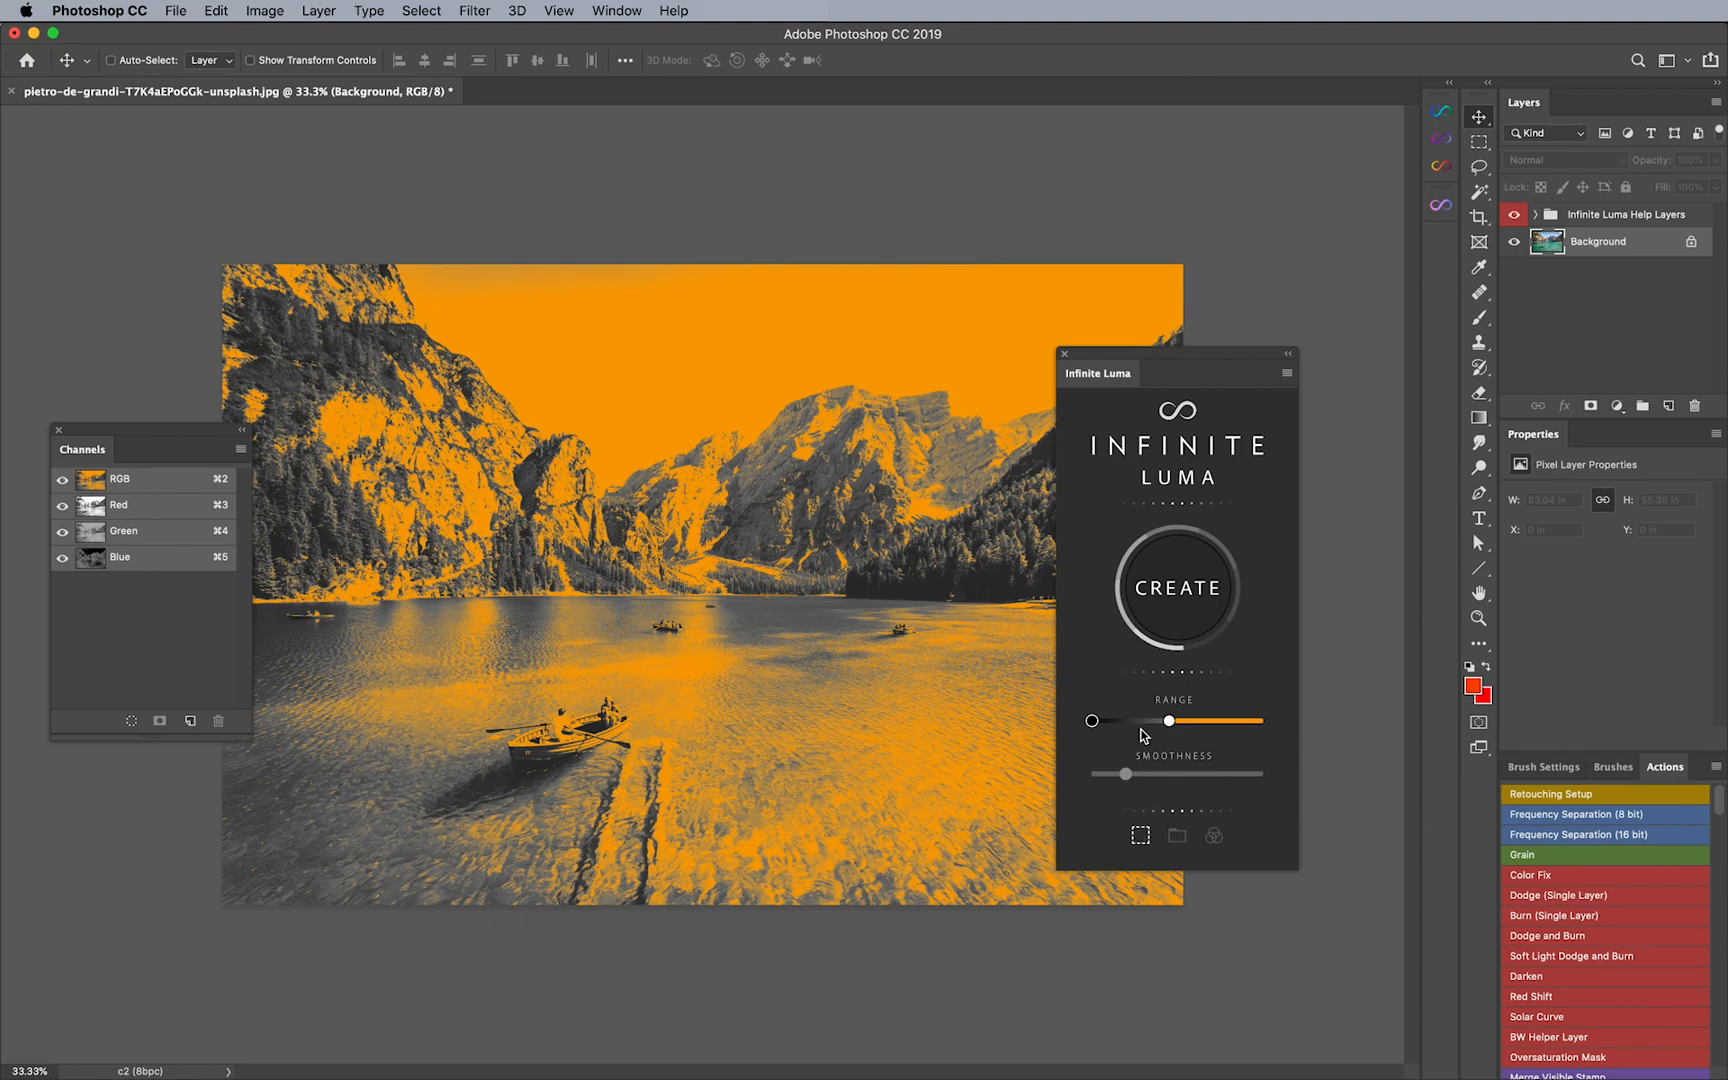
Step: Create a selection from the luminosity range and add a Curves 1 layer masked by it
left_click(1175, 587)
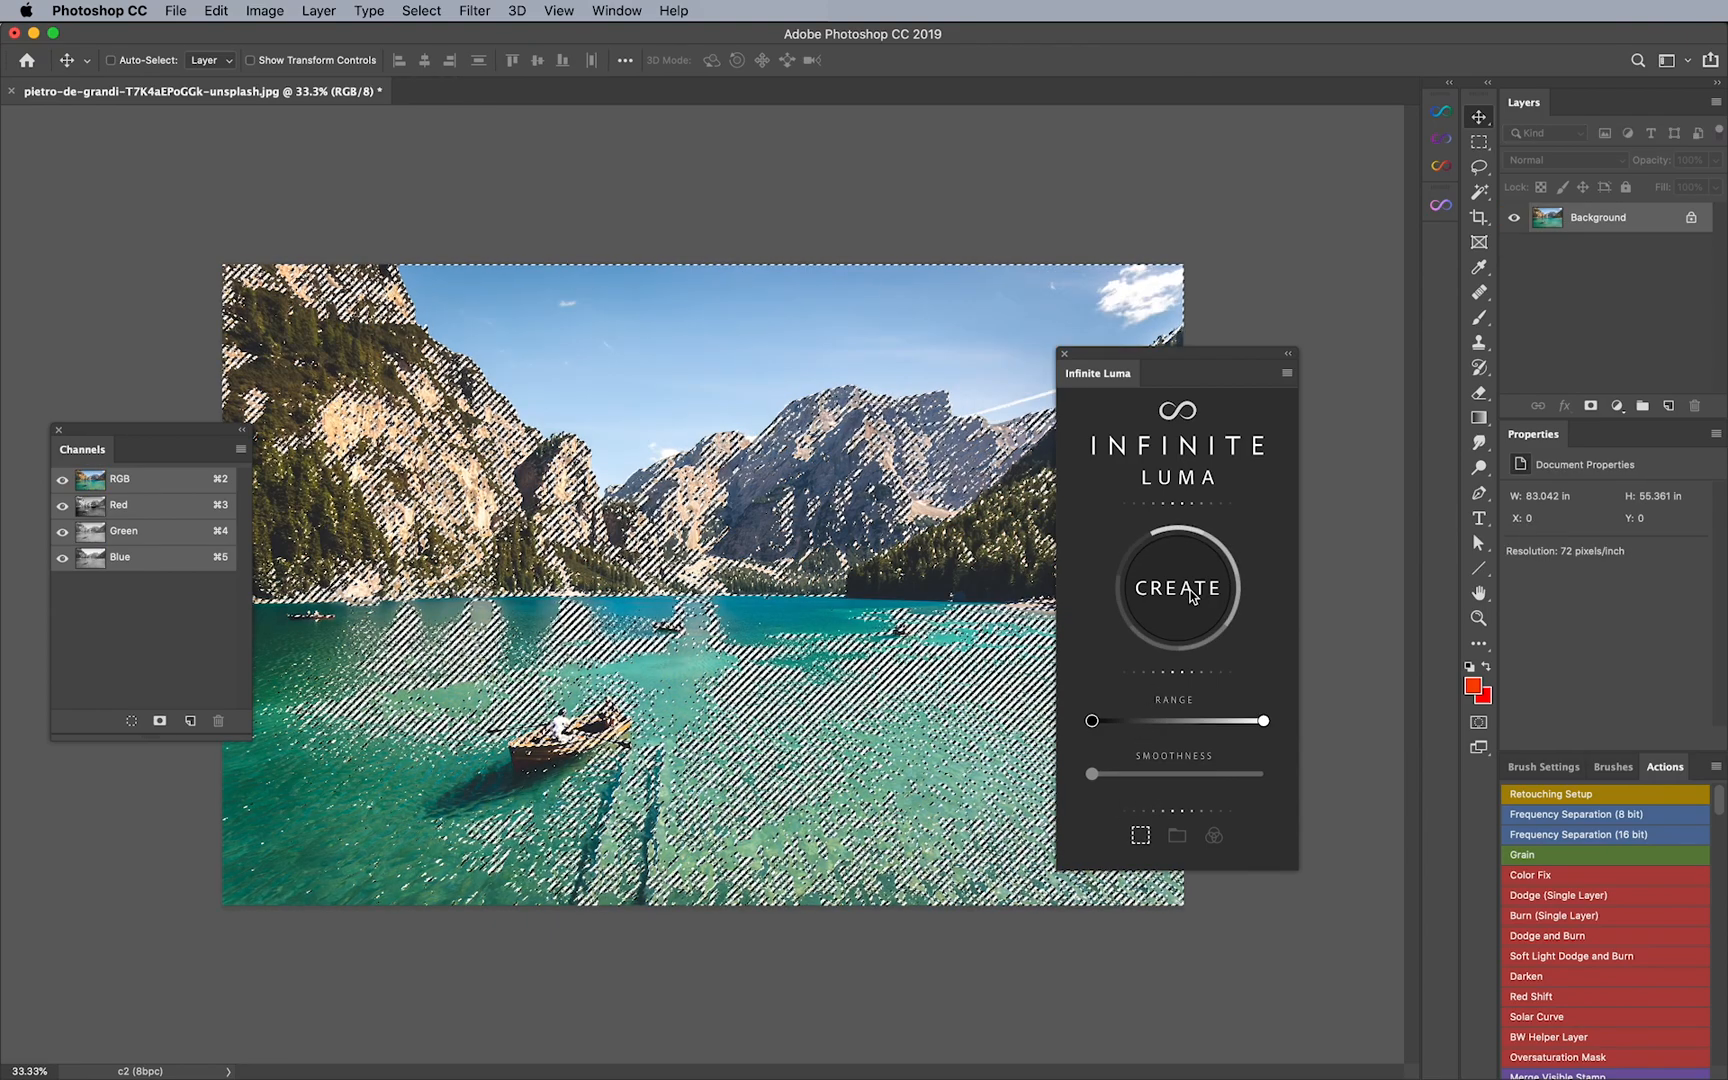
left_click(1175, 586)
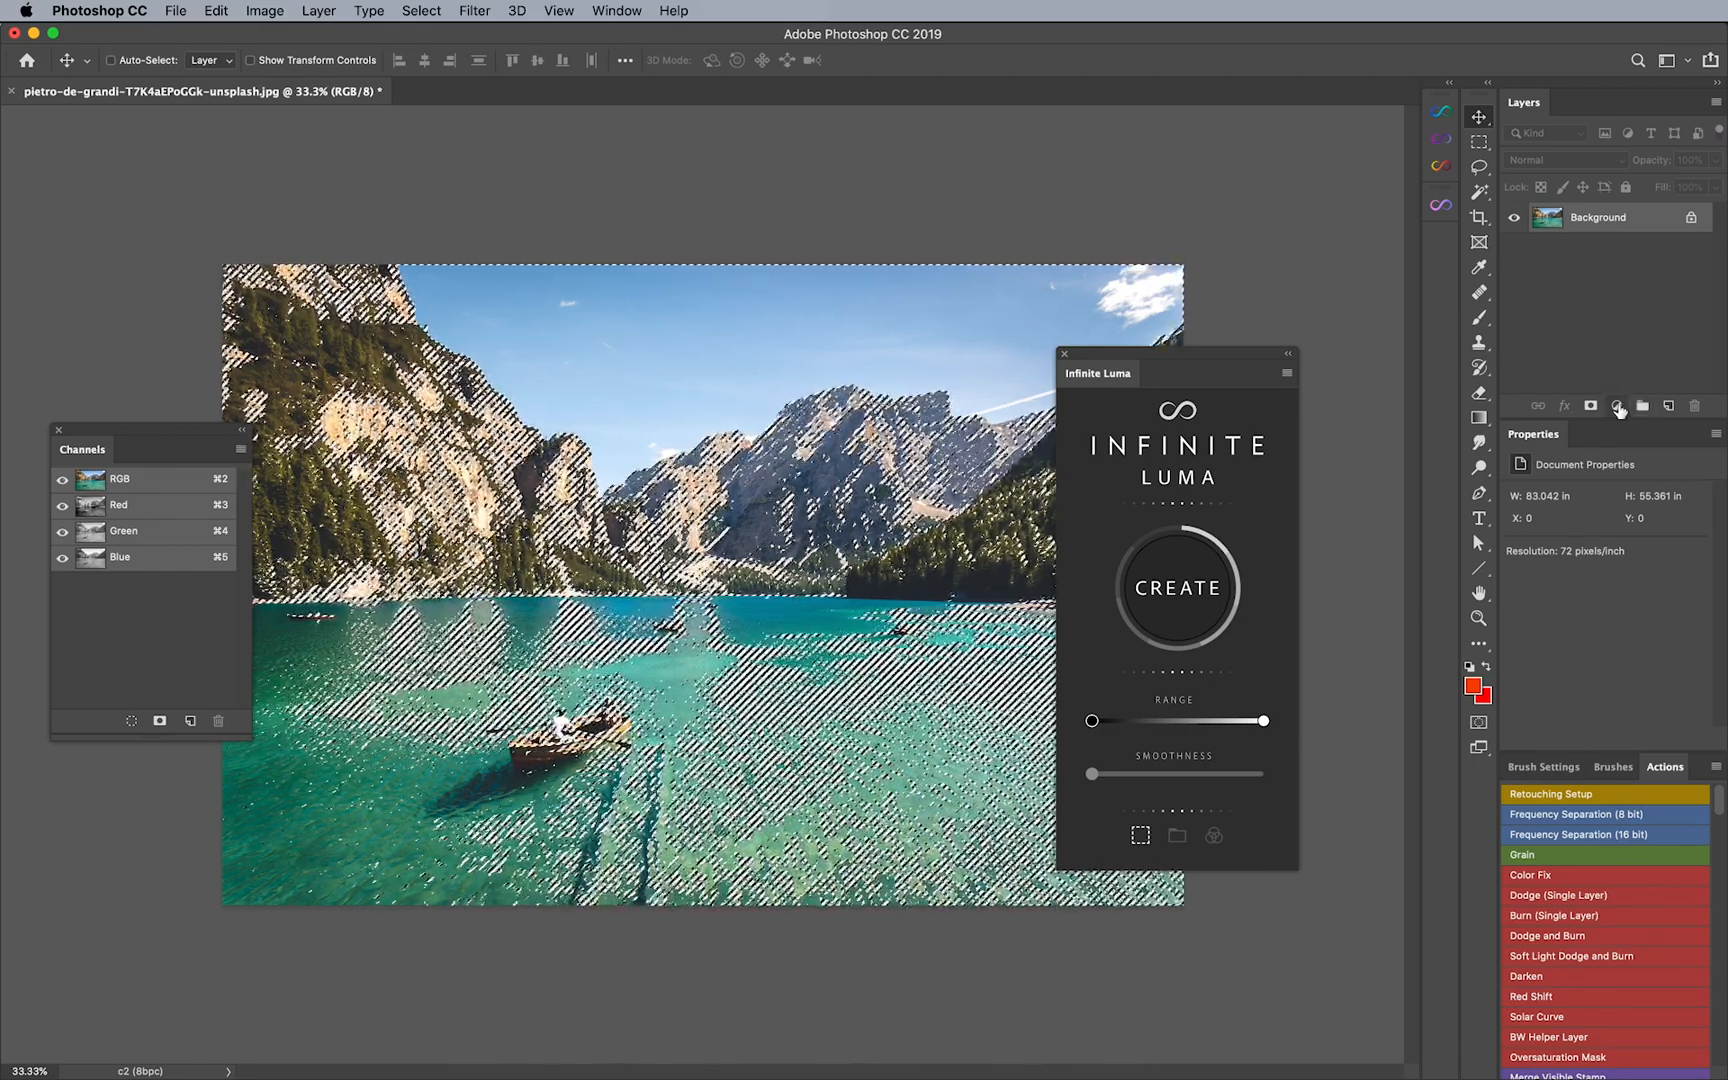
left_click(1617, 406)
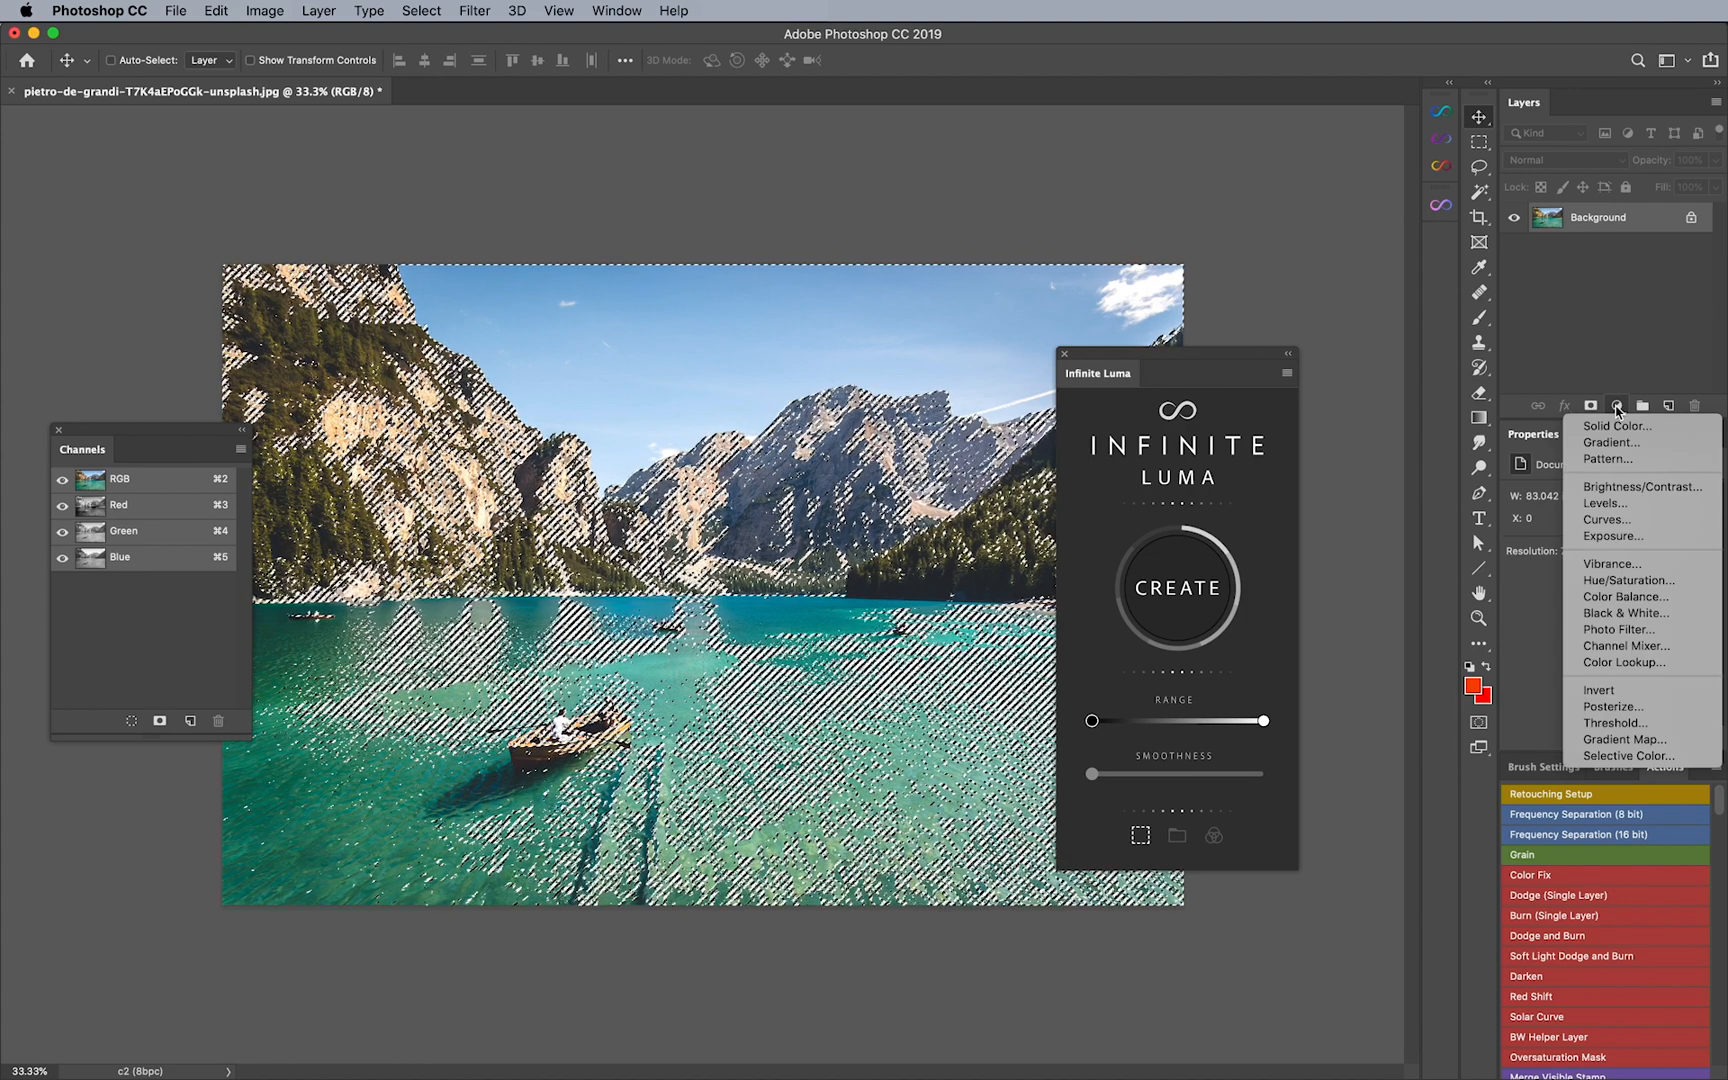
left_click(1607, 519)
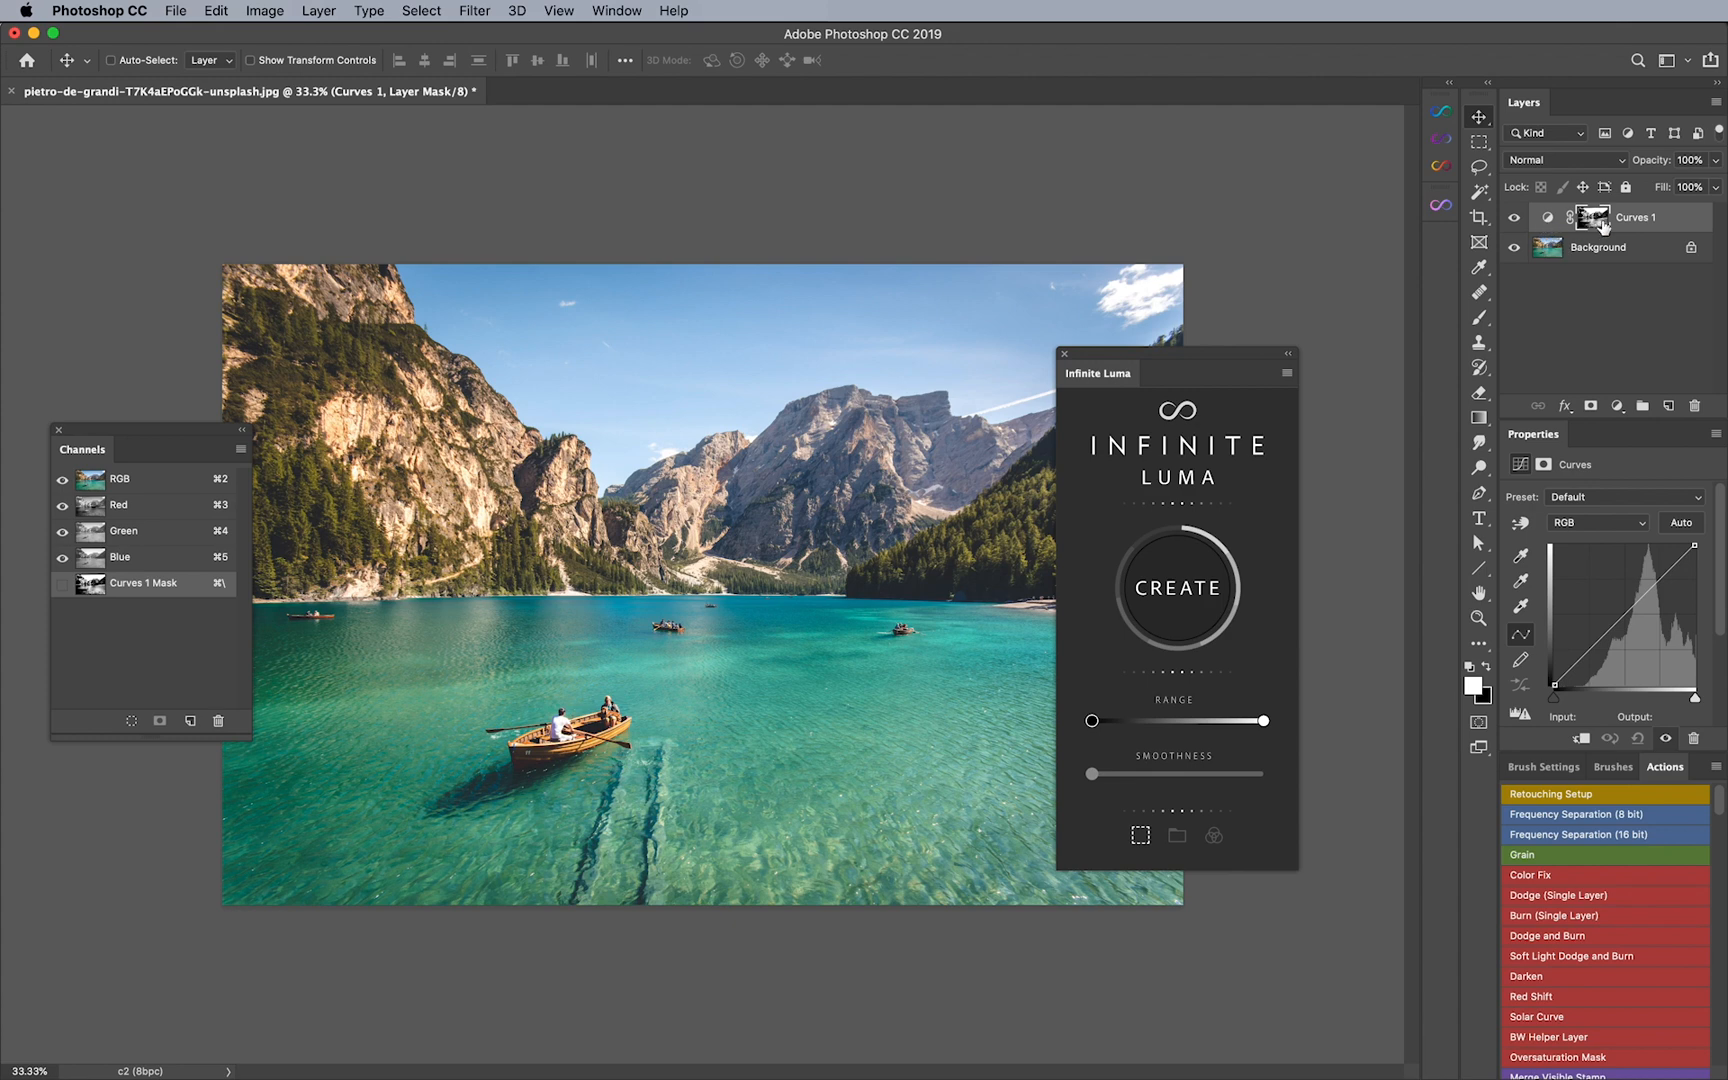
mouse_move(1592, 224)
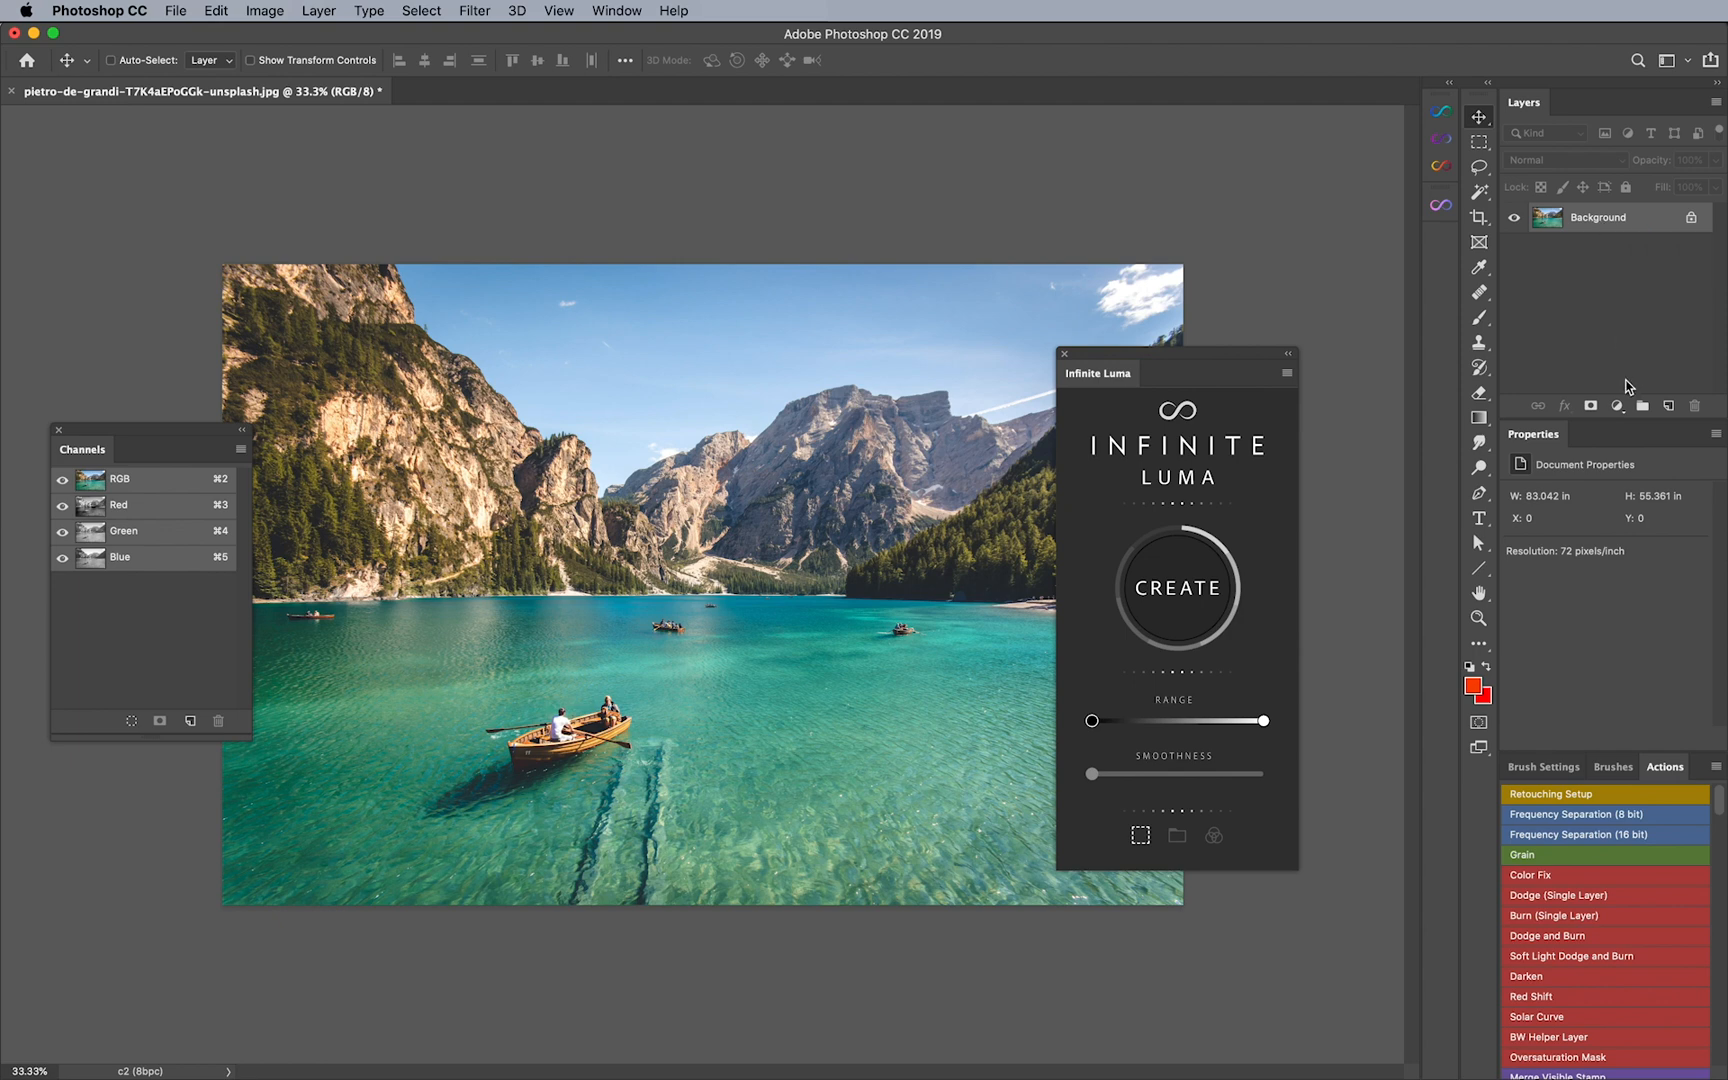
Step: Add a Curves adjustment layer and set the Infinite Luma range for its mask
left_click(1617, 406)
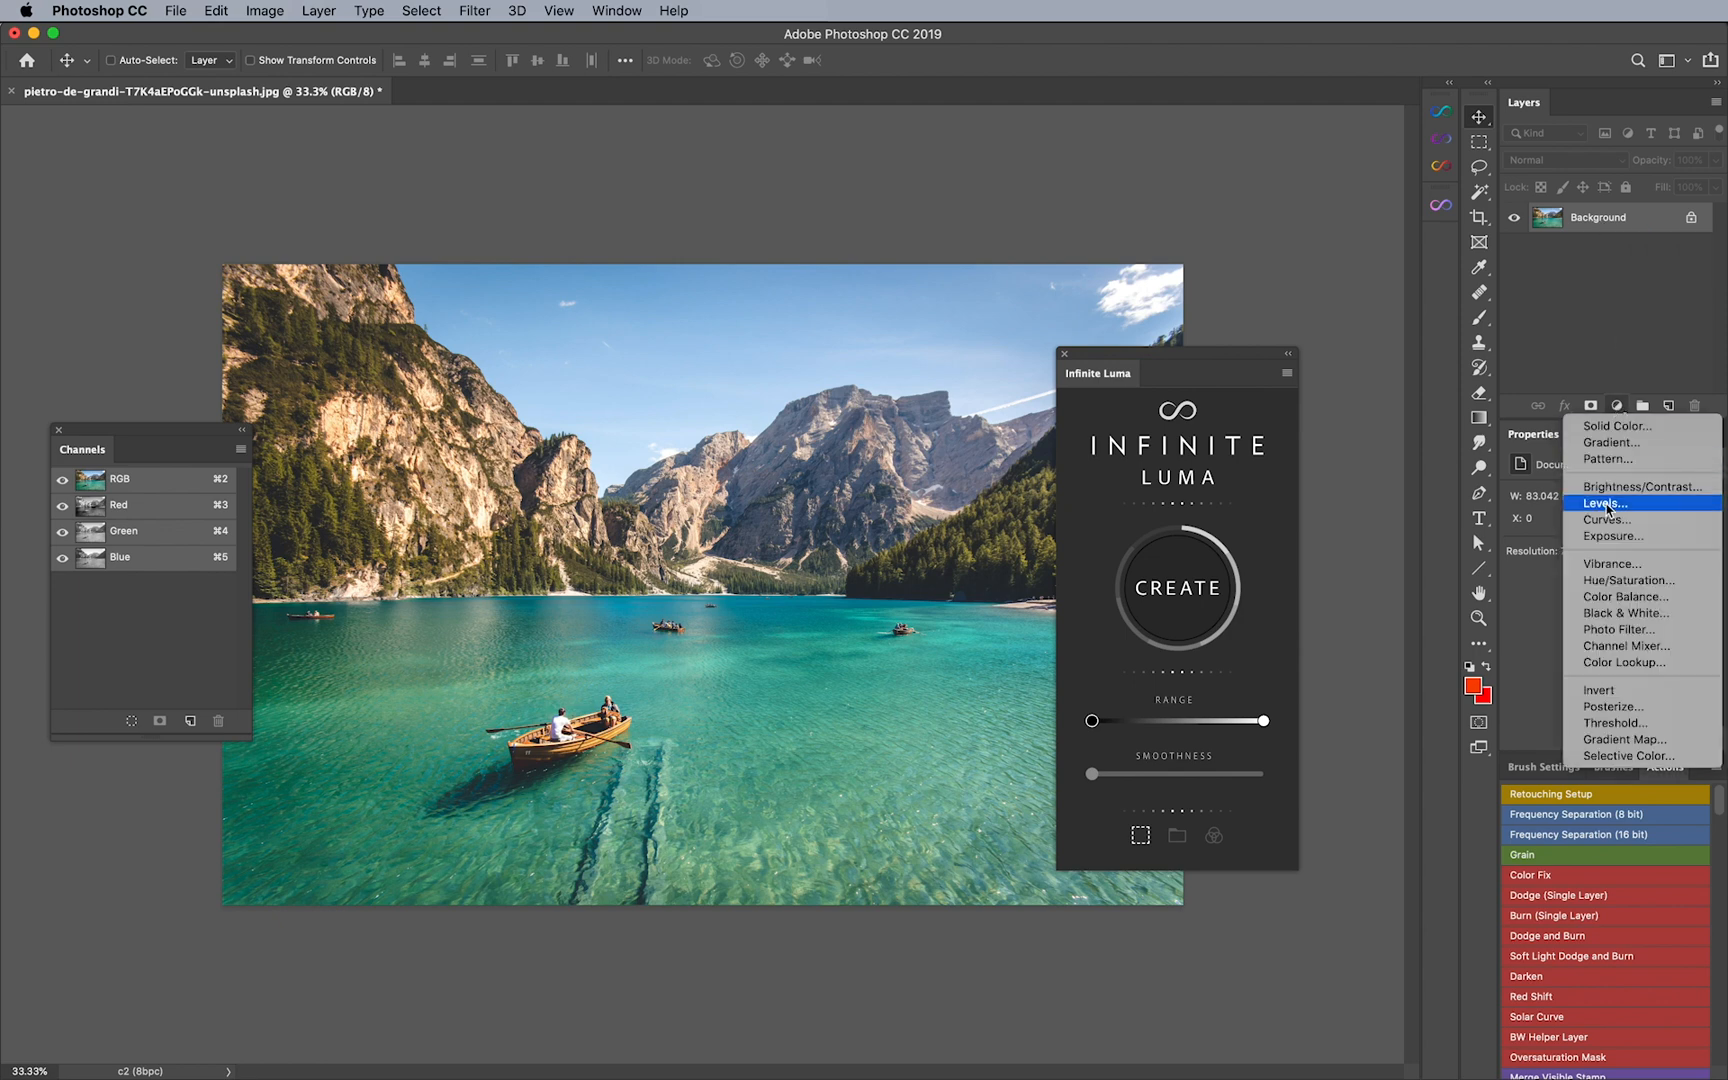
left_click(1608, 519)
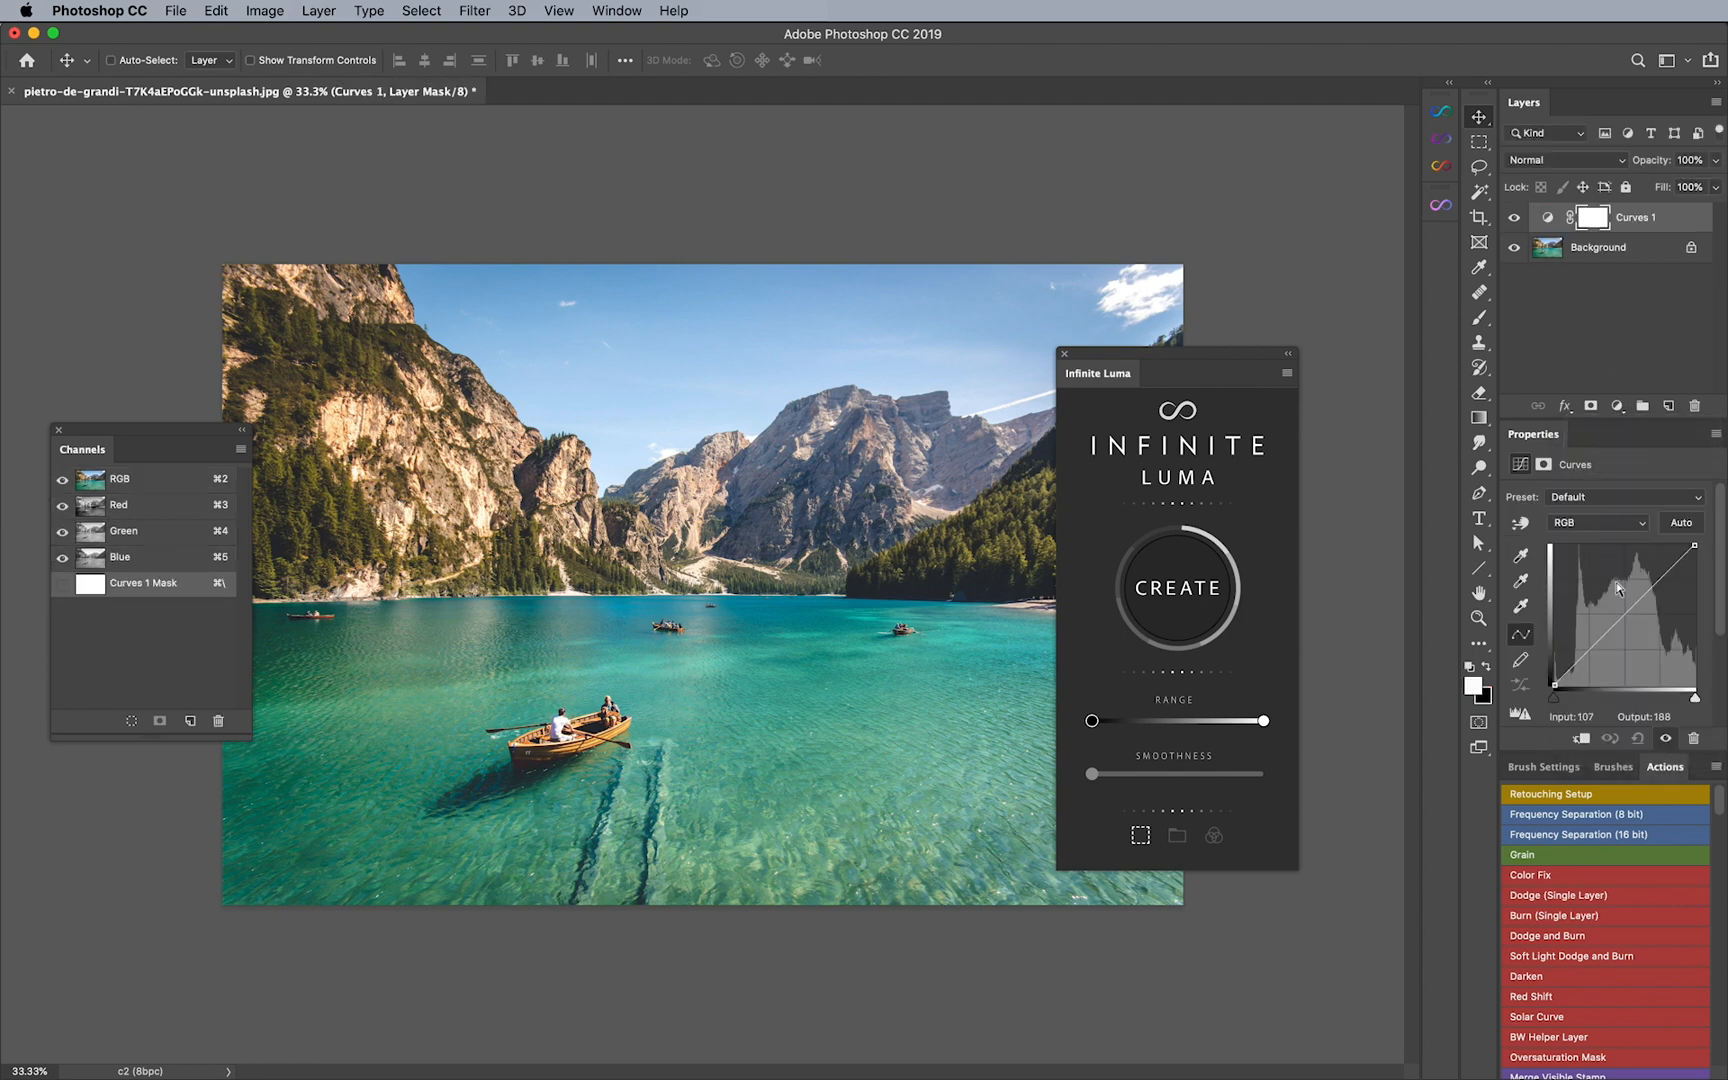
left_click_drag(1617, 586, 1620, 590)
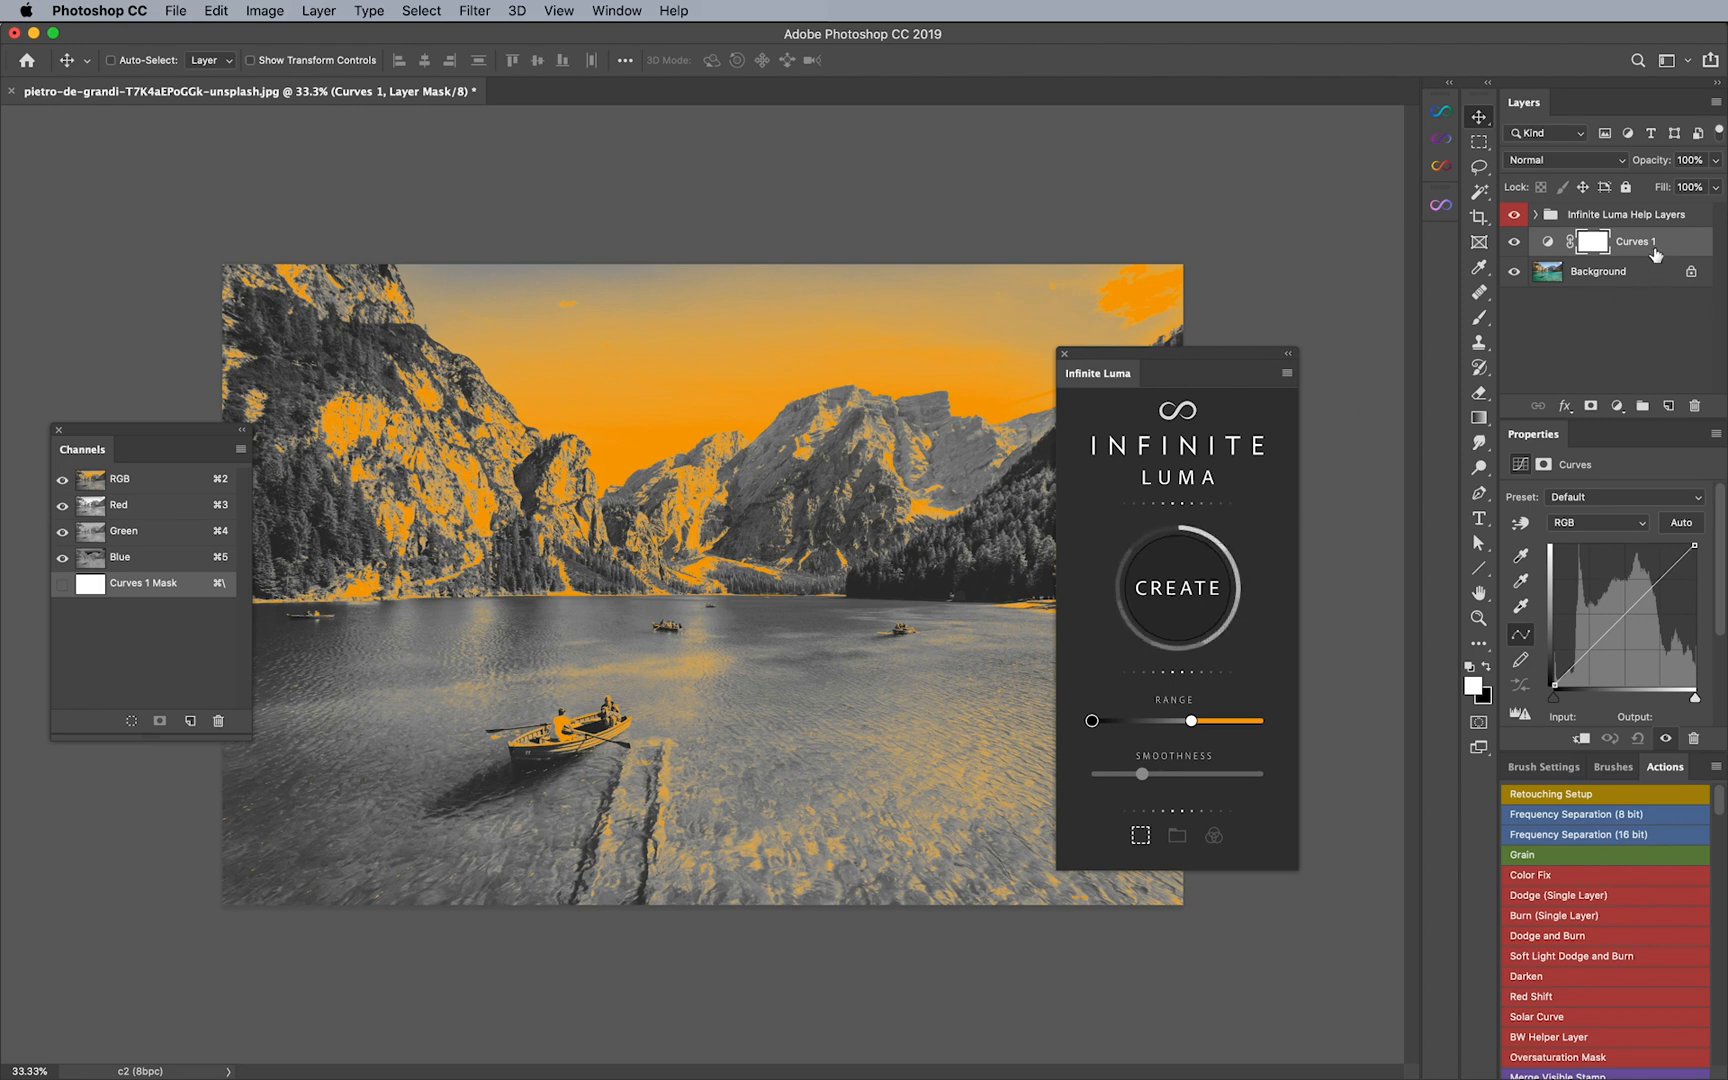
mouse_move(1196, 538)
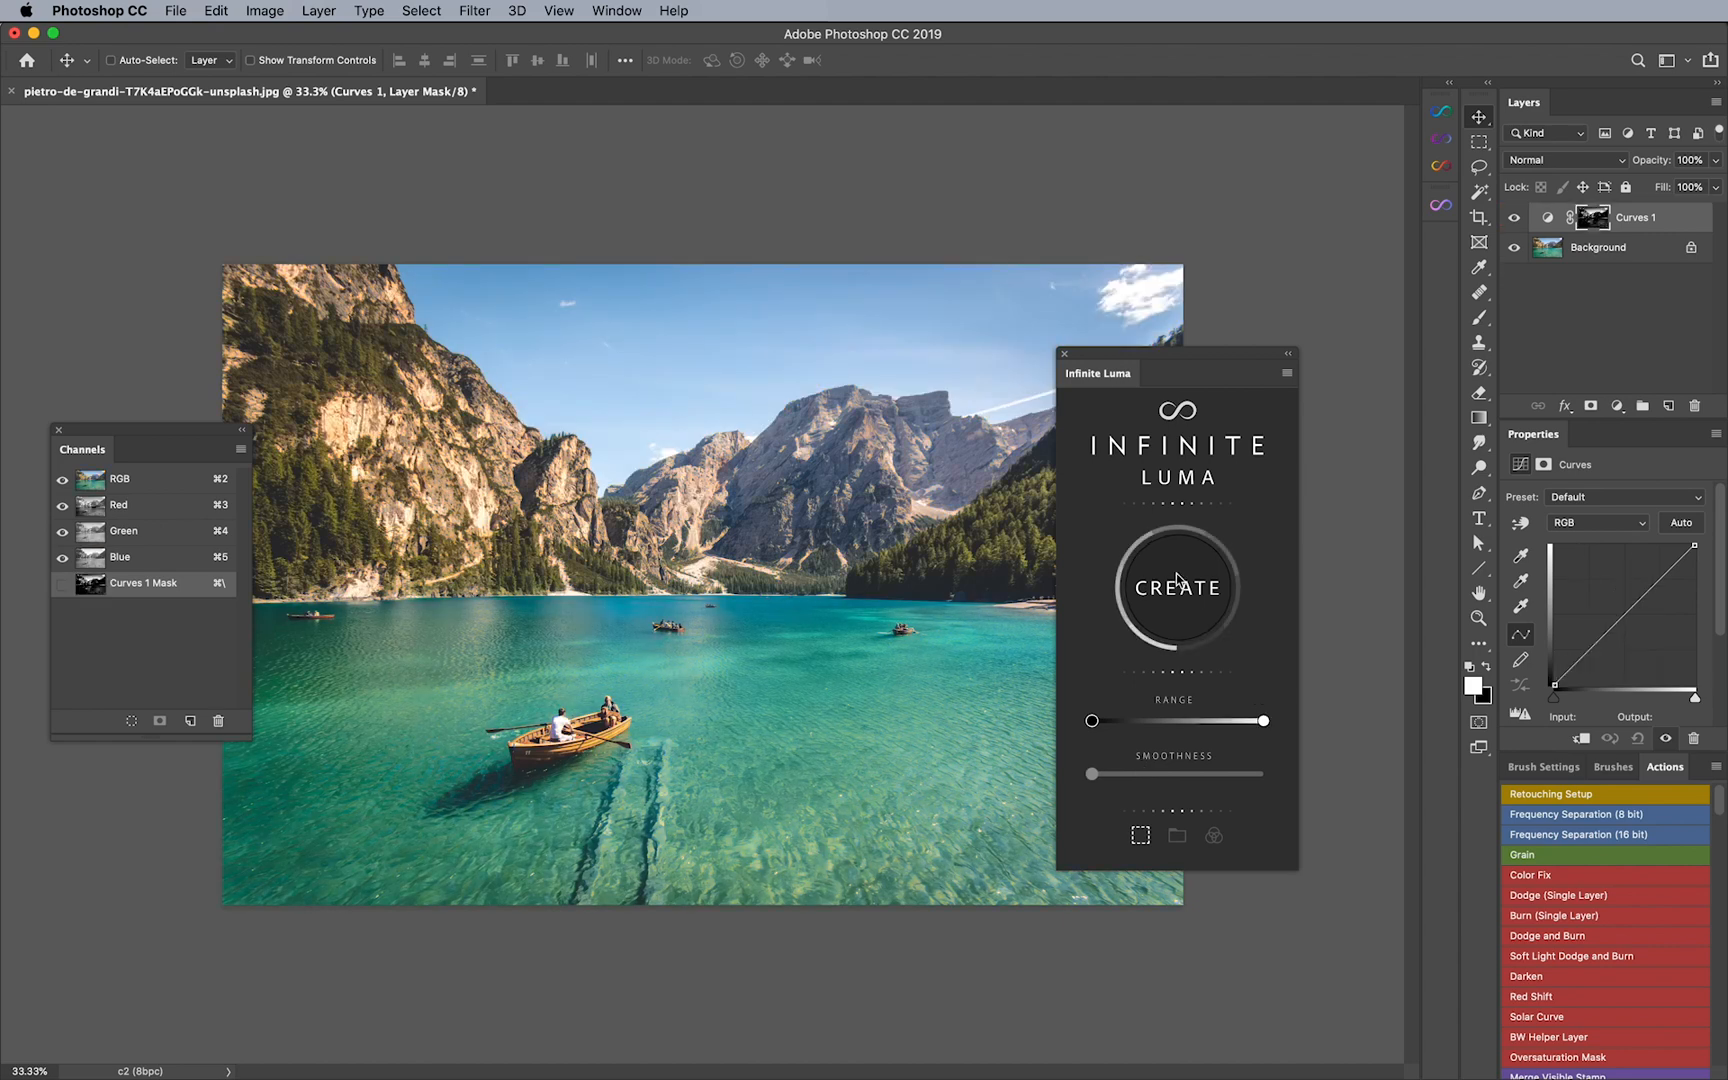
left_click(1175, 587)
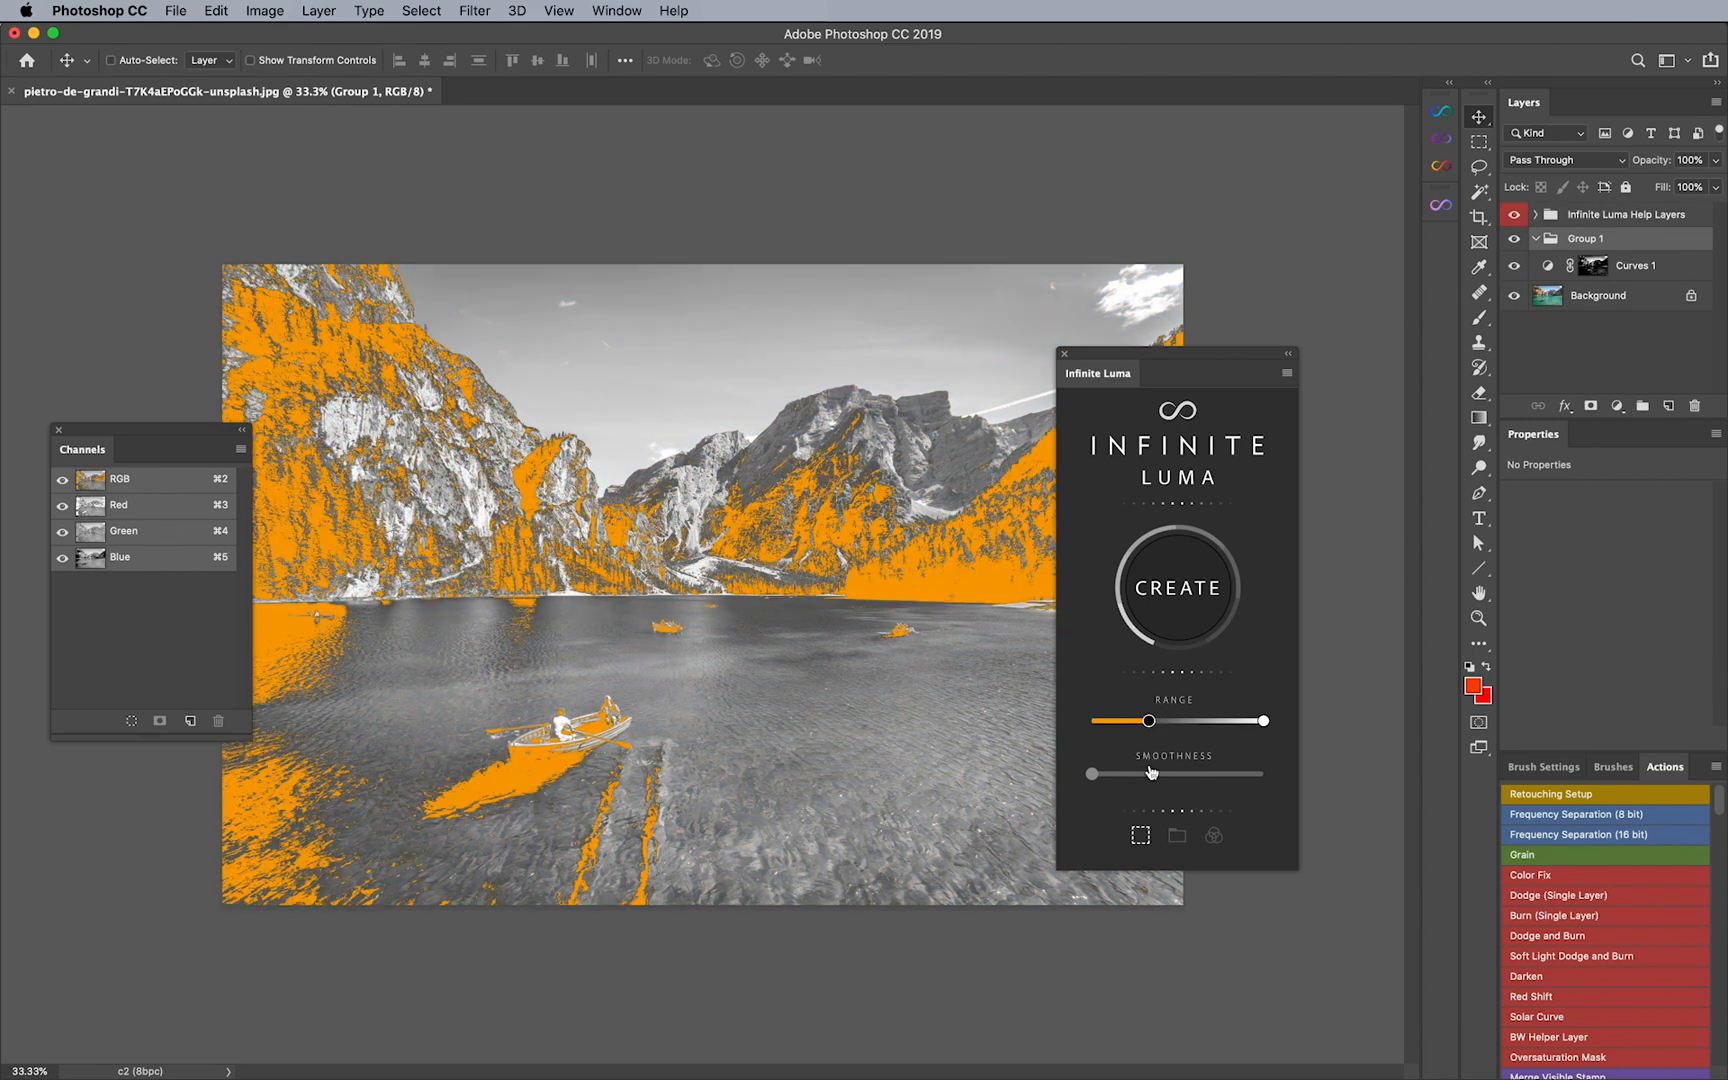
left_click(1175, 587)
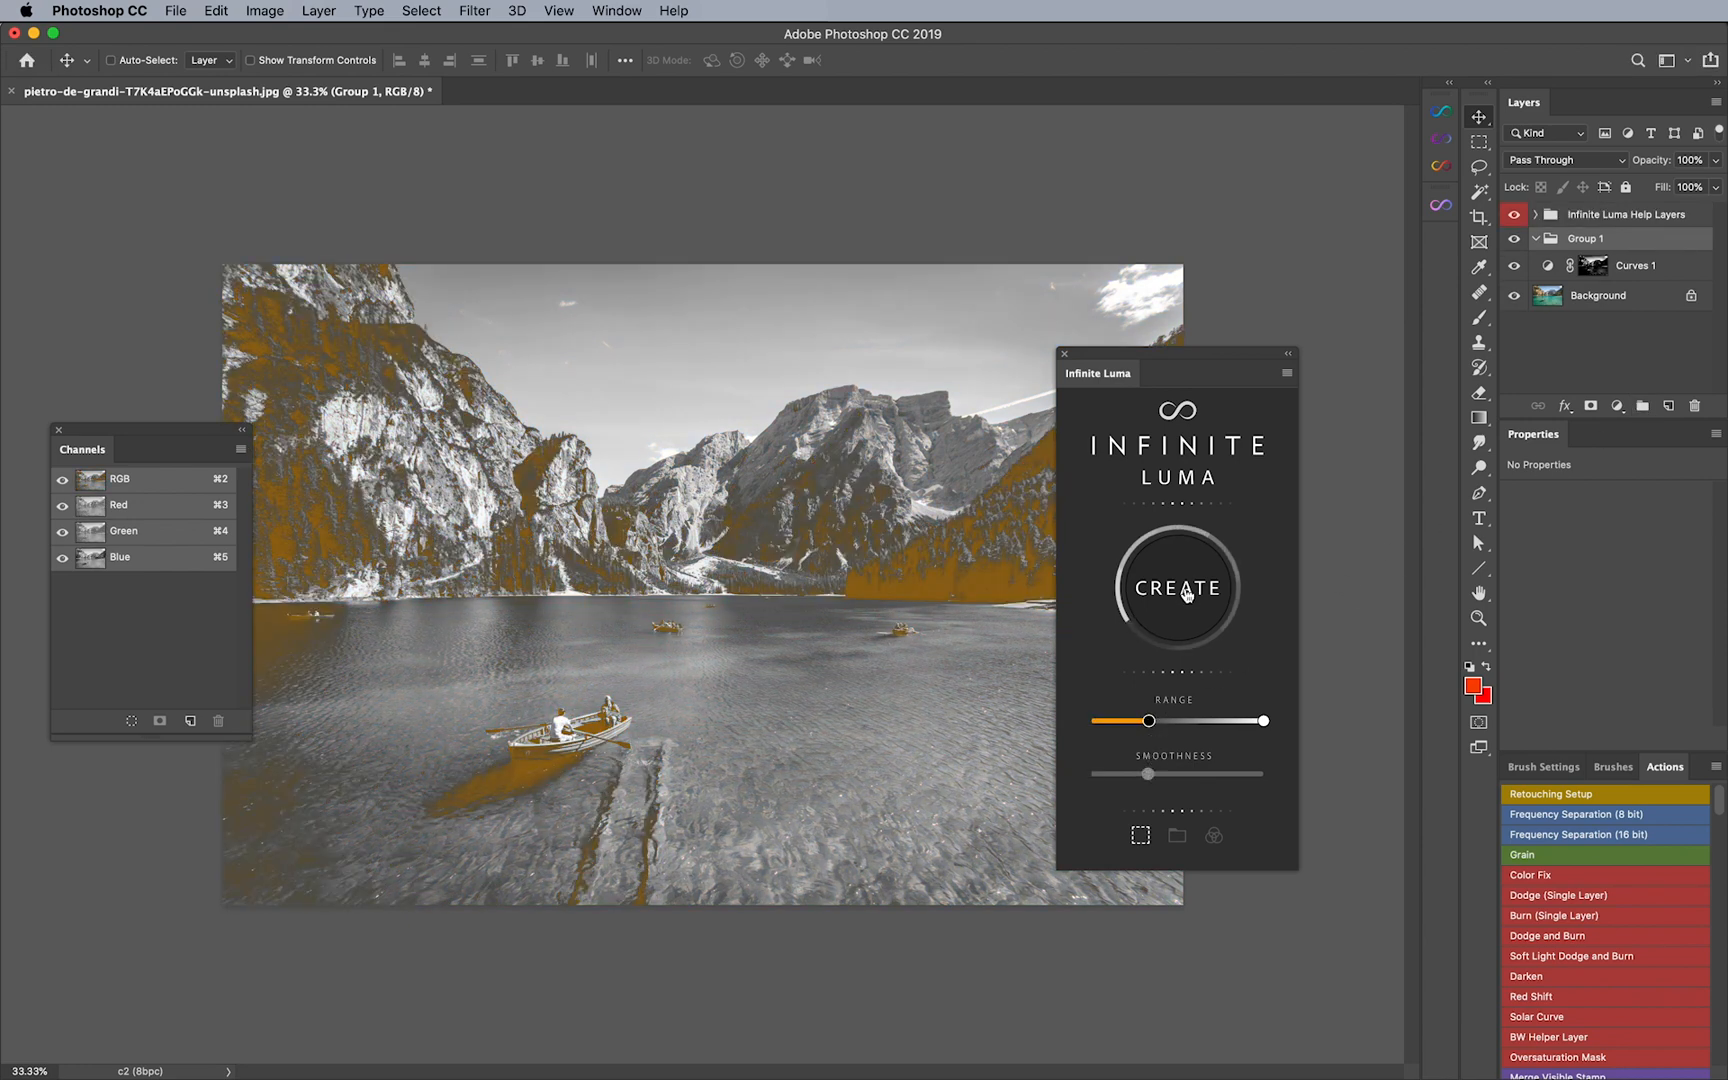
left_click(1175, 586)
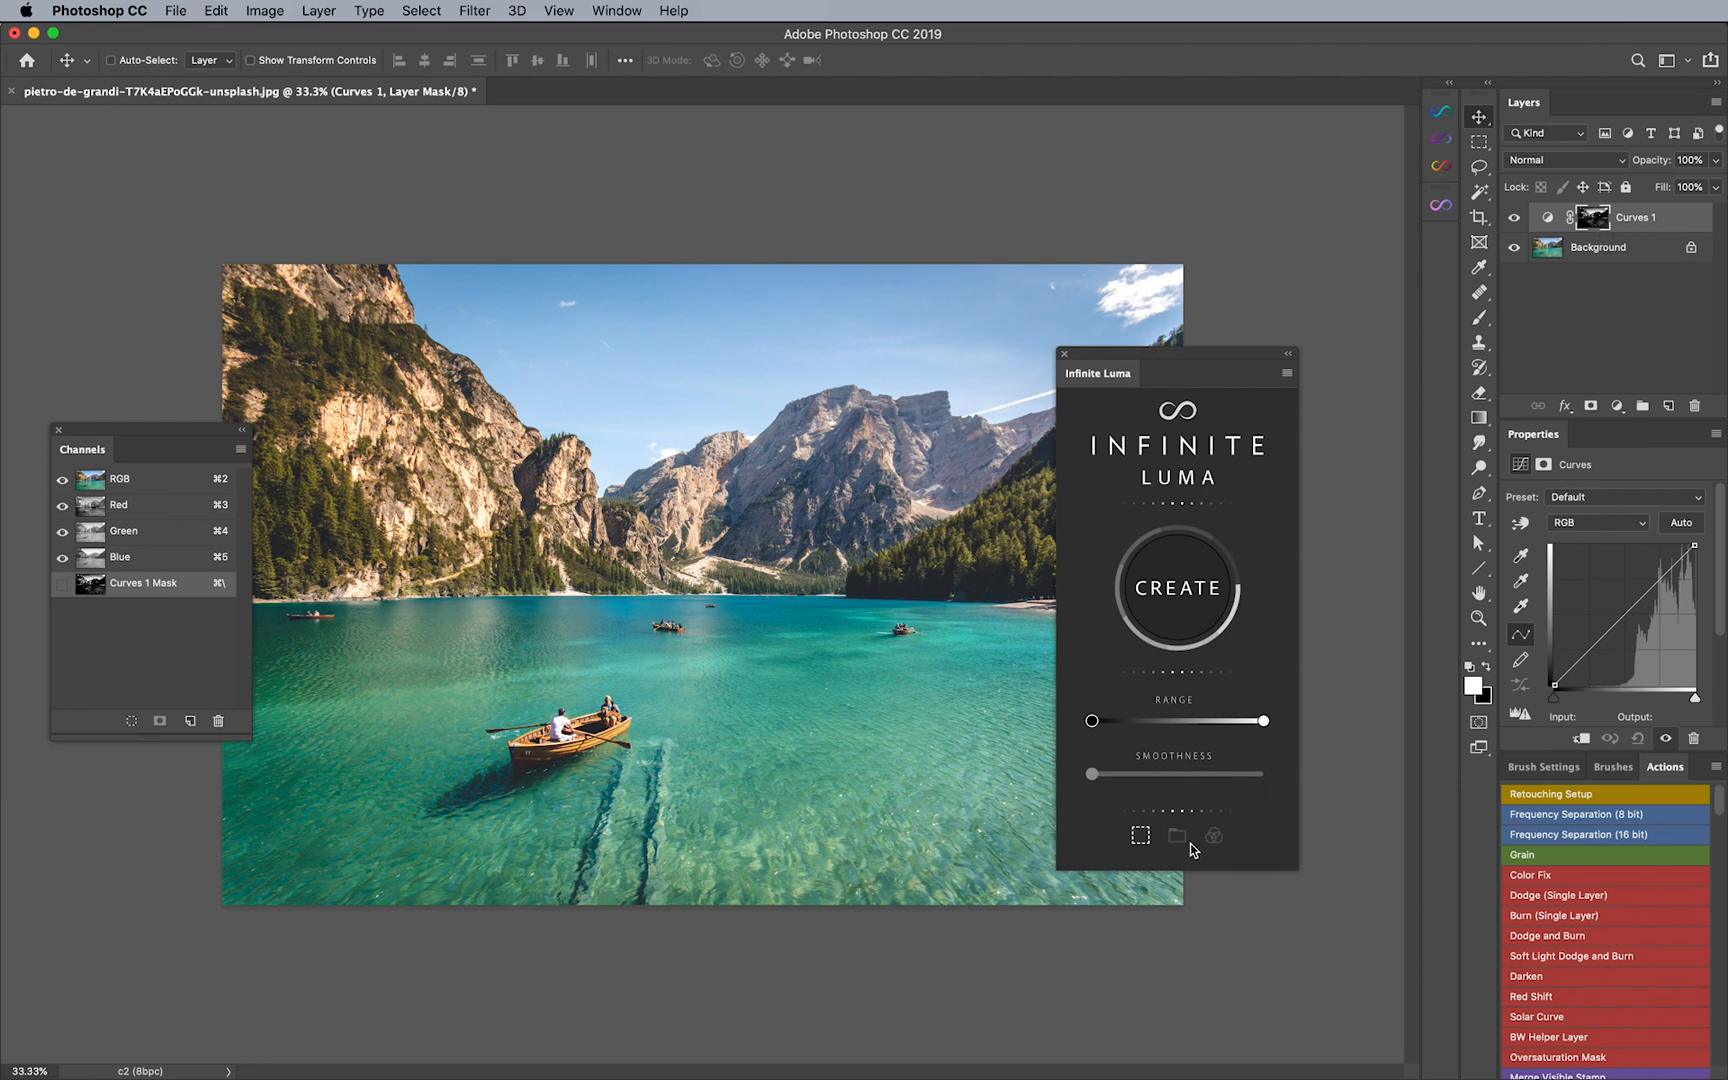
mouse_move(1190, 845)
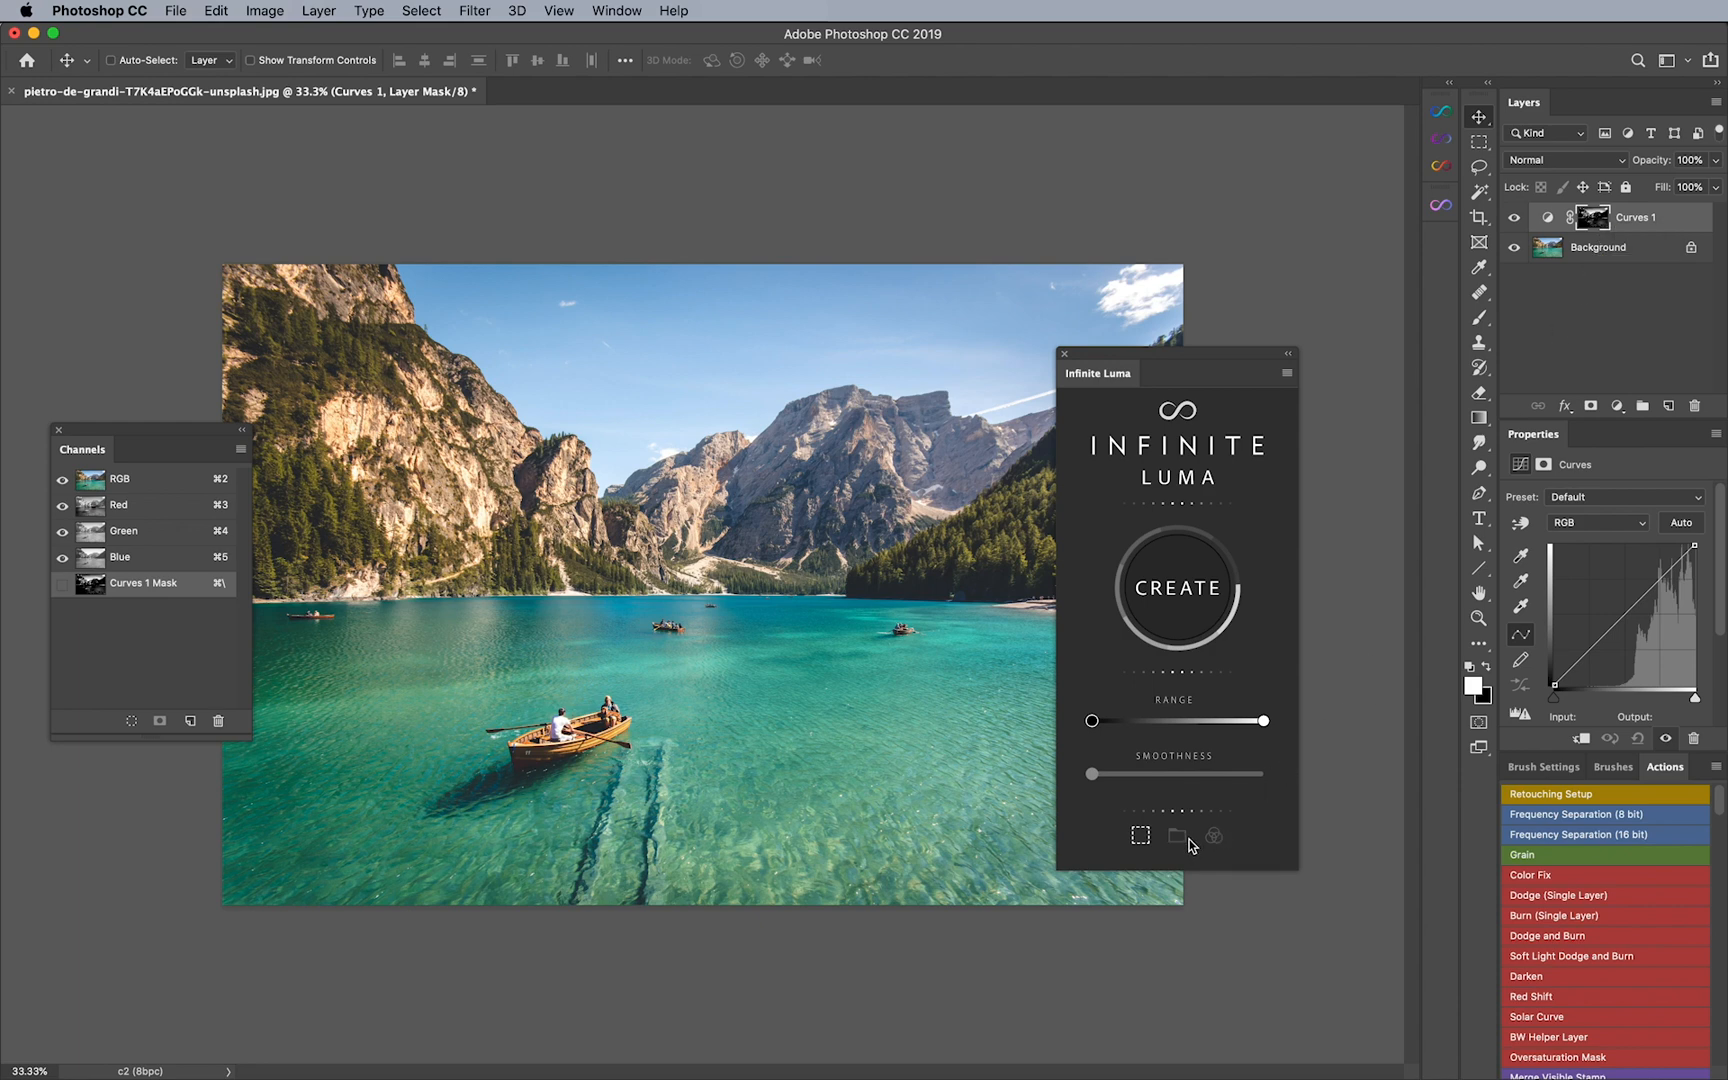
mouse_move(1176, 840)
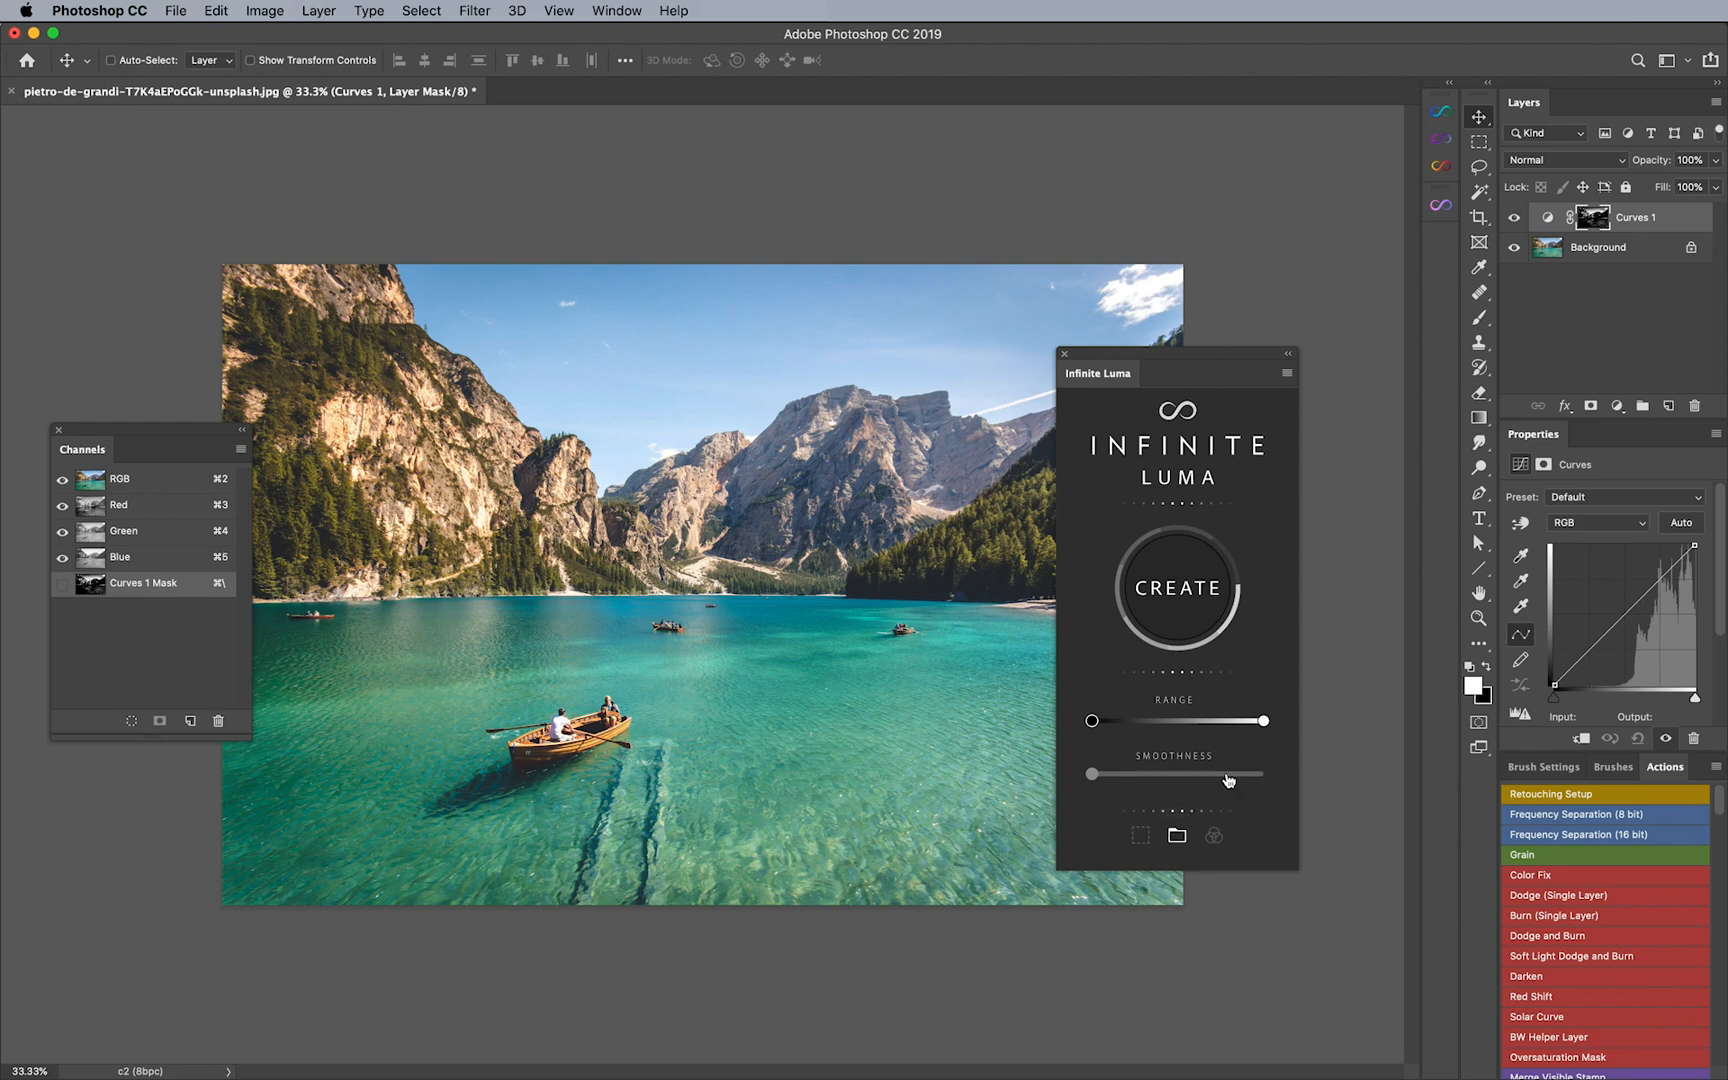
Step: Work the Range handles until only a midtone band is previewed, then nudge Smoothness up
left_click_drag(1264, 720, 1216, 724)
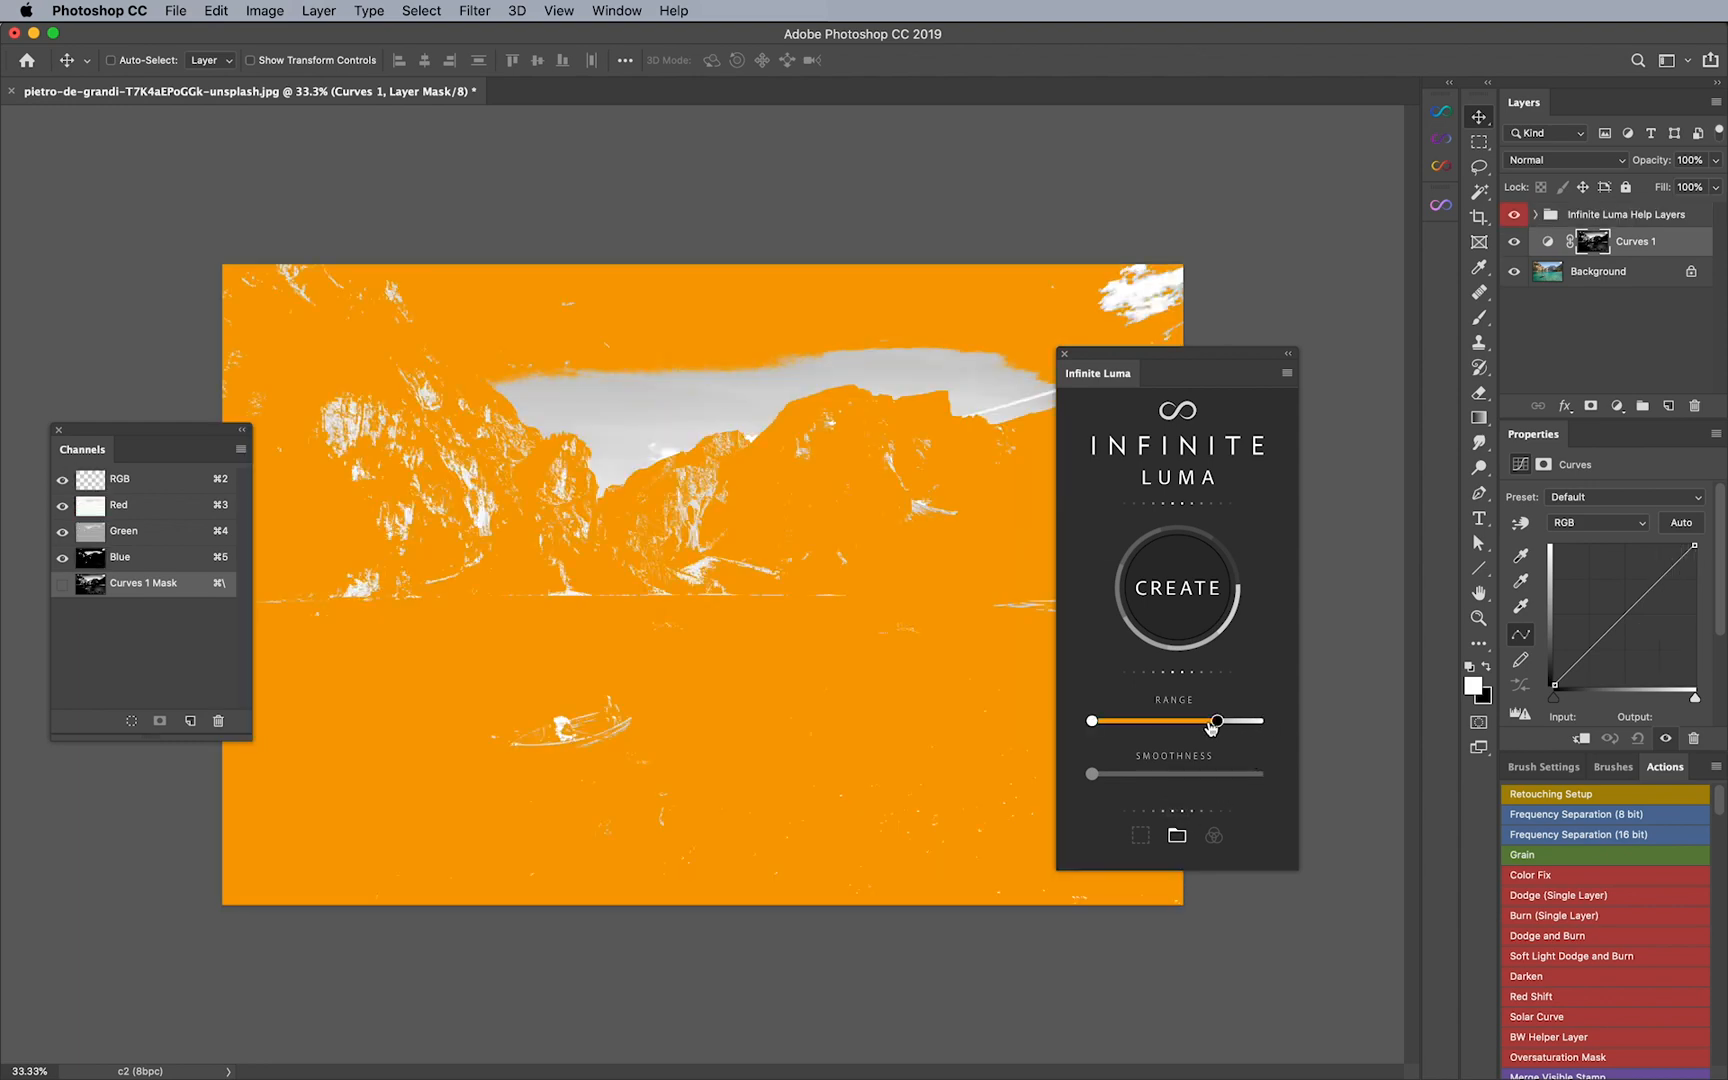
left_click_drag(1216, 721, 1156, 721)
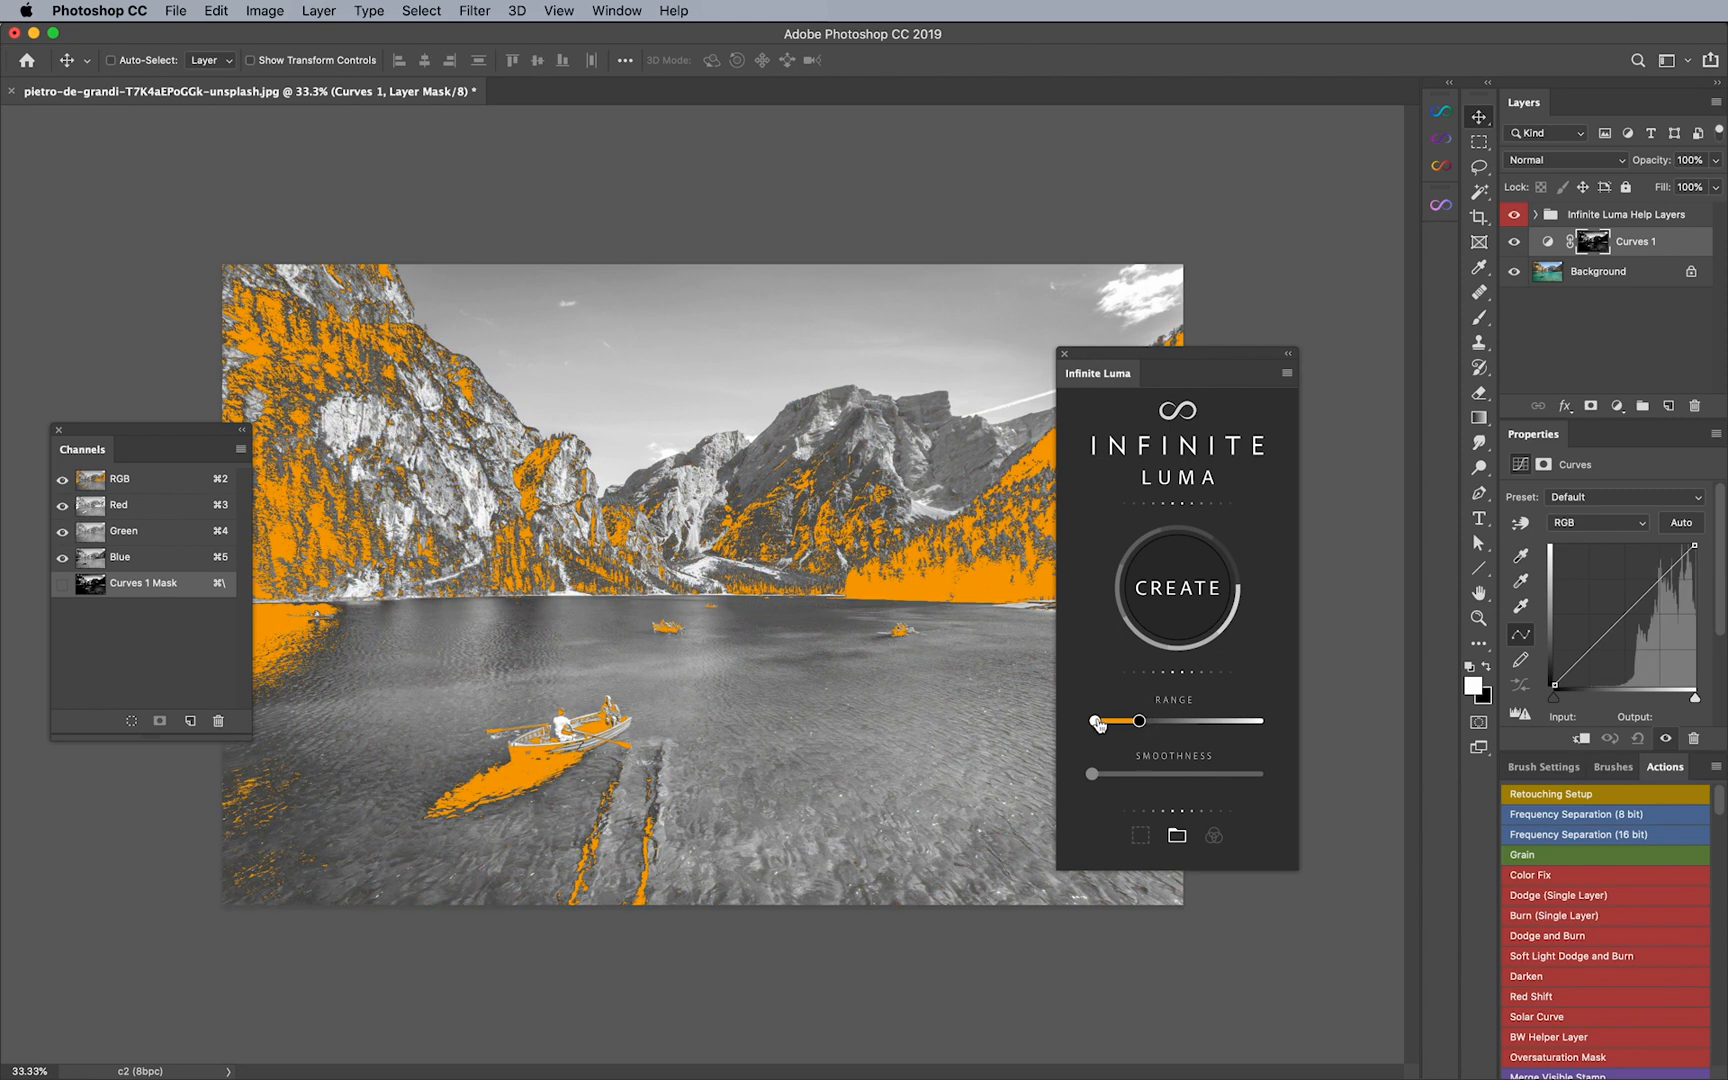
left_click_drag(1135, 721, 1155, 721)
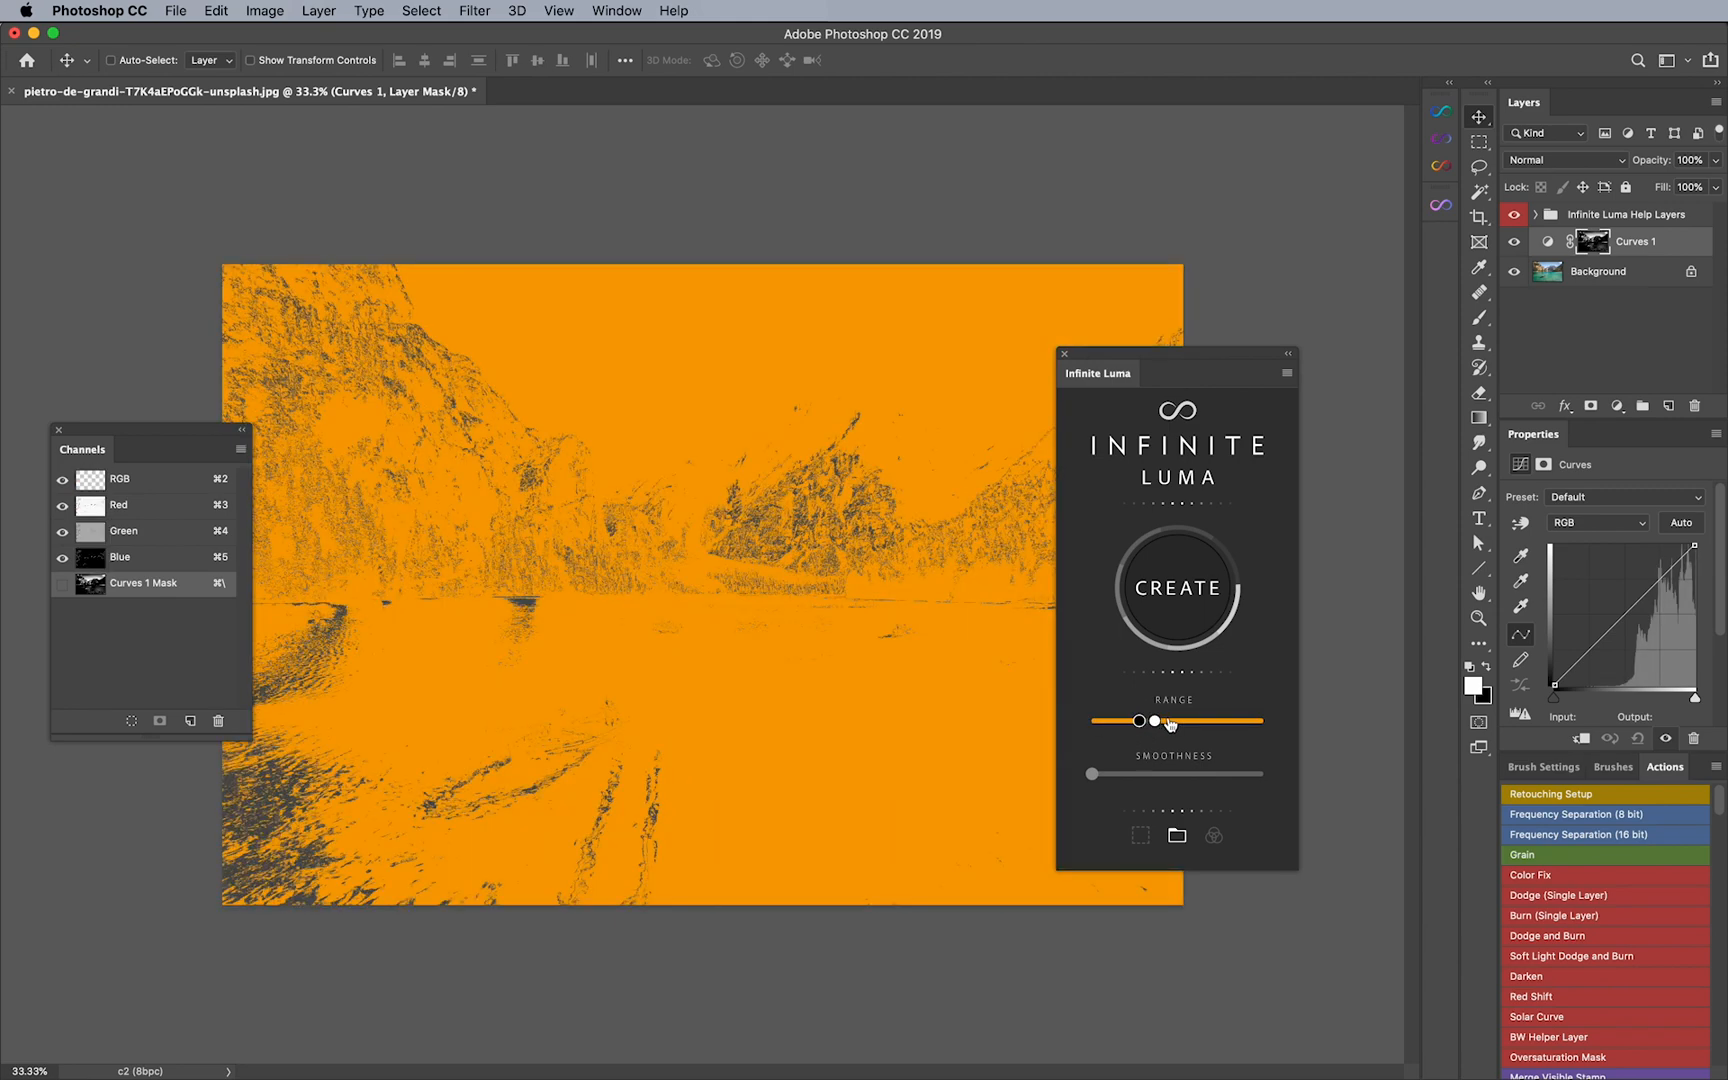
left_click_drag(1154, 721, 1231, 721)
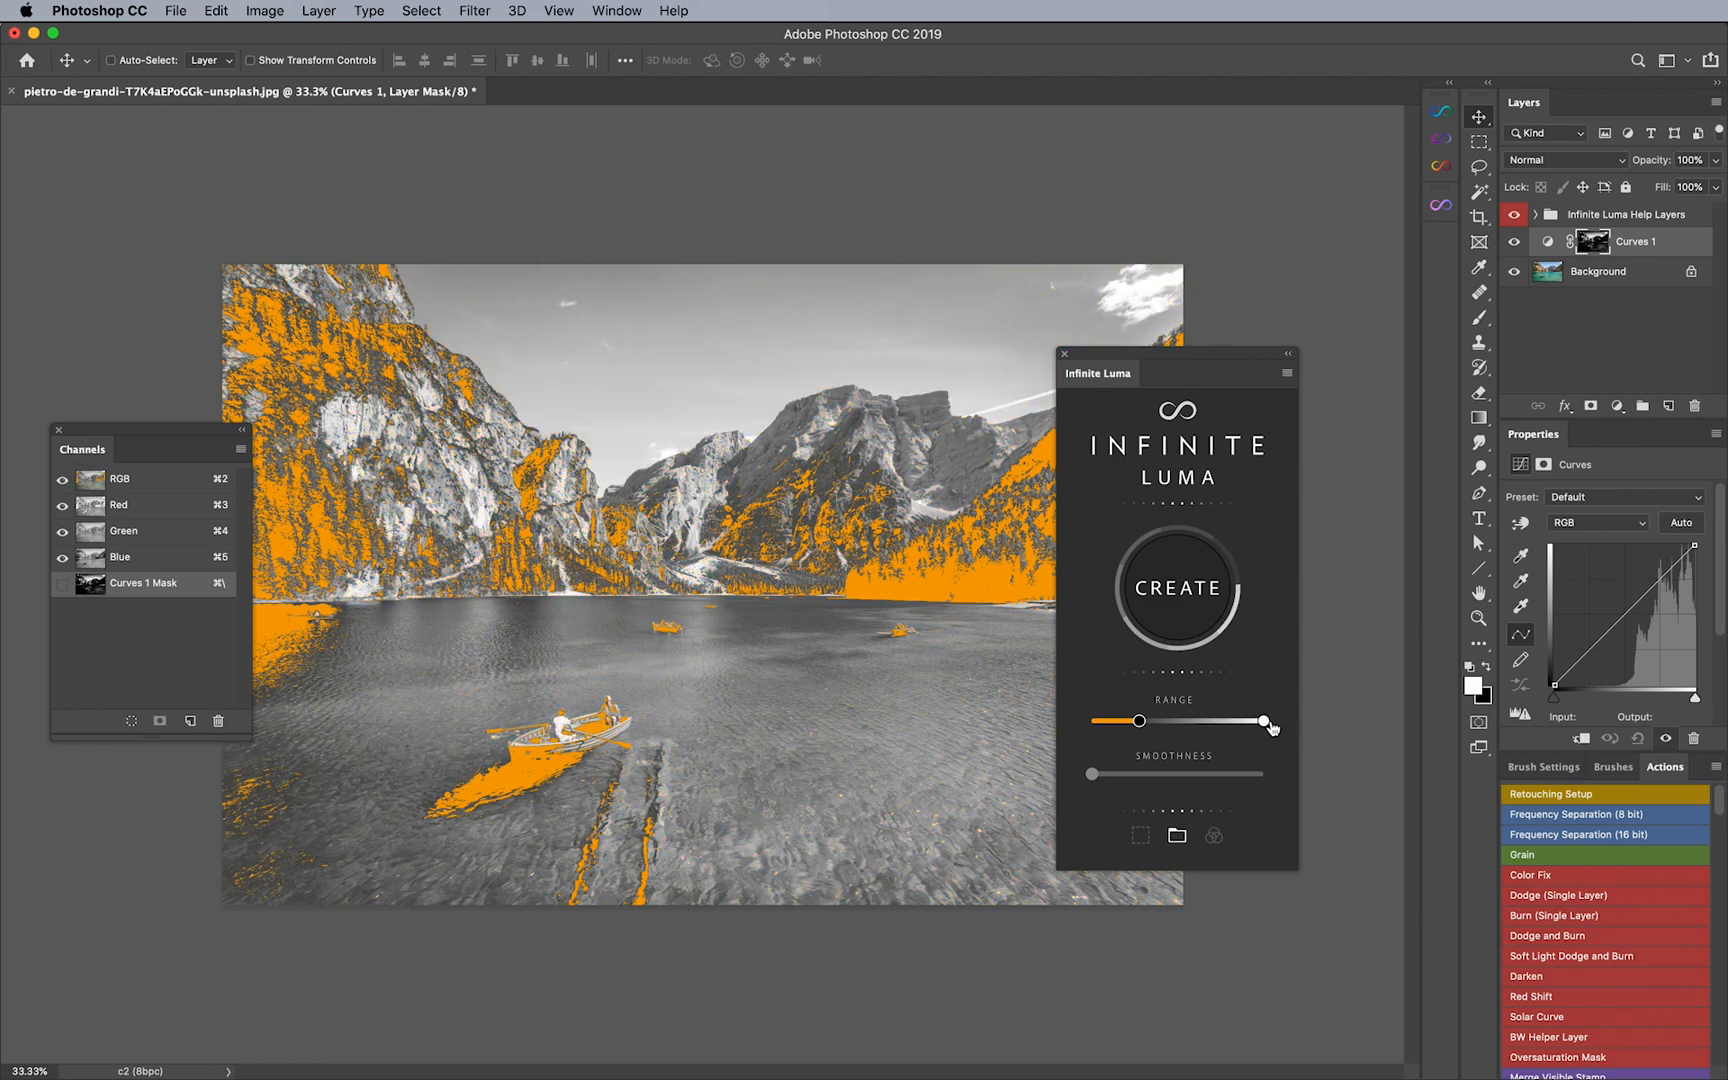
left_click_drag(1264, 721, 1138, 721)
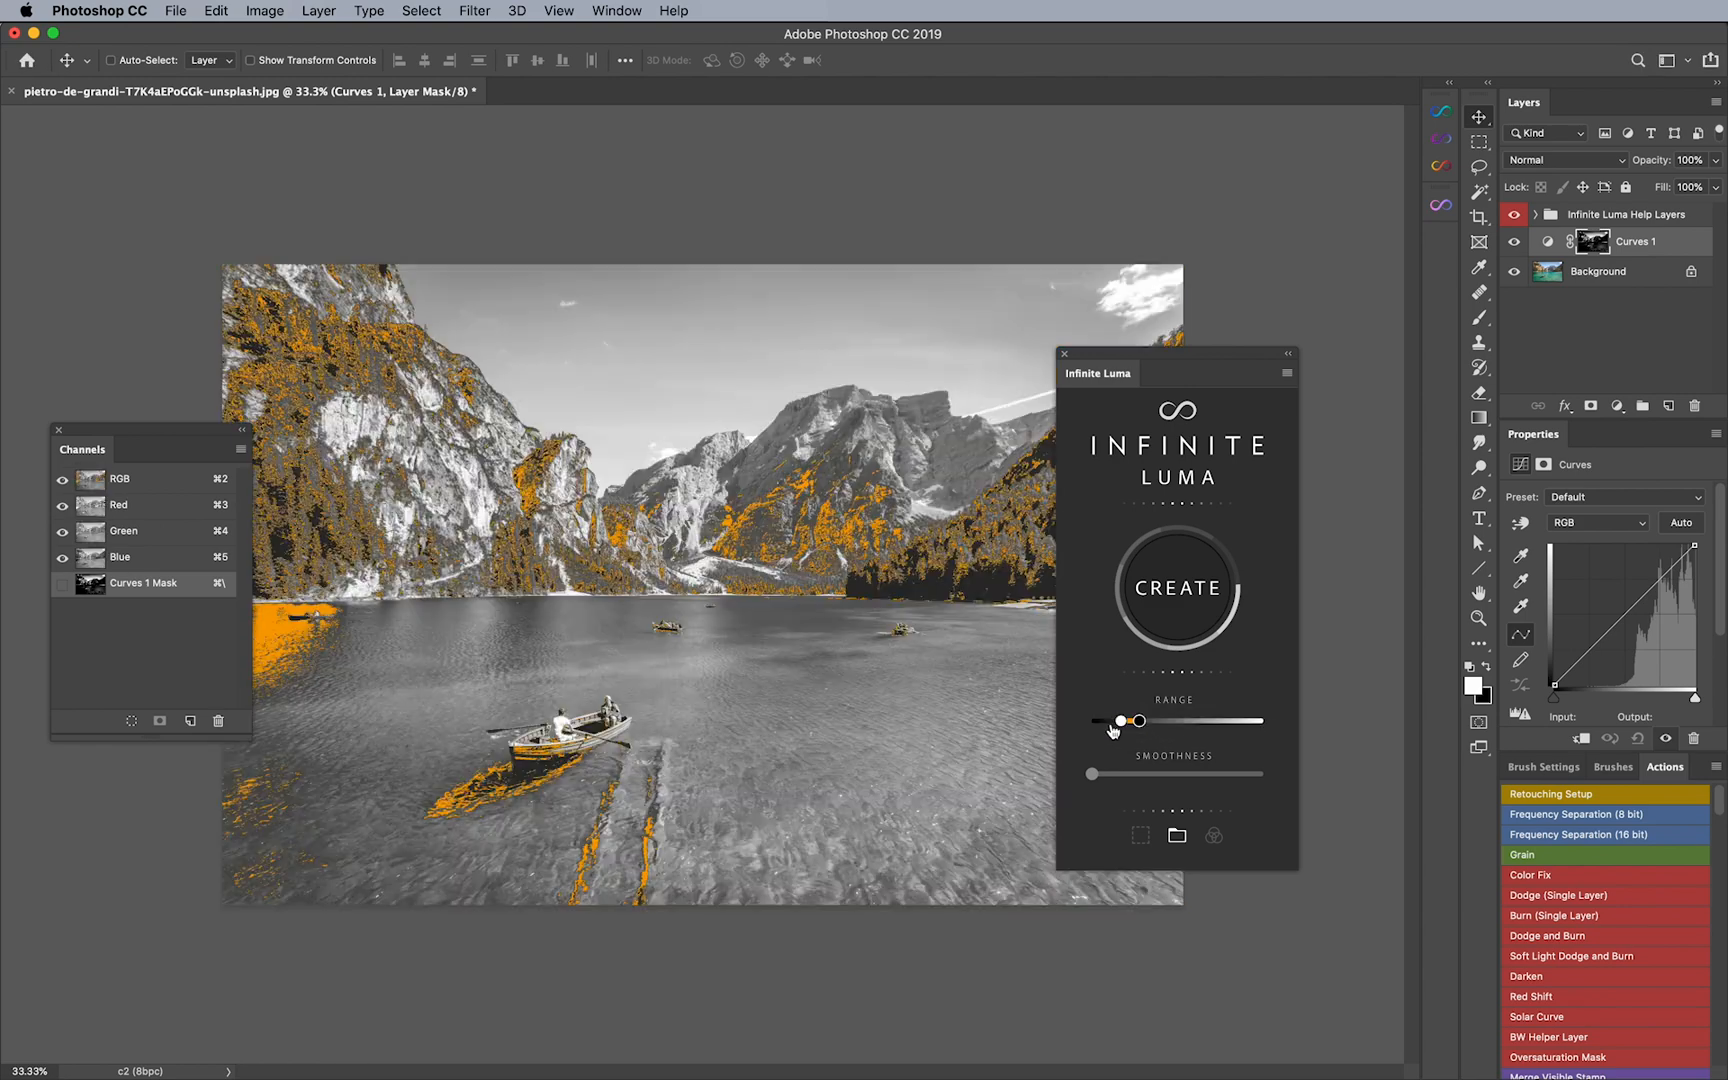
left_click_drag(1122, 721, 1149, 721)
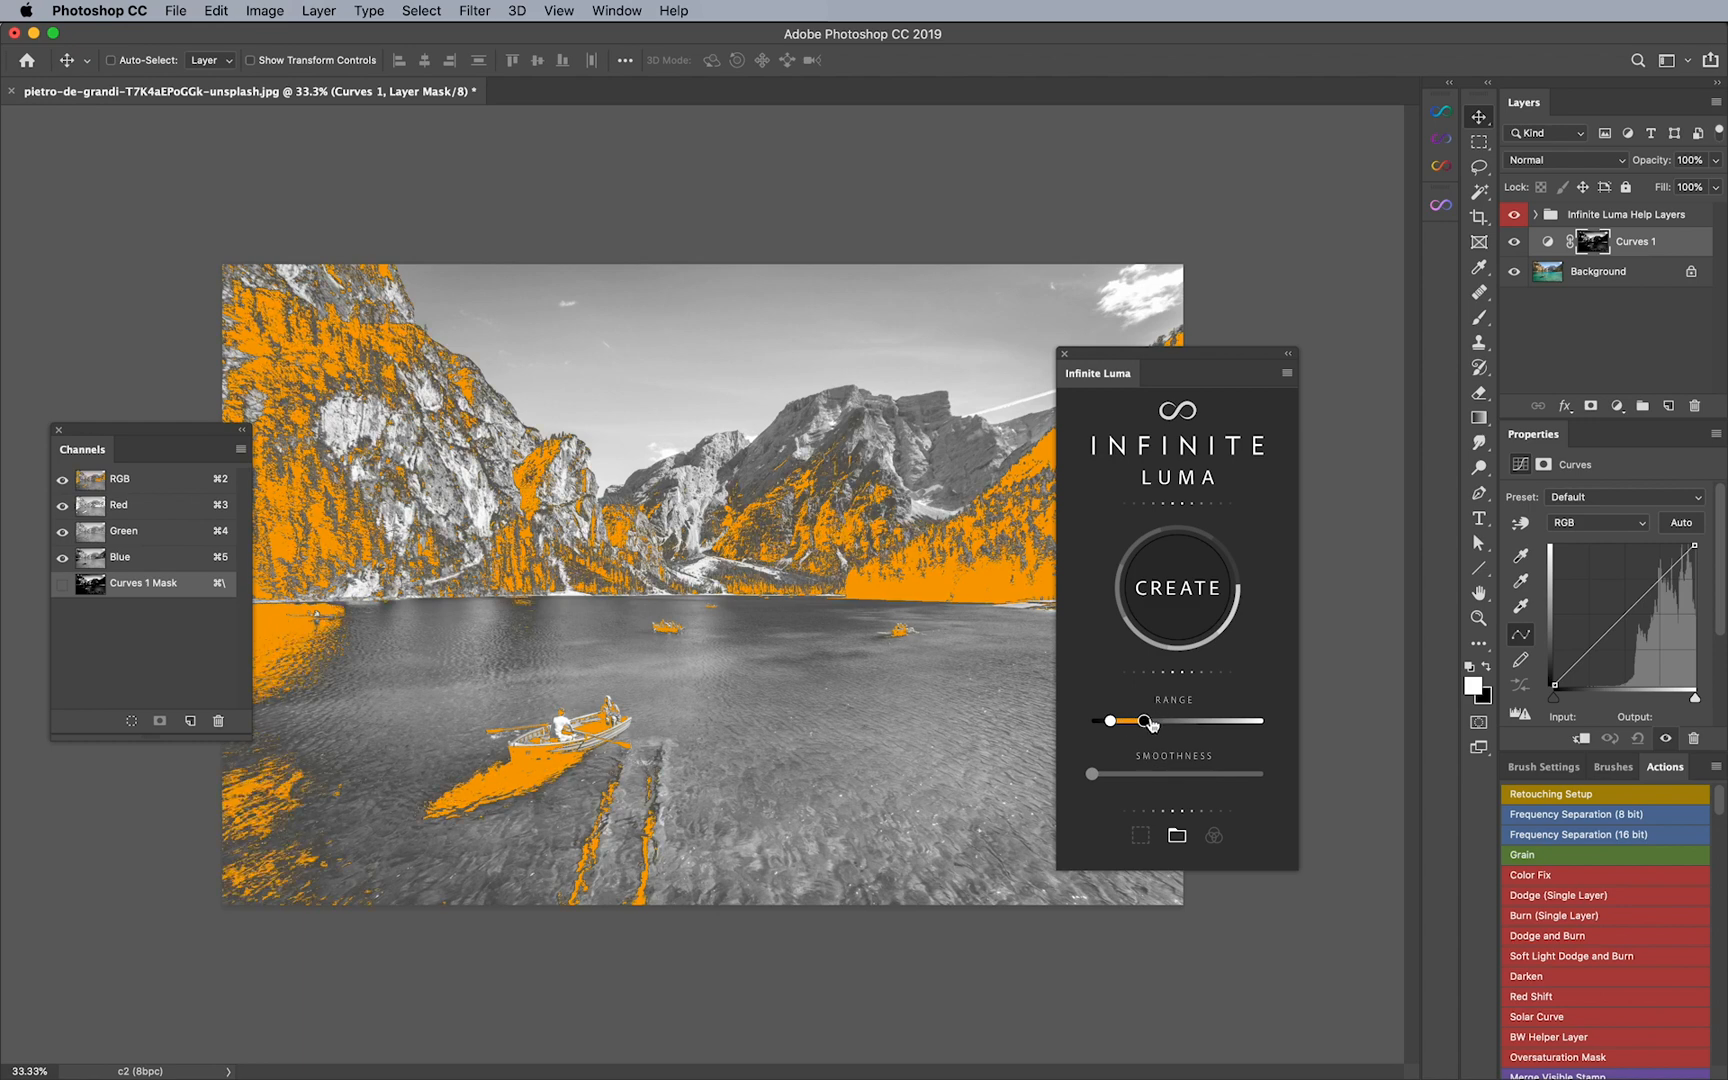
left_click_drag(1149, 721, 1111, 721)
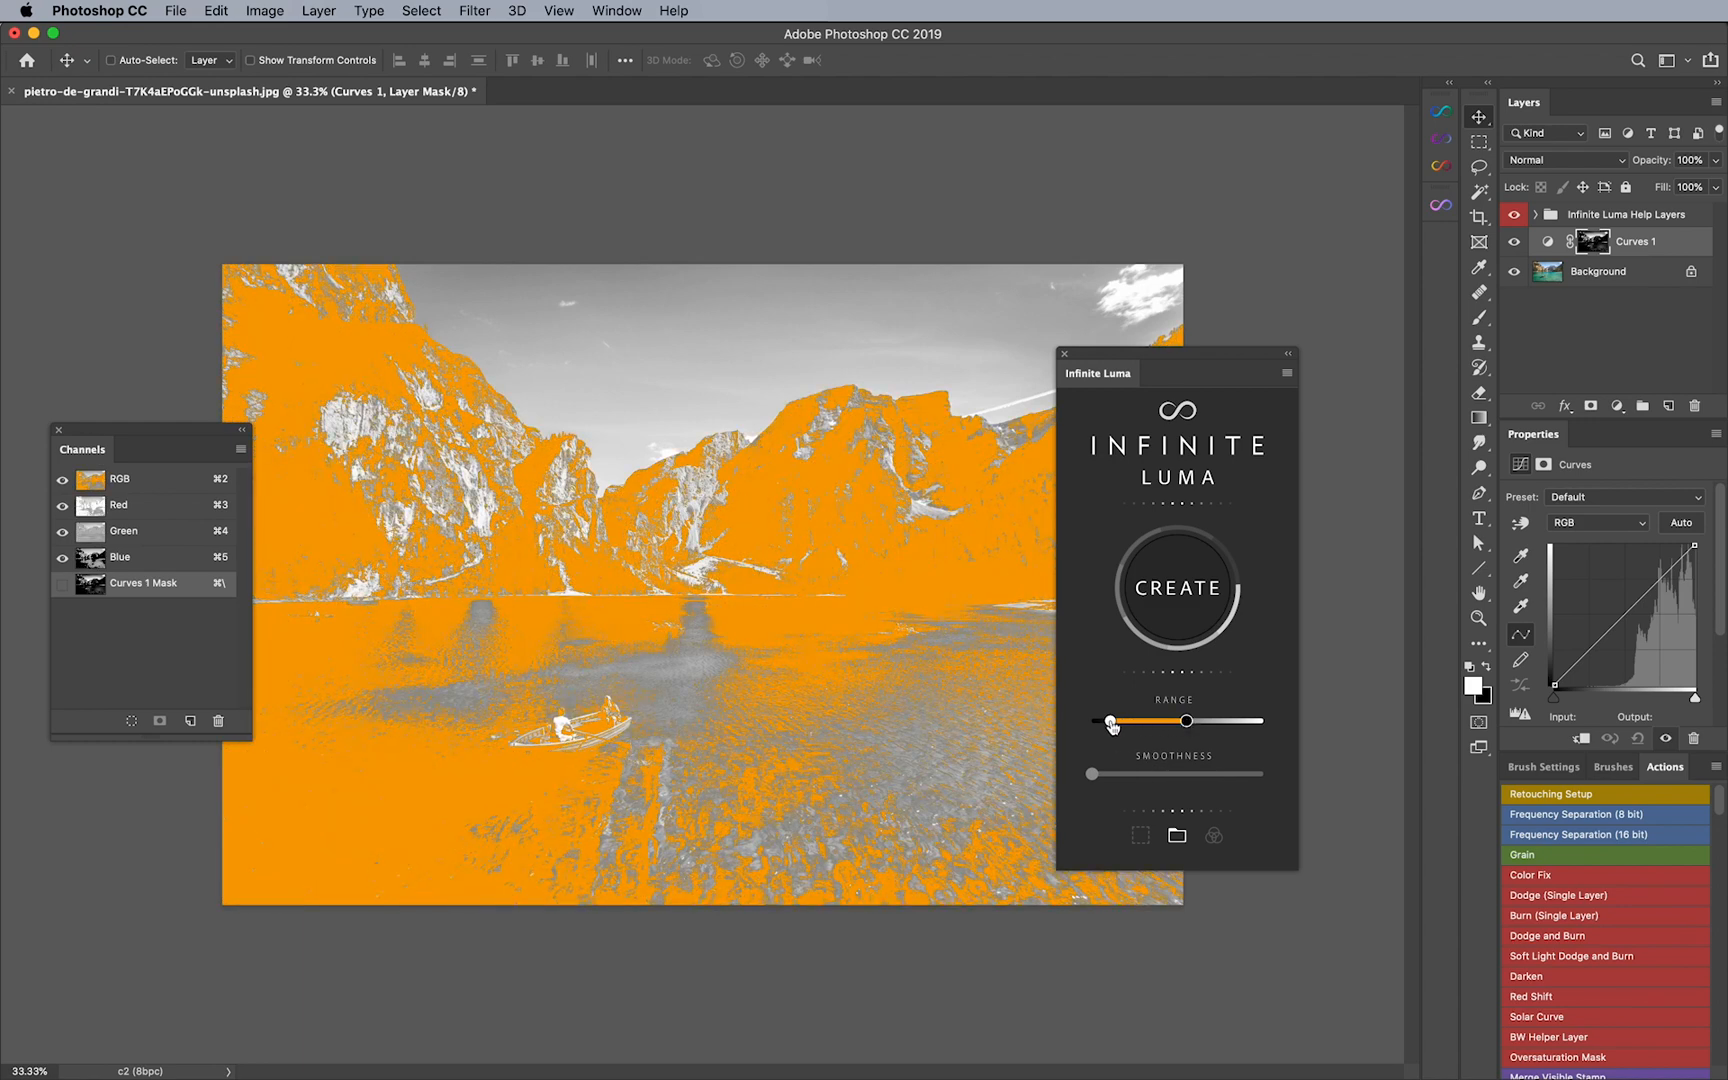
left_click_drag(1111, 721, 1146, 721)
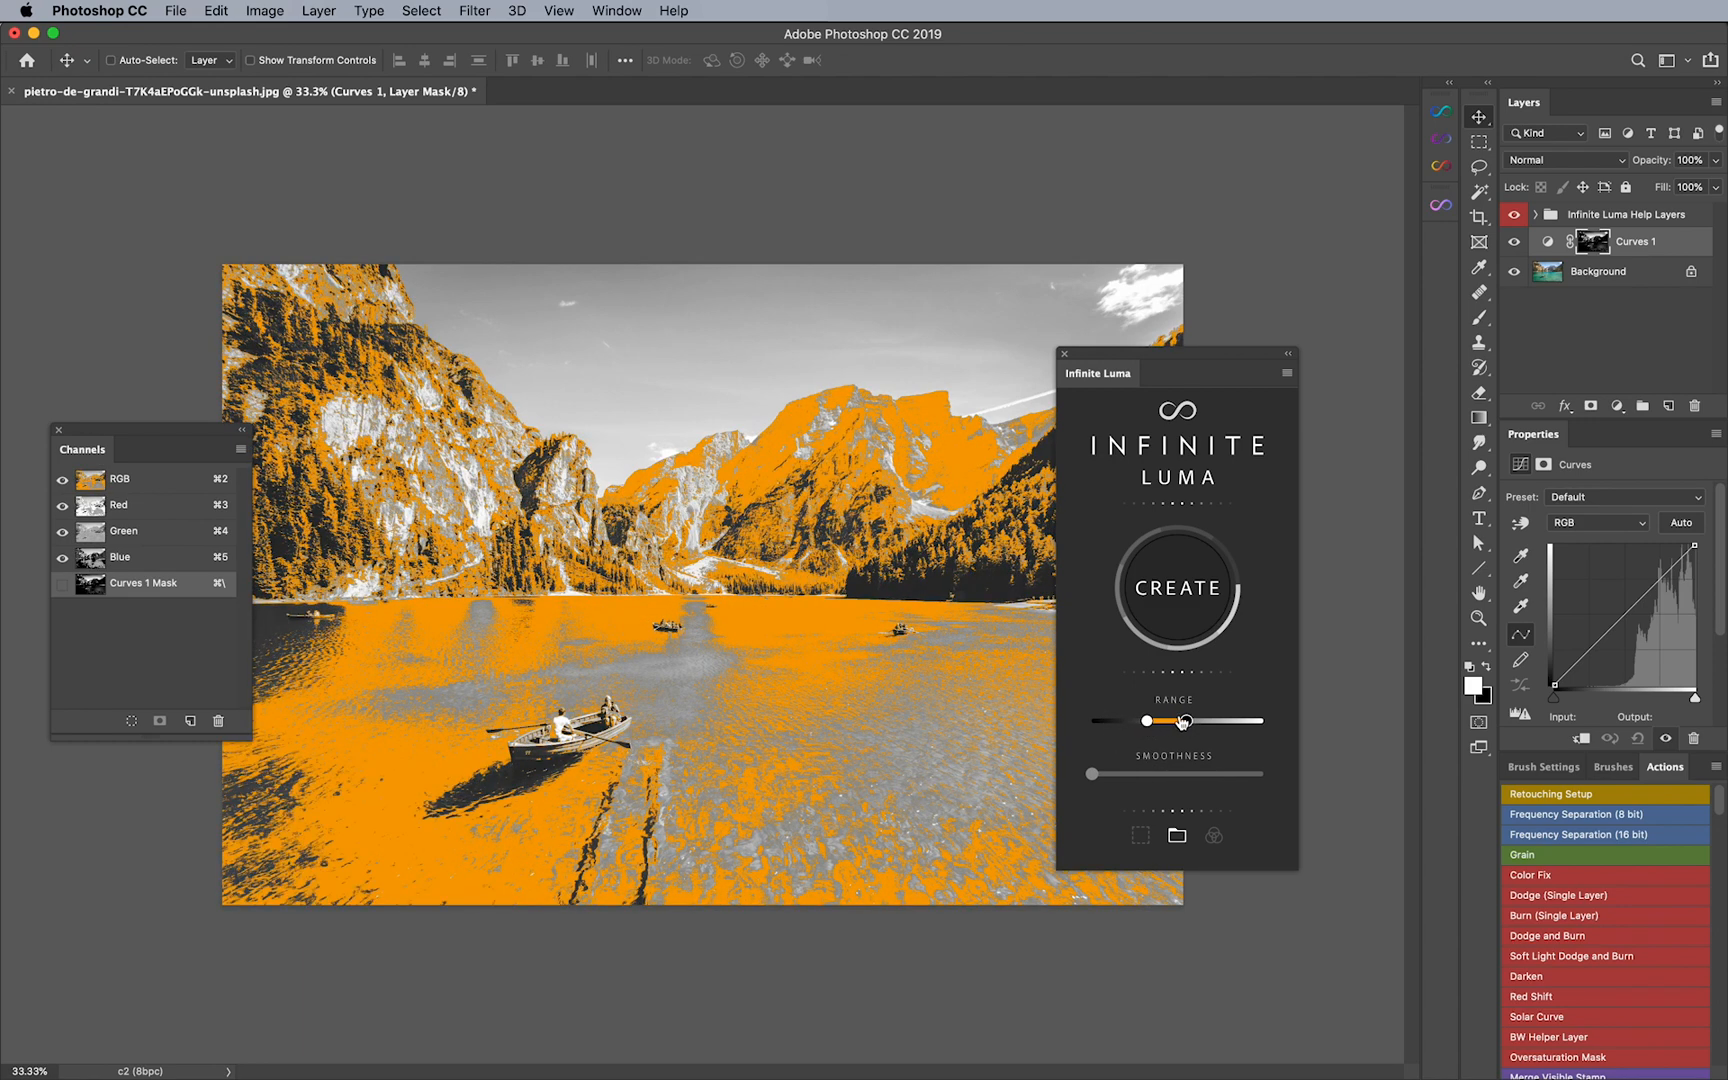
left_click_drag(1147, 721, 1201, 721)
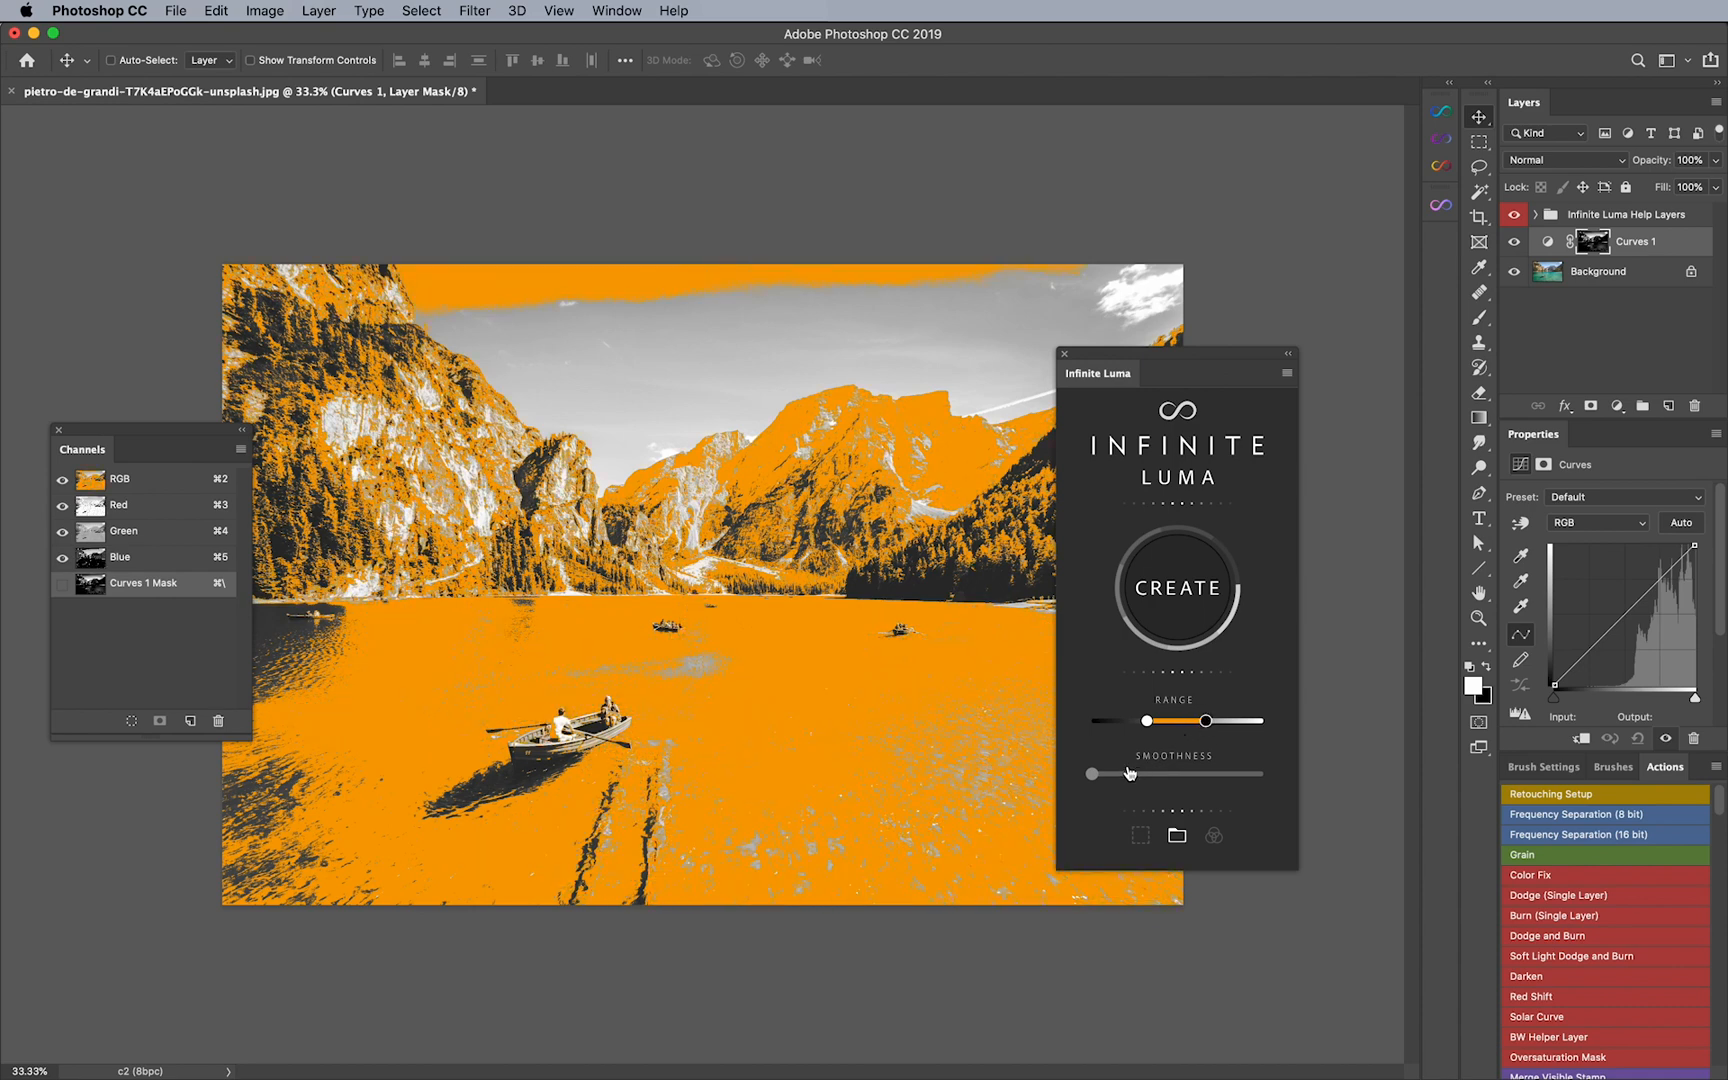
left_click_drag(1091, 774, 1143, 771)
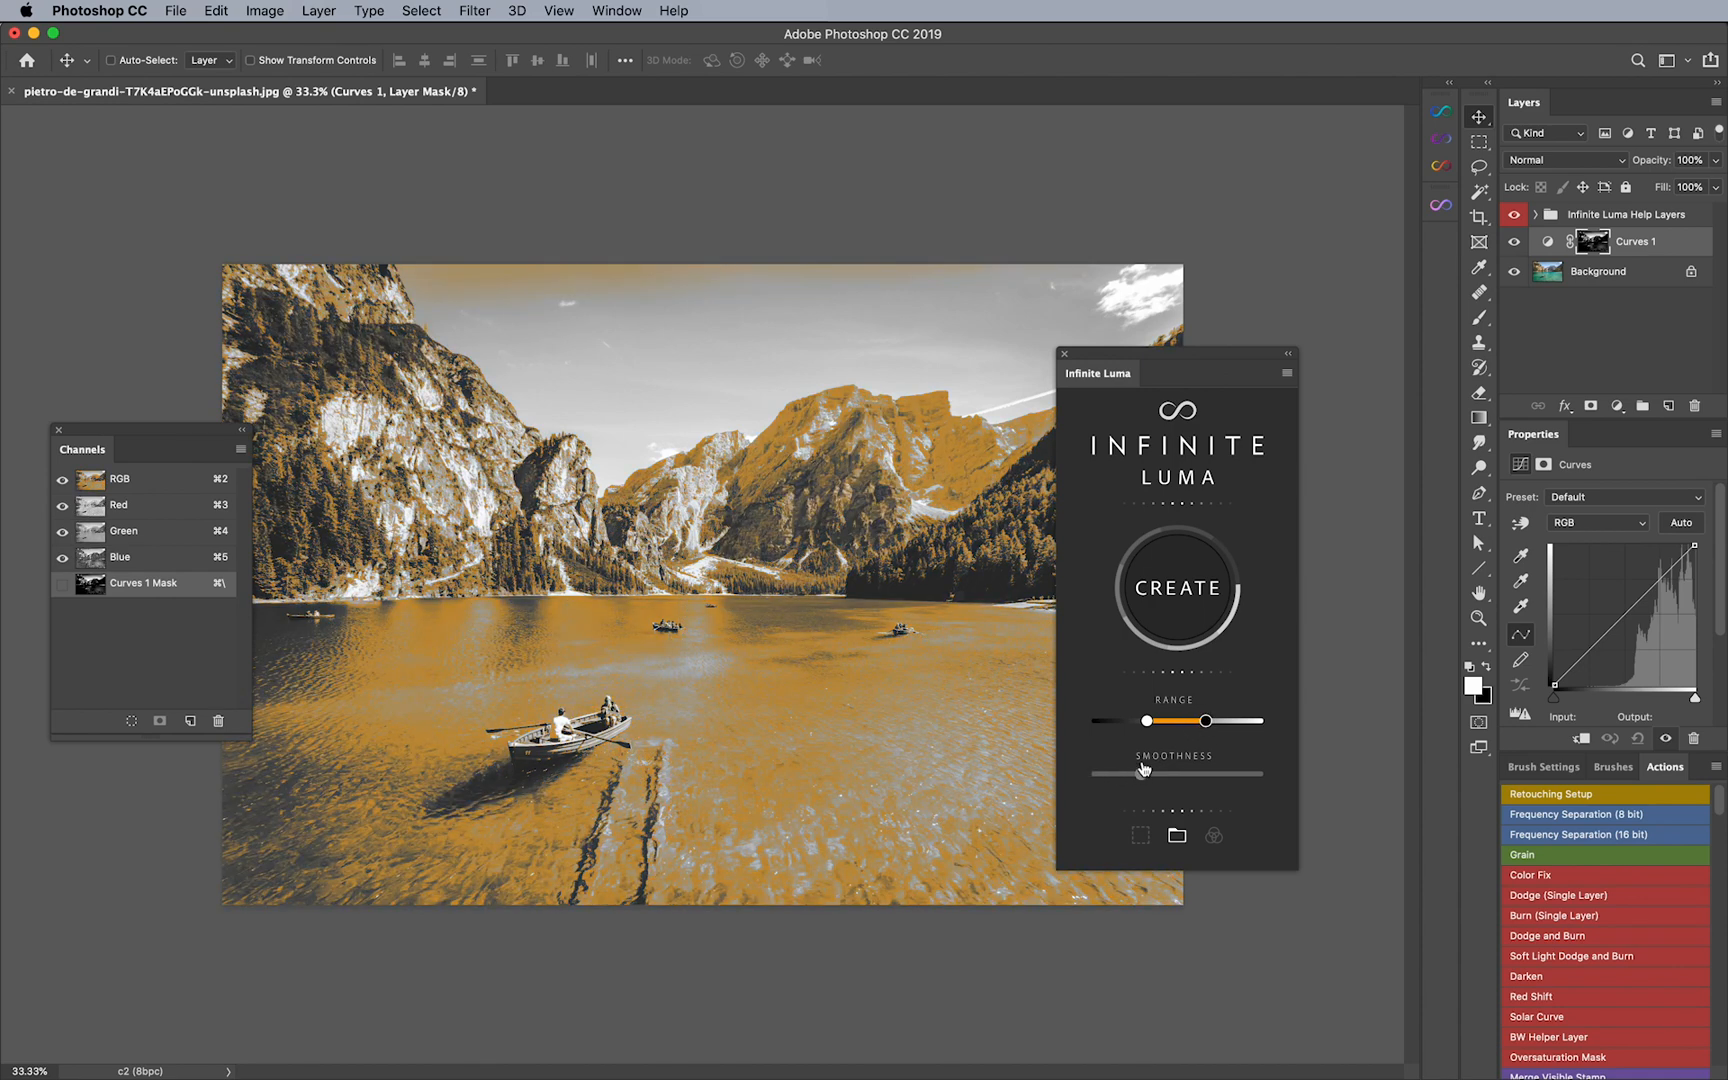
Step: Create the ILP Midtones mask group and right-click its mask thumbnail
left_click(1175, 587)
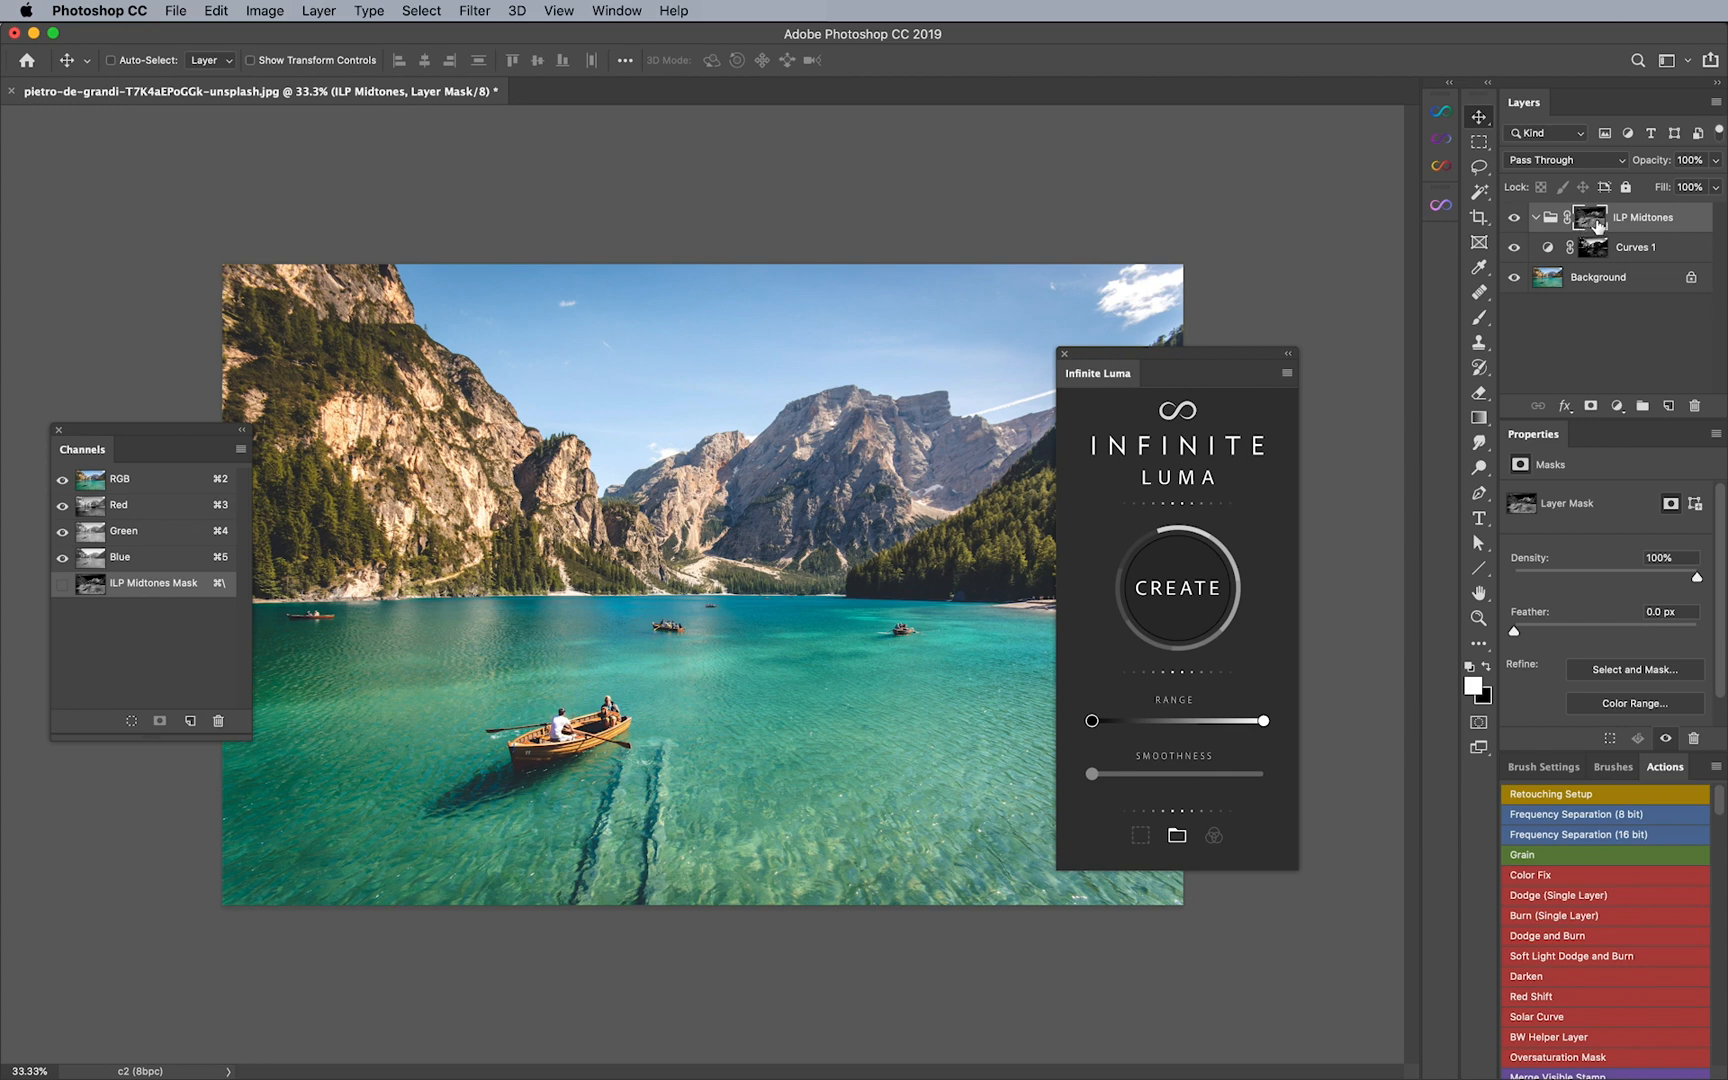
mouse_move(1641, 228)
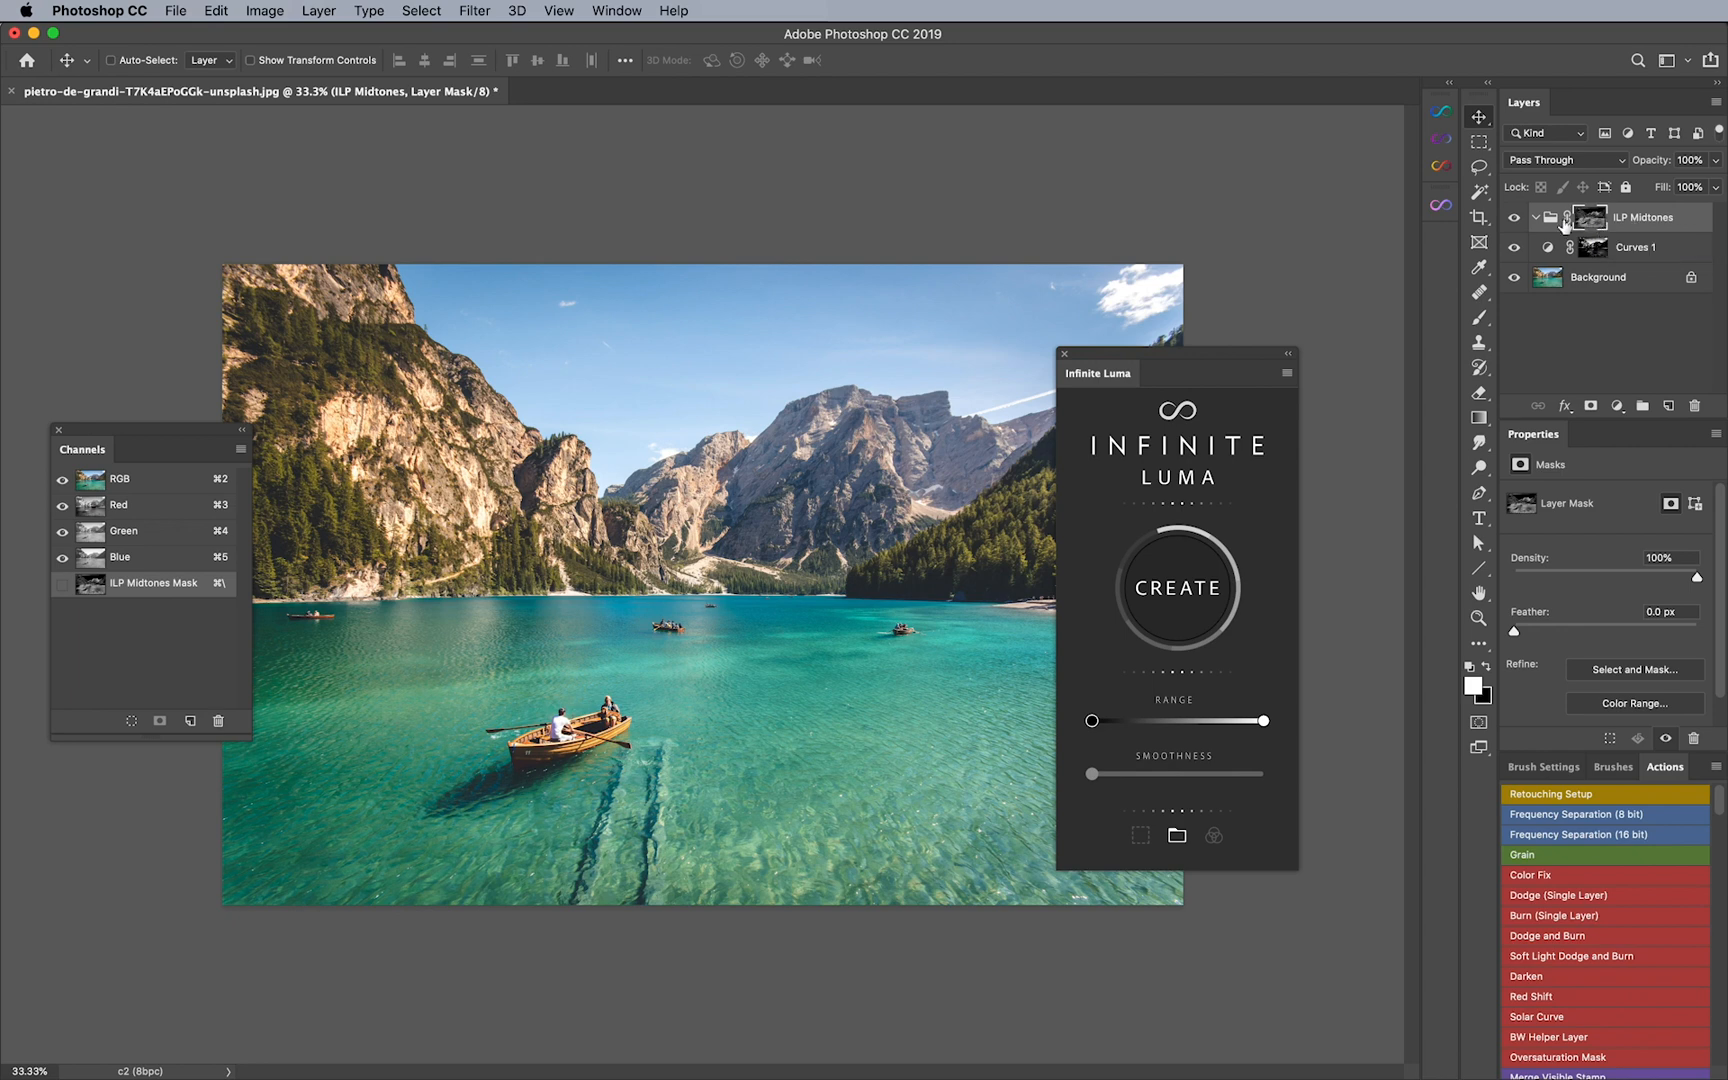
right_click(1589, 217)
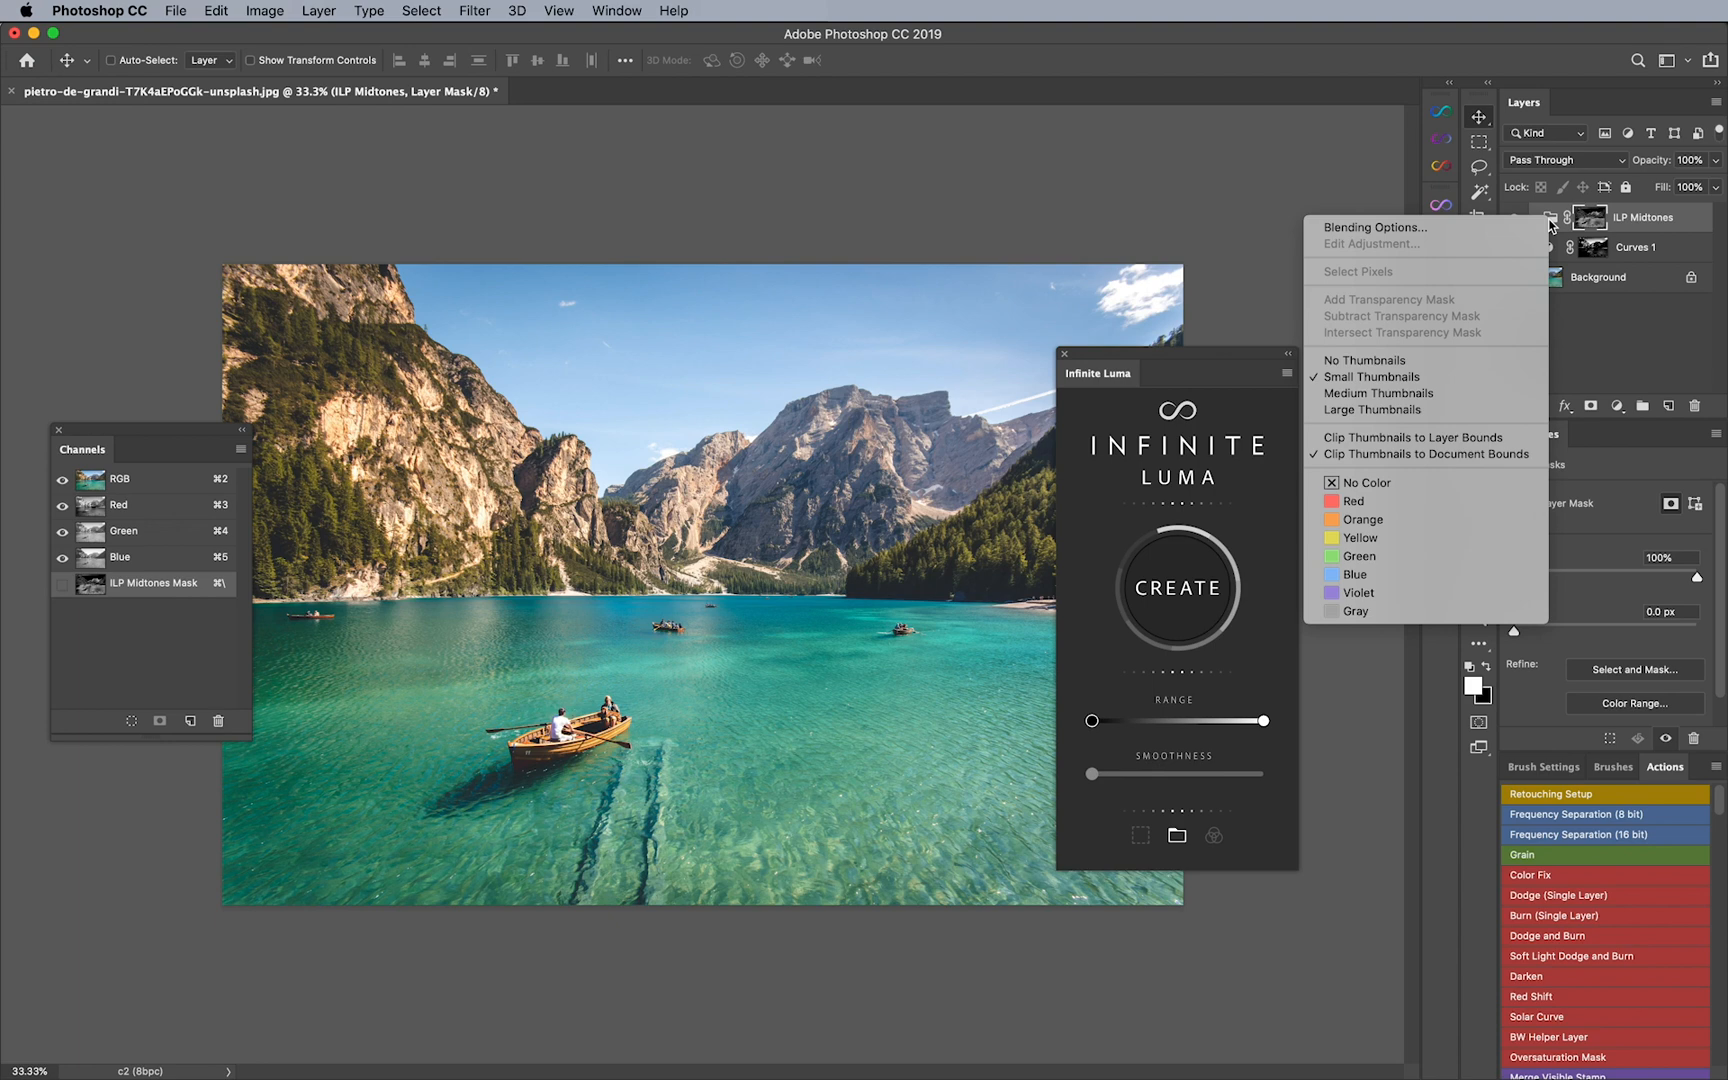
mouse_move(1378, 393)
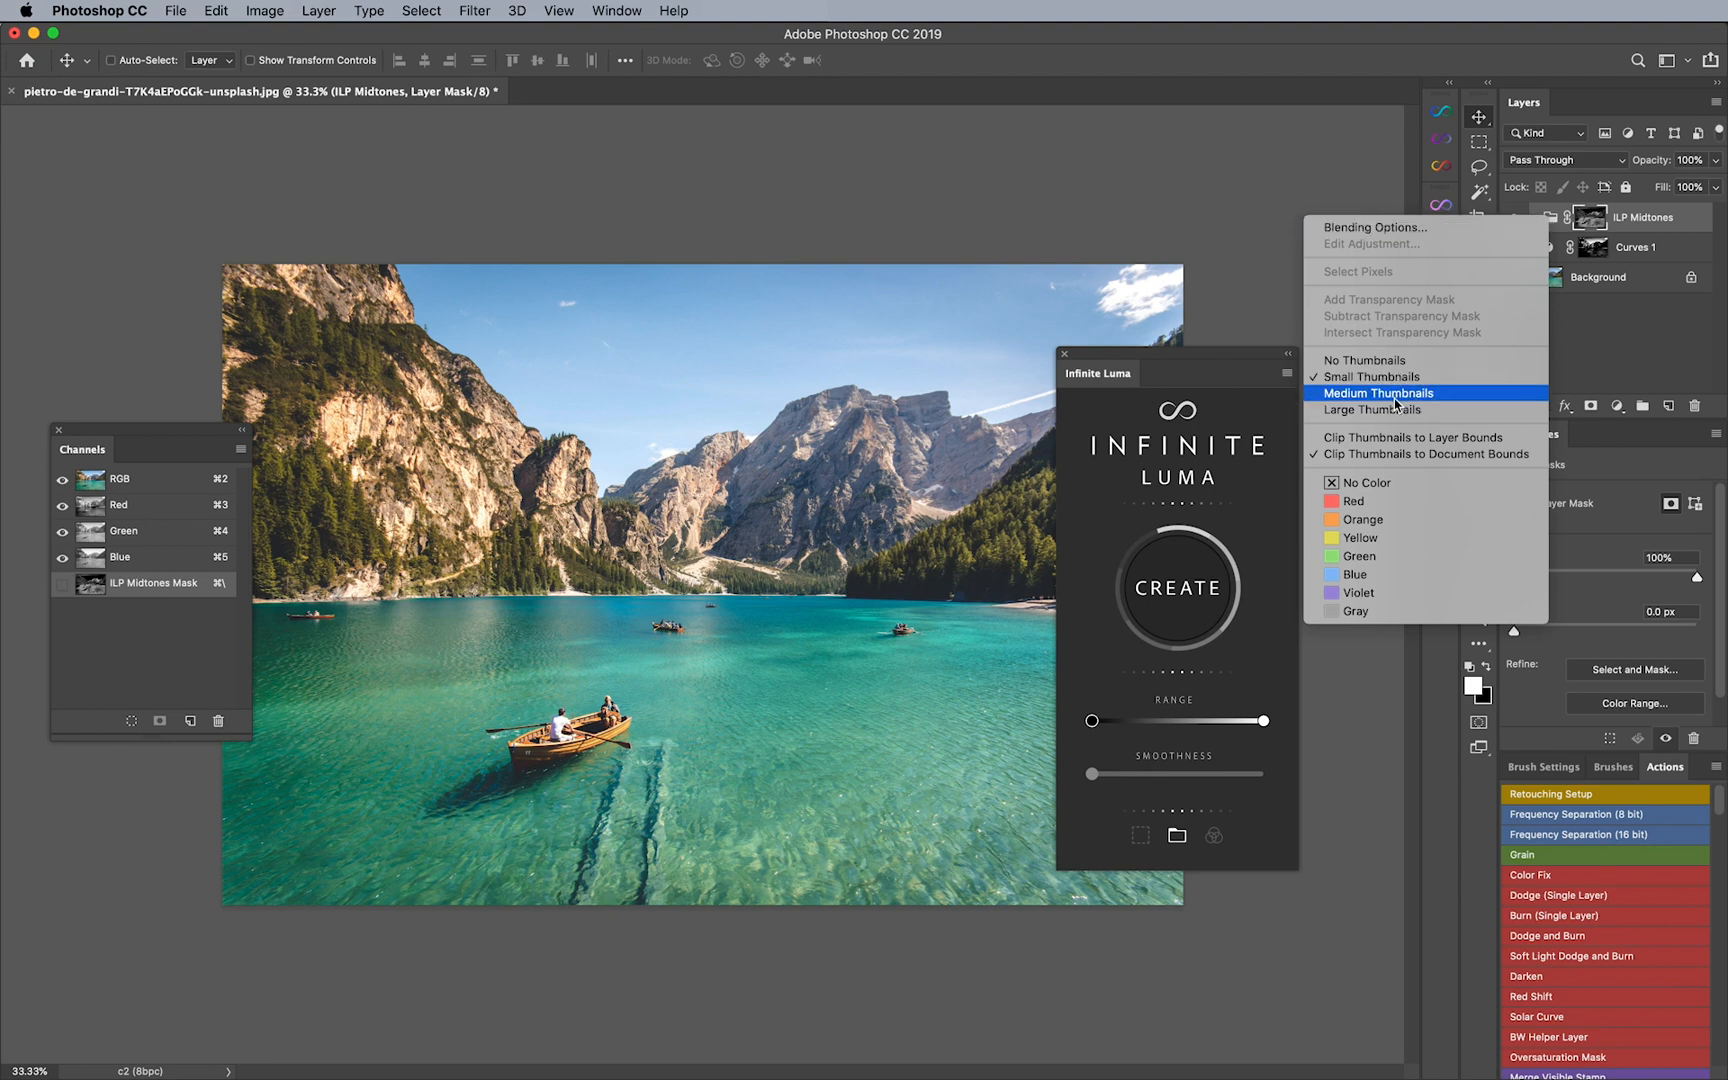
Step: Switch the Layers panel to Medium Thumbnails
left_click(1380, 393)
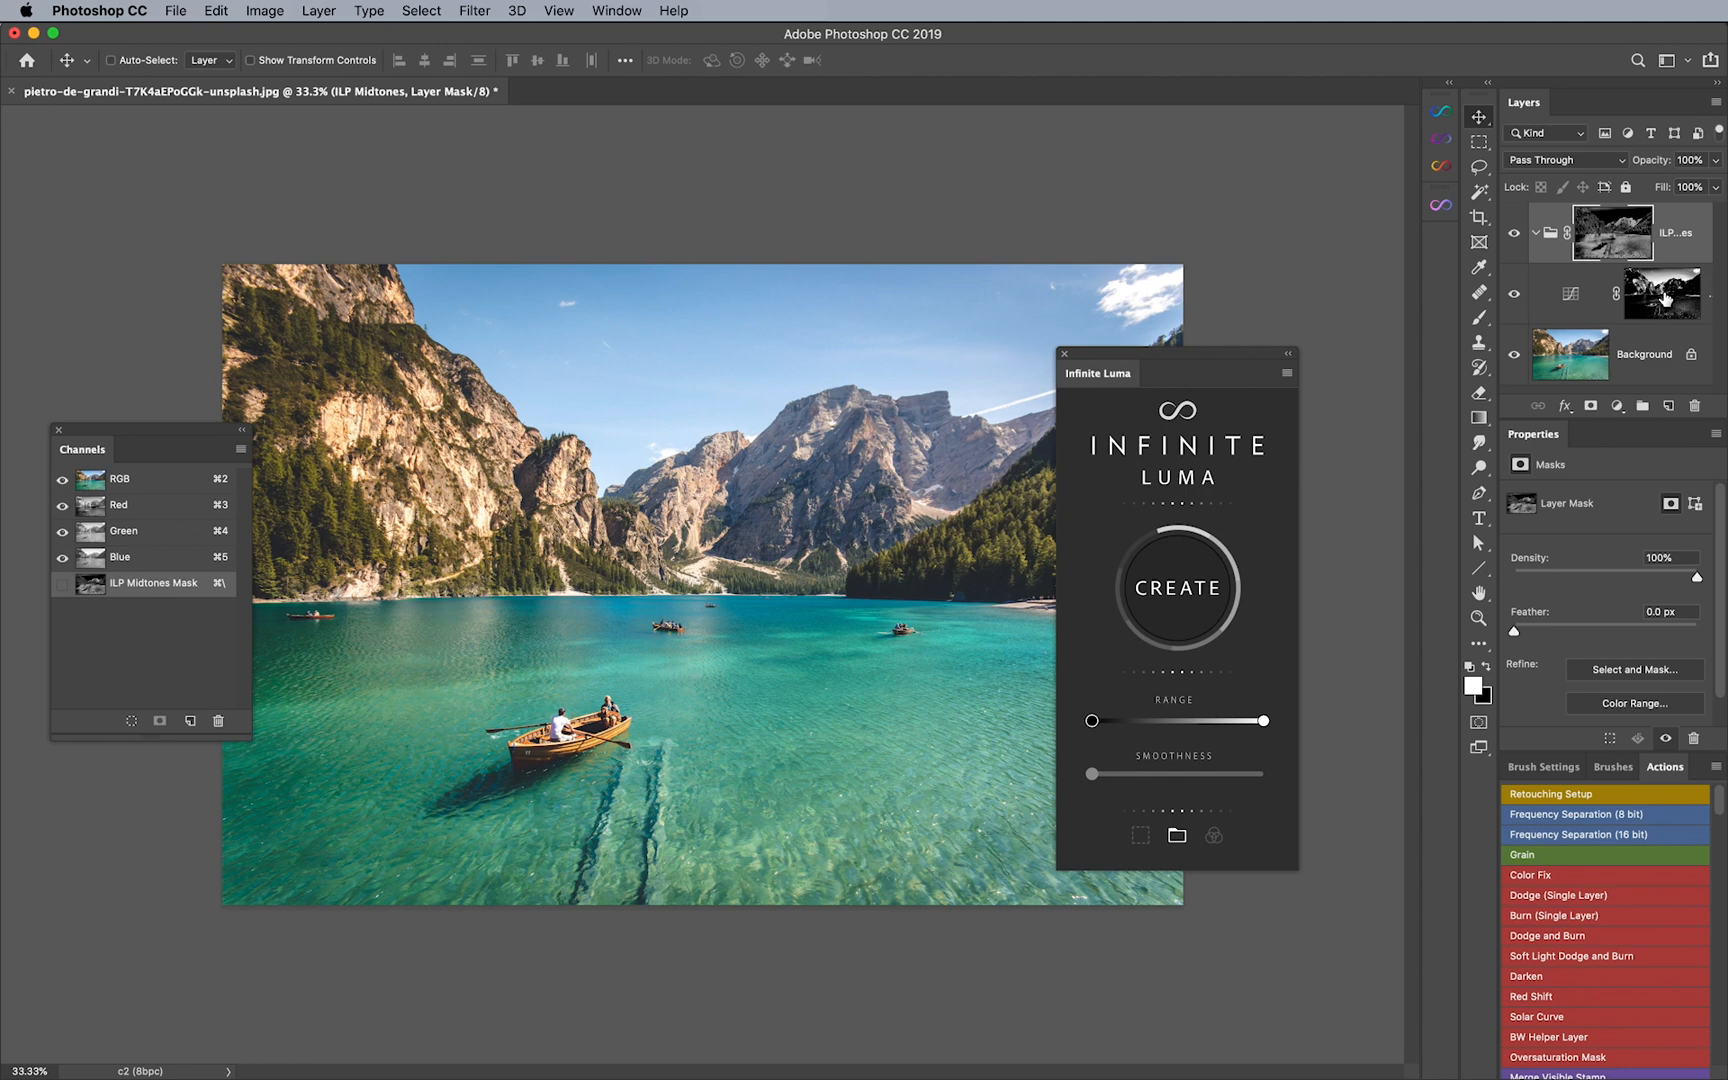
mouse_move(1655, 298)
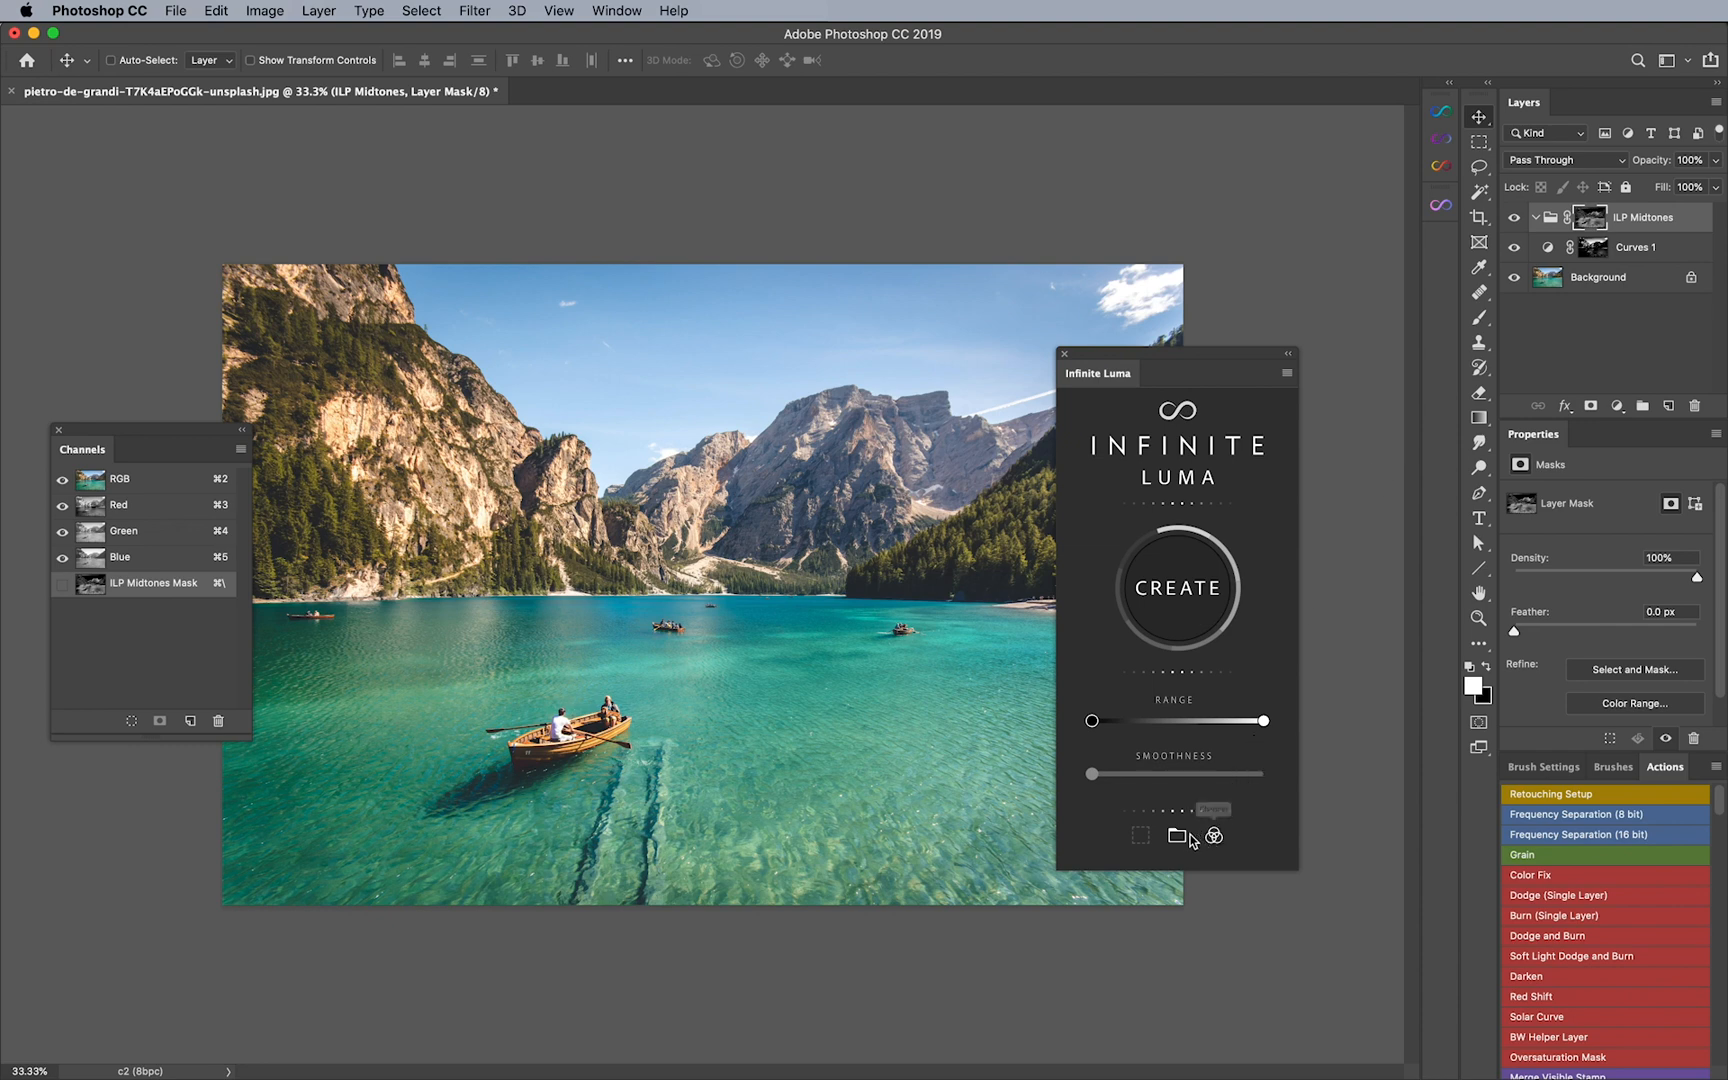
mouse_move(1238, 849)
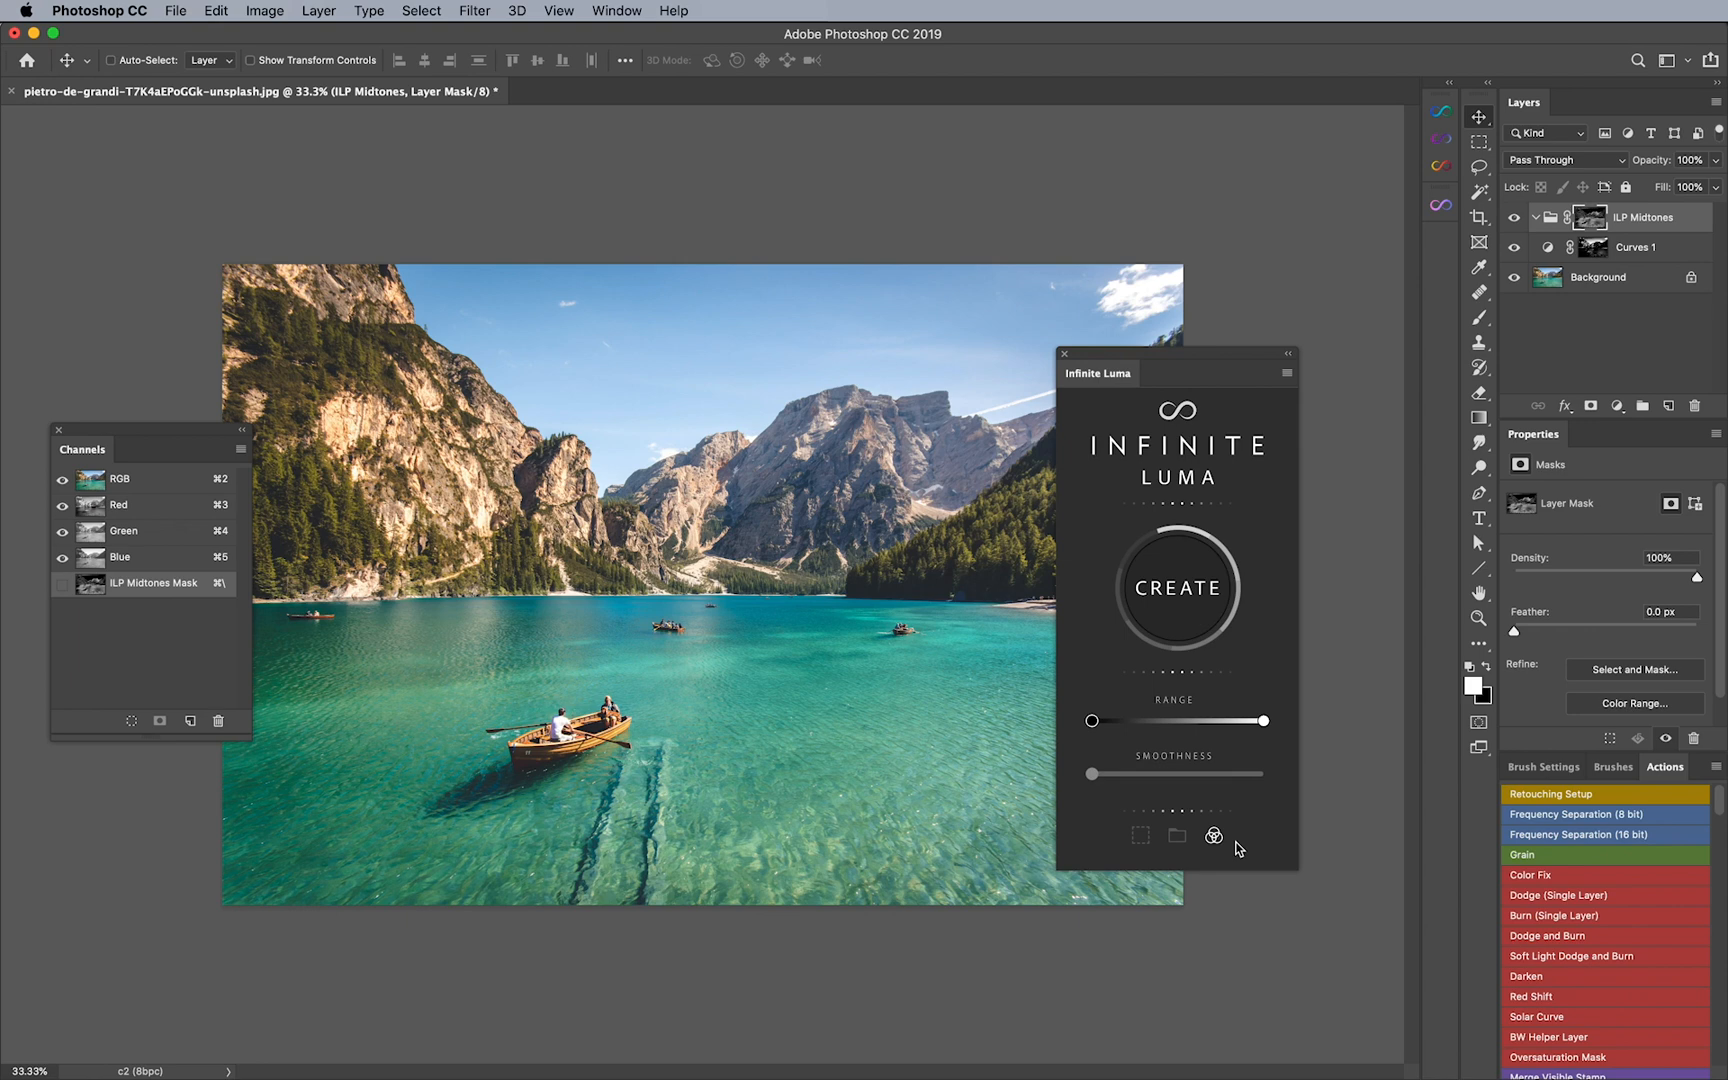
Step: Set the Infinite Luma Range over the shadows and save it as the ILP Shadows channel
left_click_drag(1091, 721, 1157, 721)
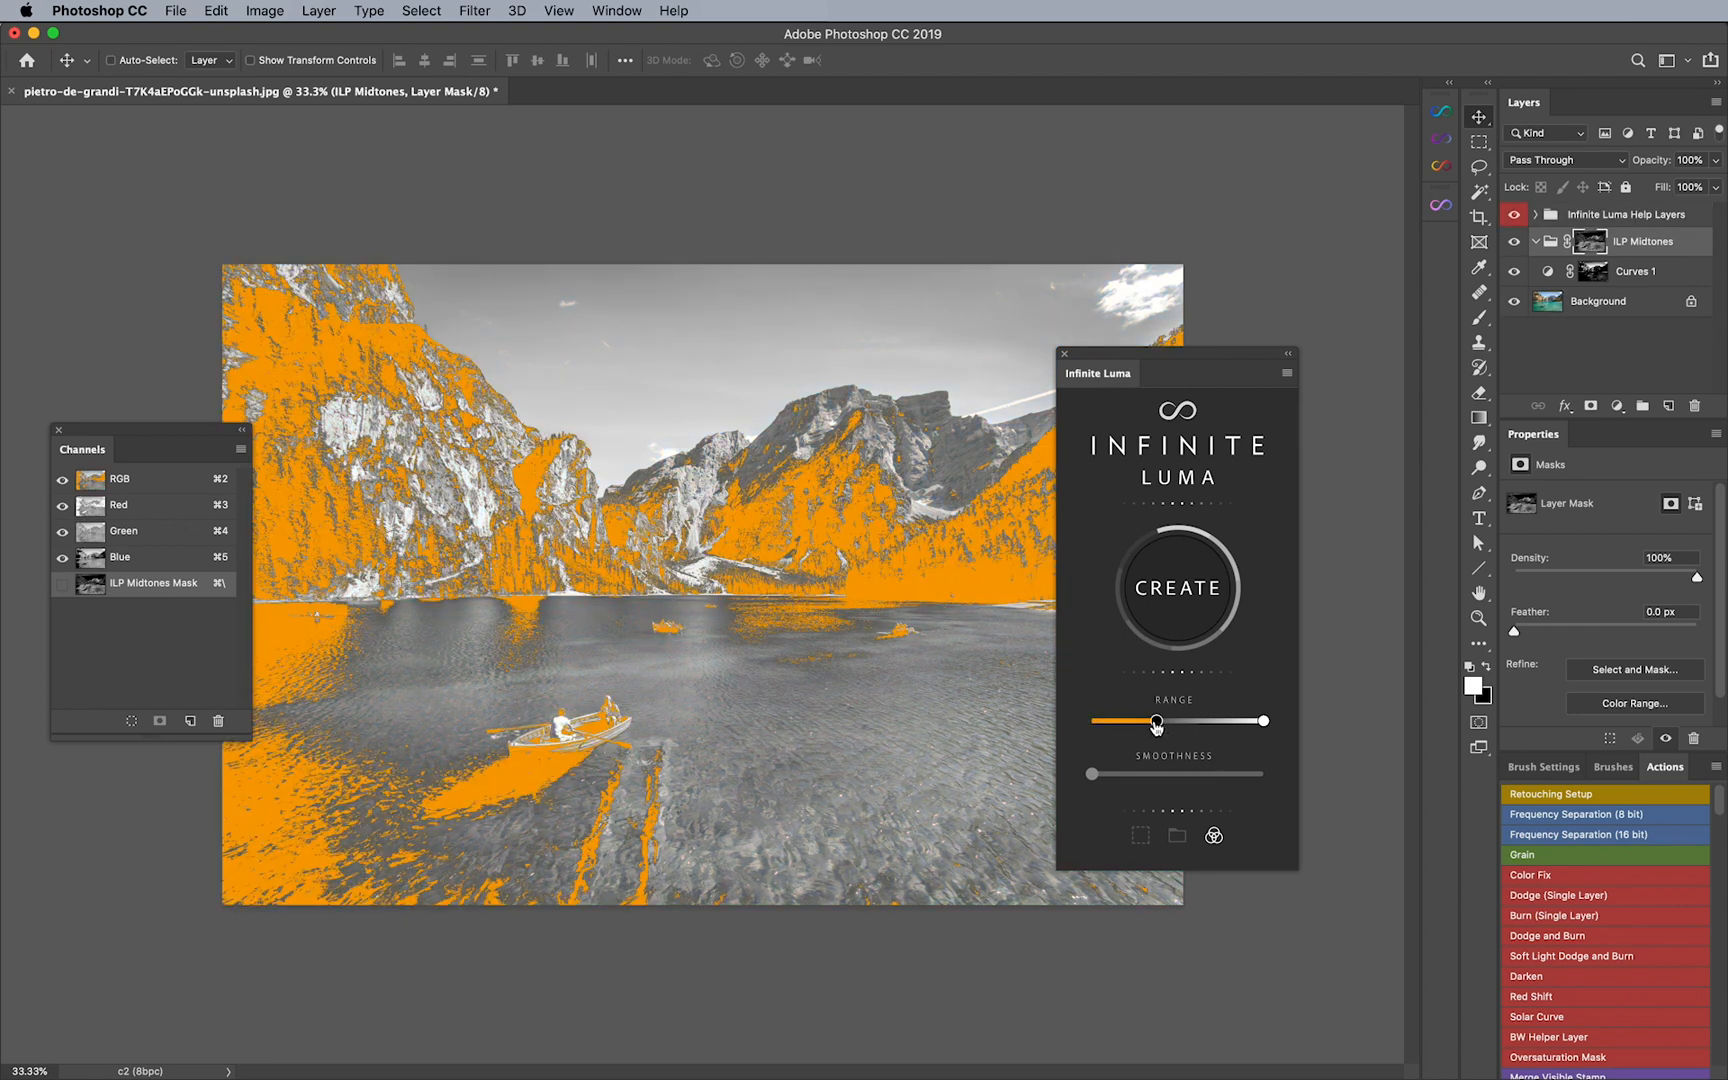
left_click_drag(1157, 721, 1170, 721)
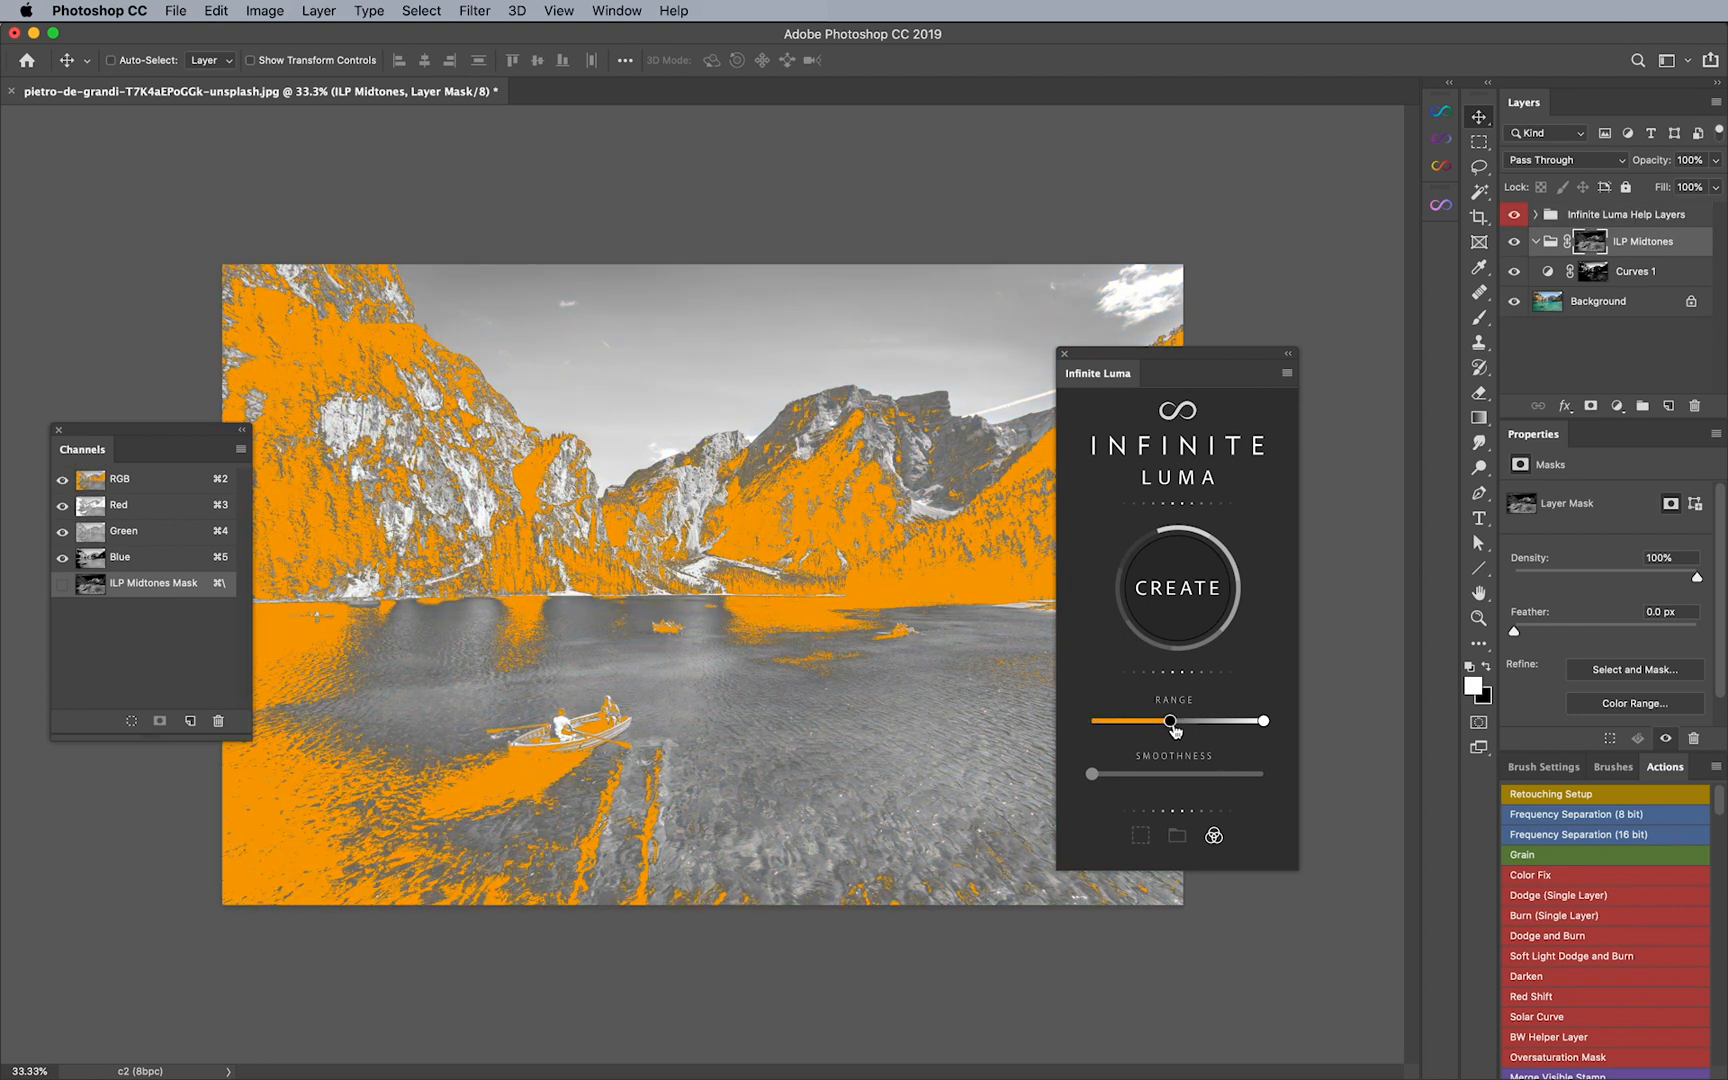
left_click_drag(1168, 721, 1185, 721)
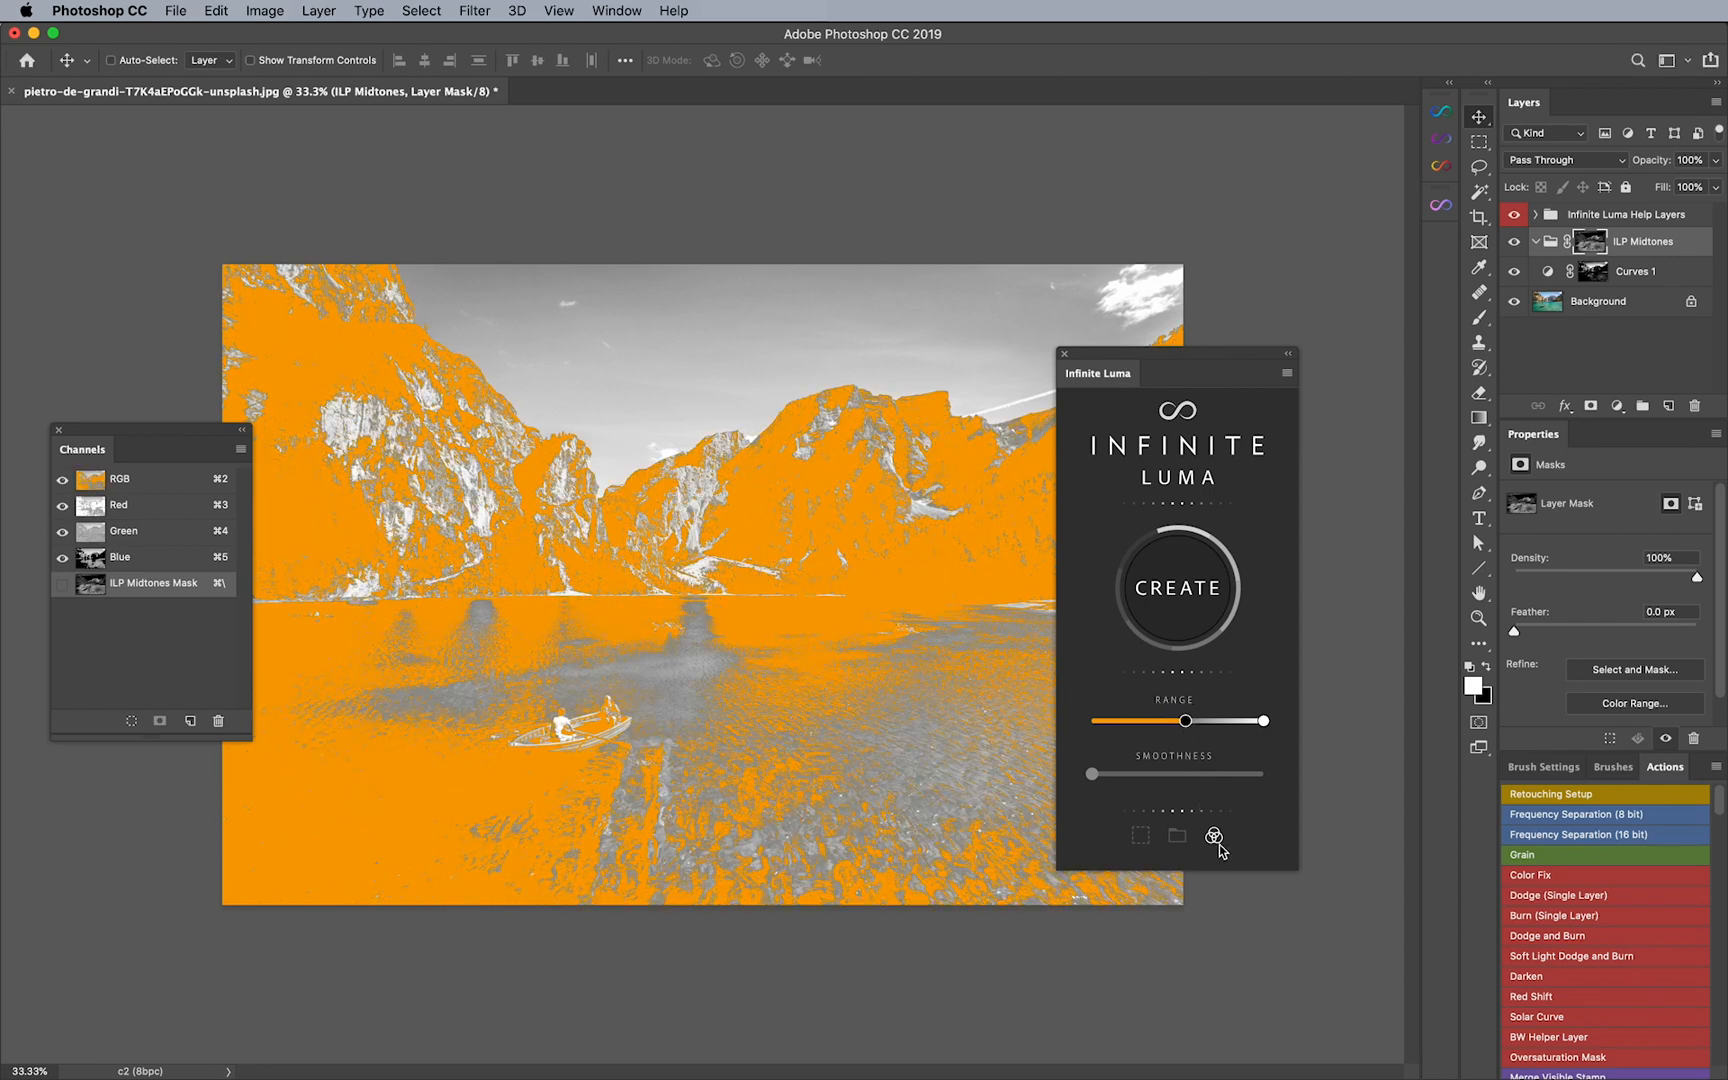
left_click(1175, 586)
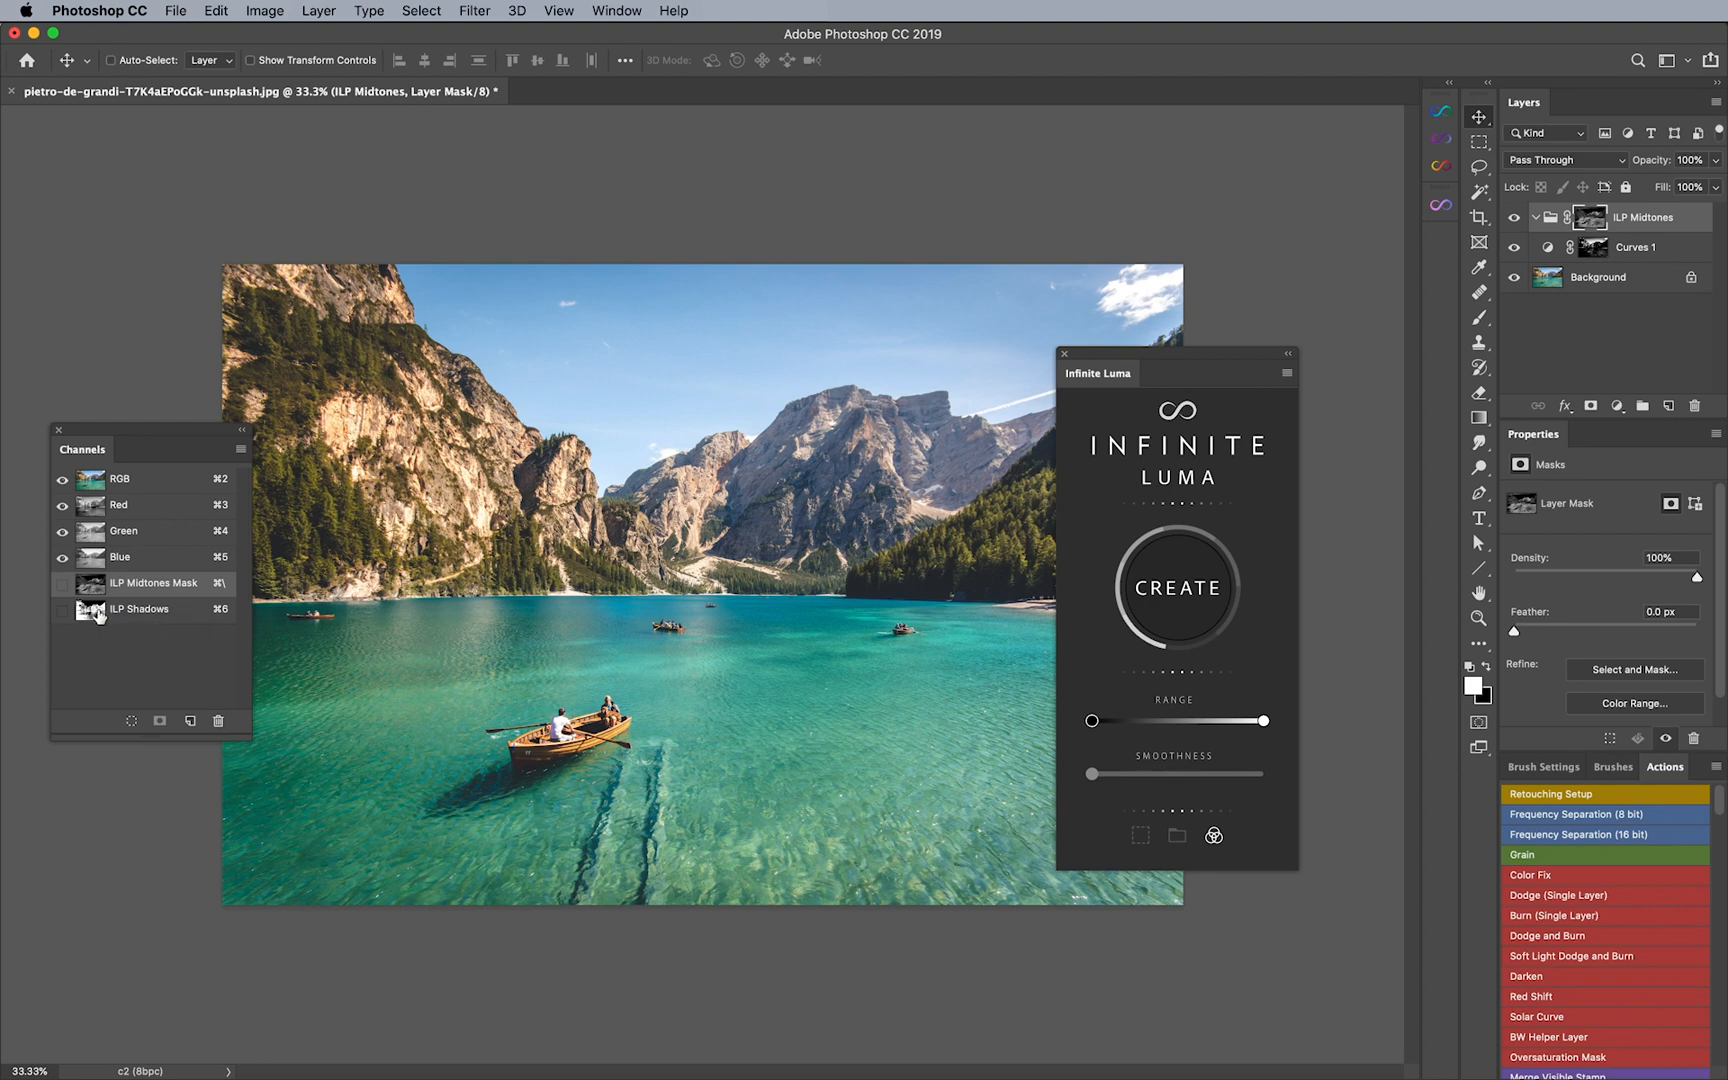
mouse_move(99, 591)
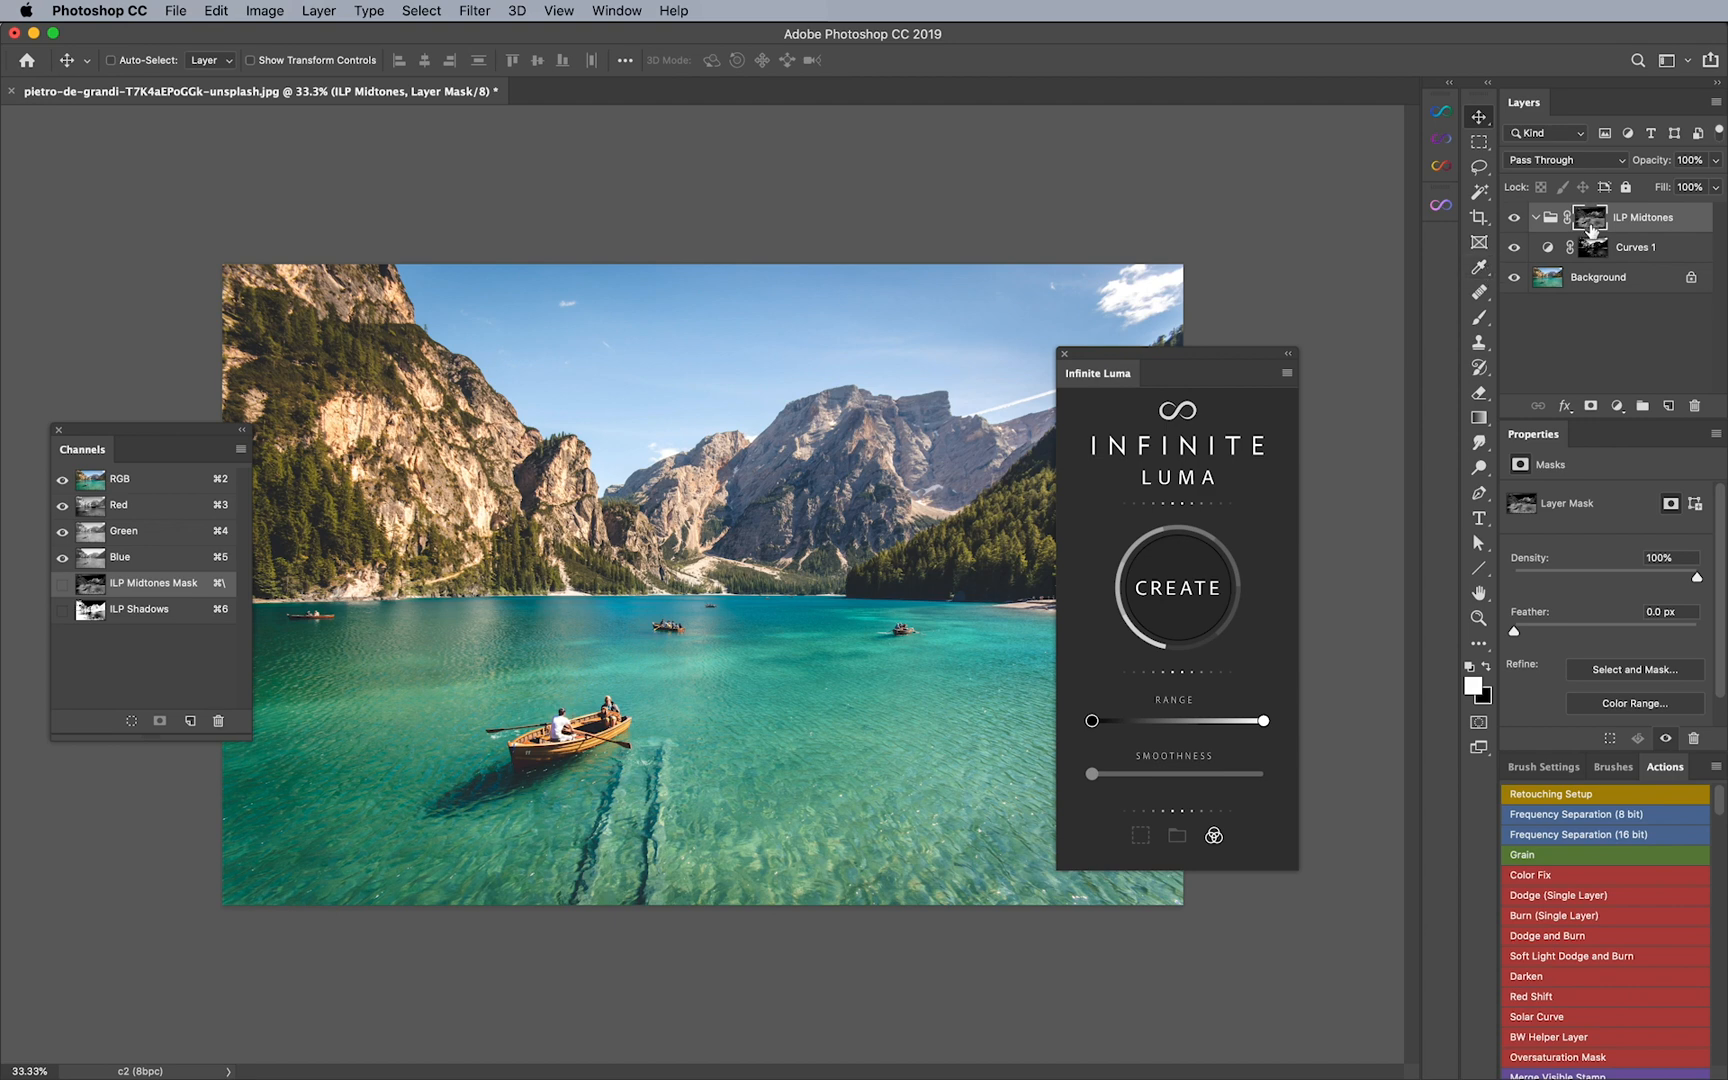
Step: Select the Curves 1 adjustment layer
left_click(1635, 247)
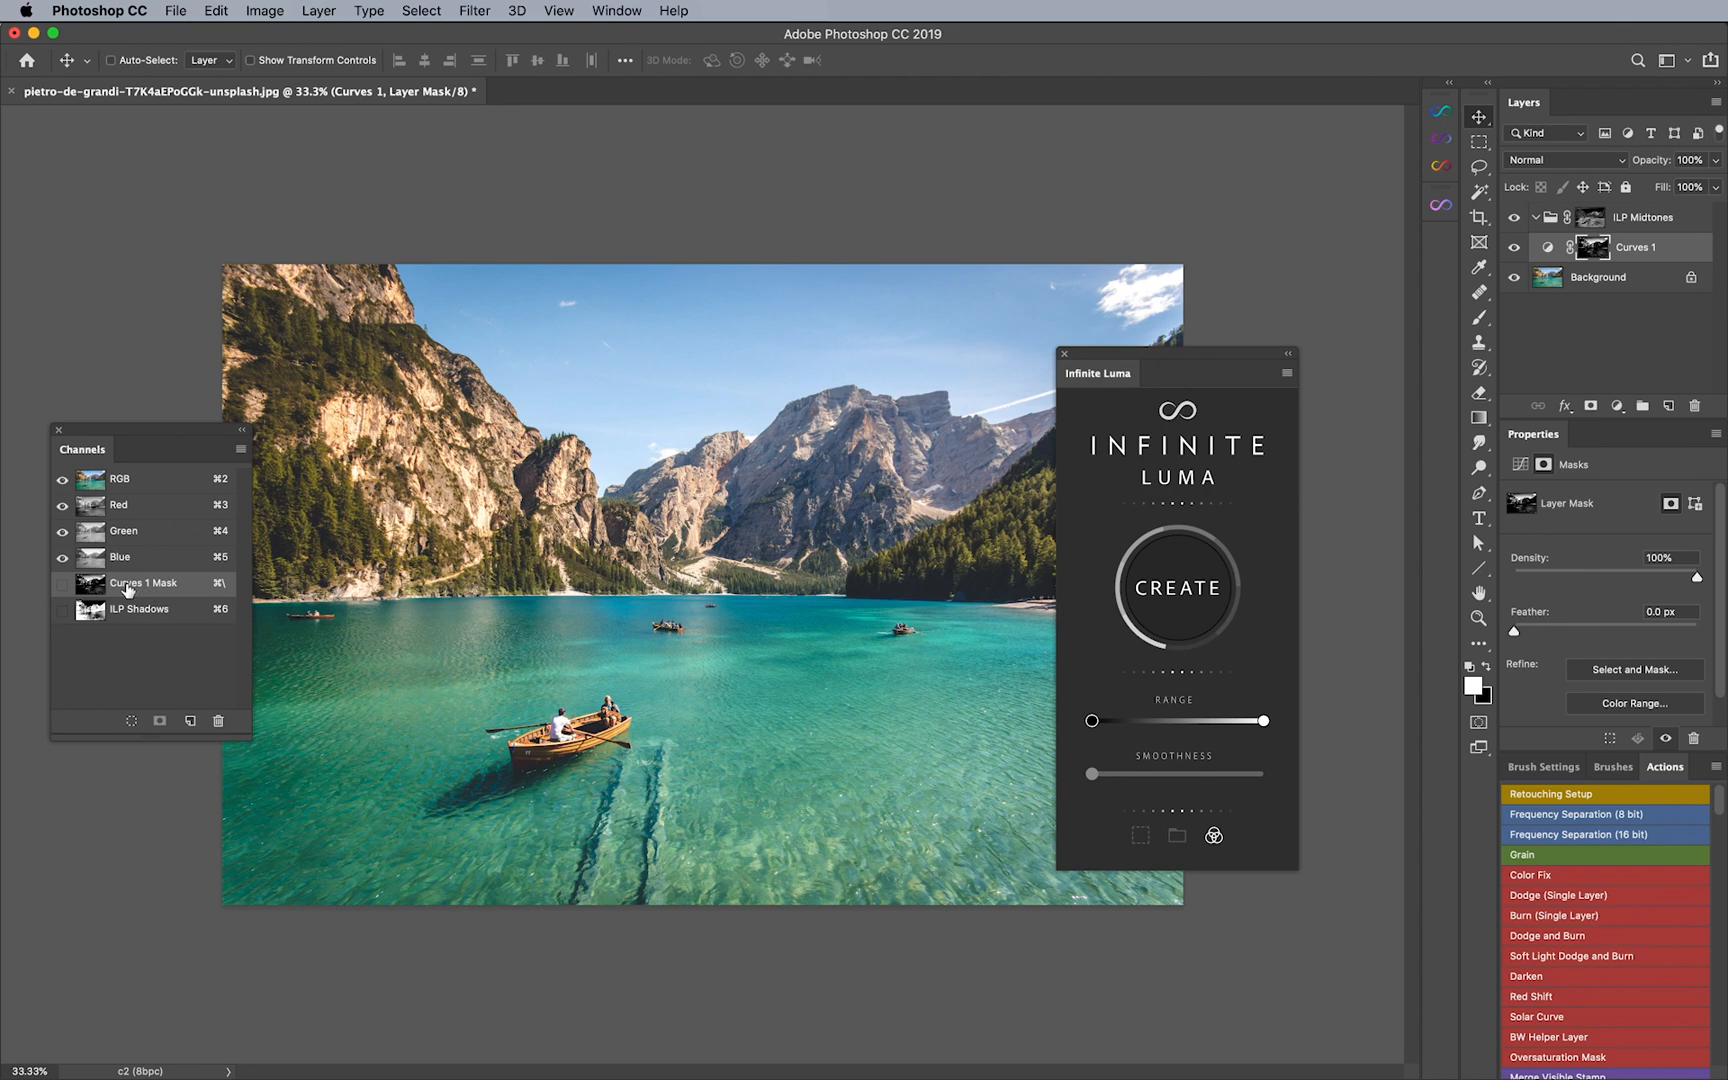
mouse_move(115, 590)
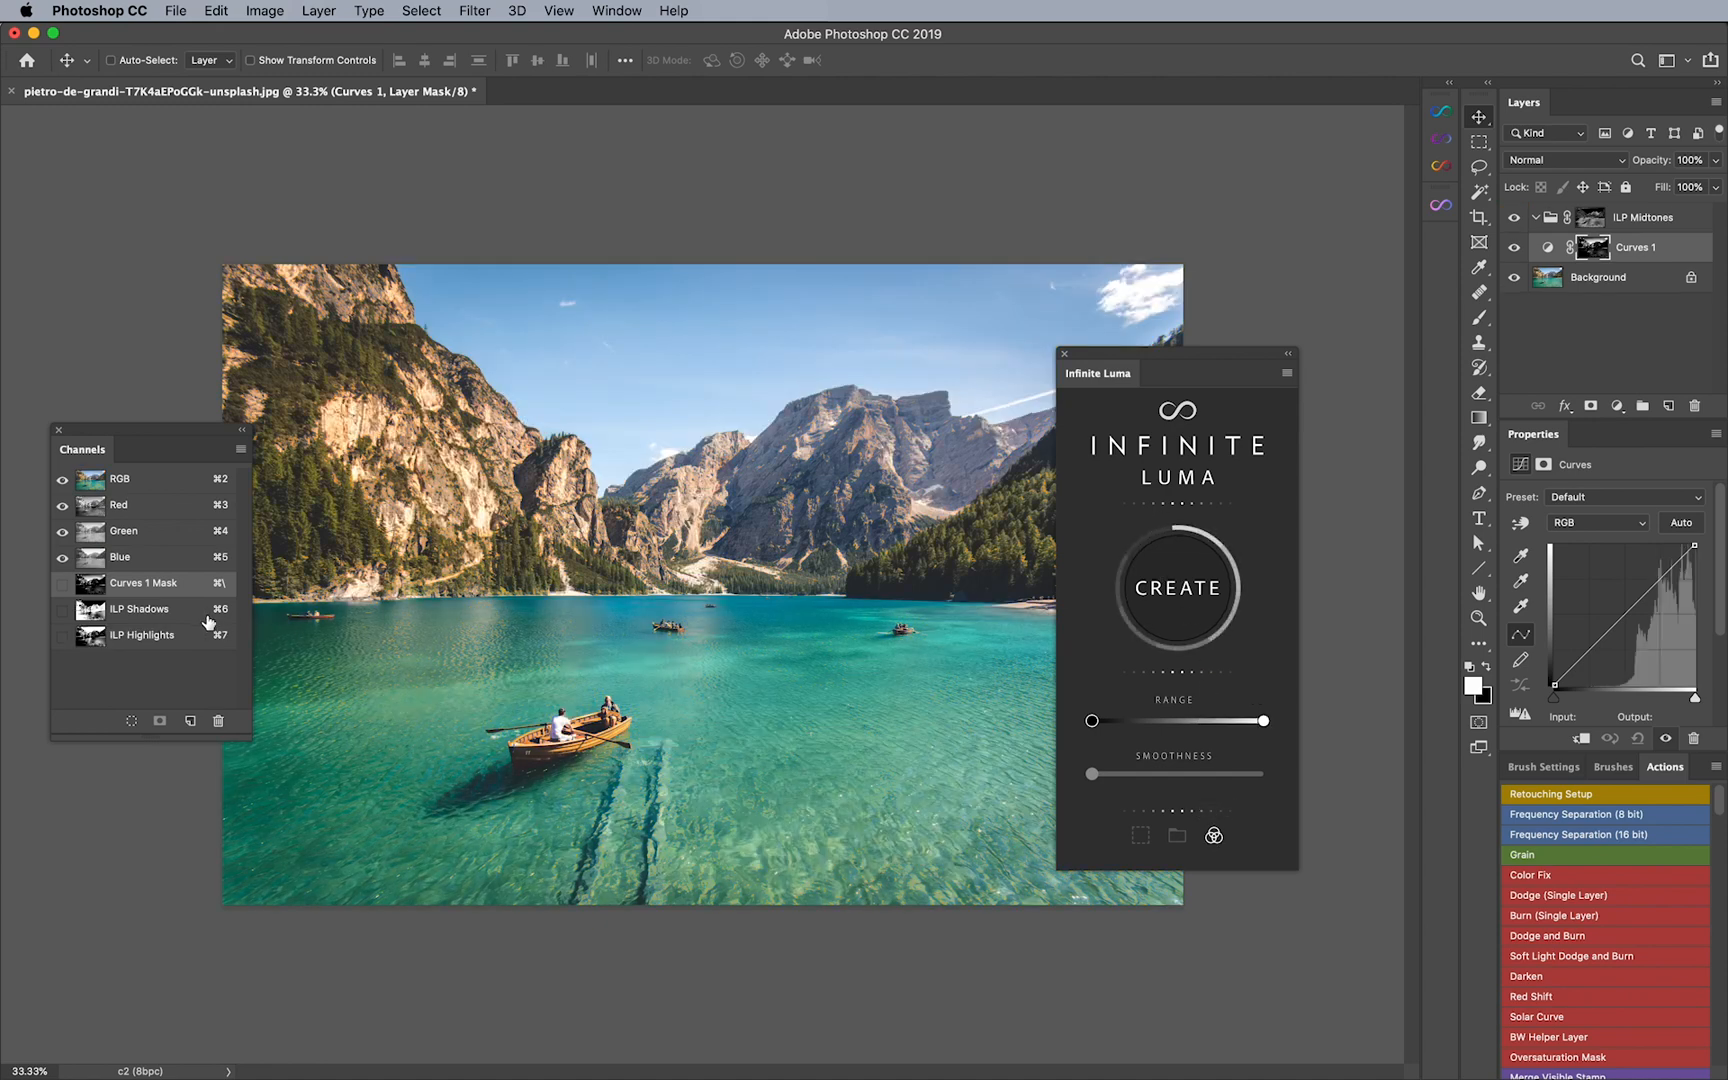
mouse_move(166, 624)
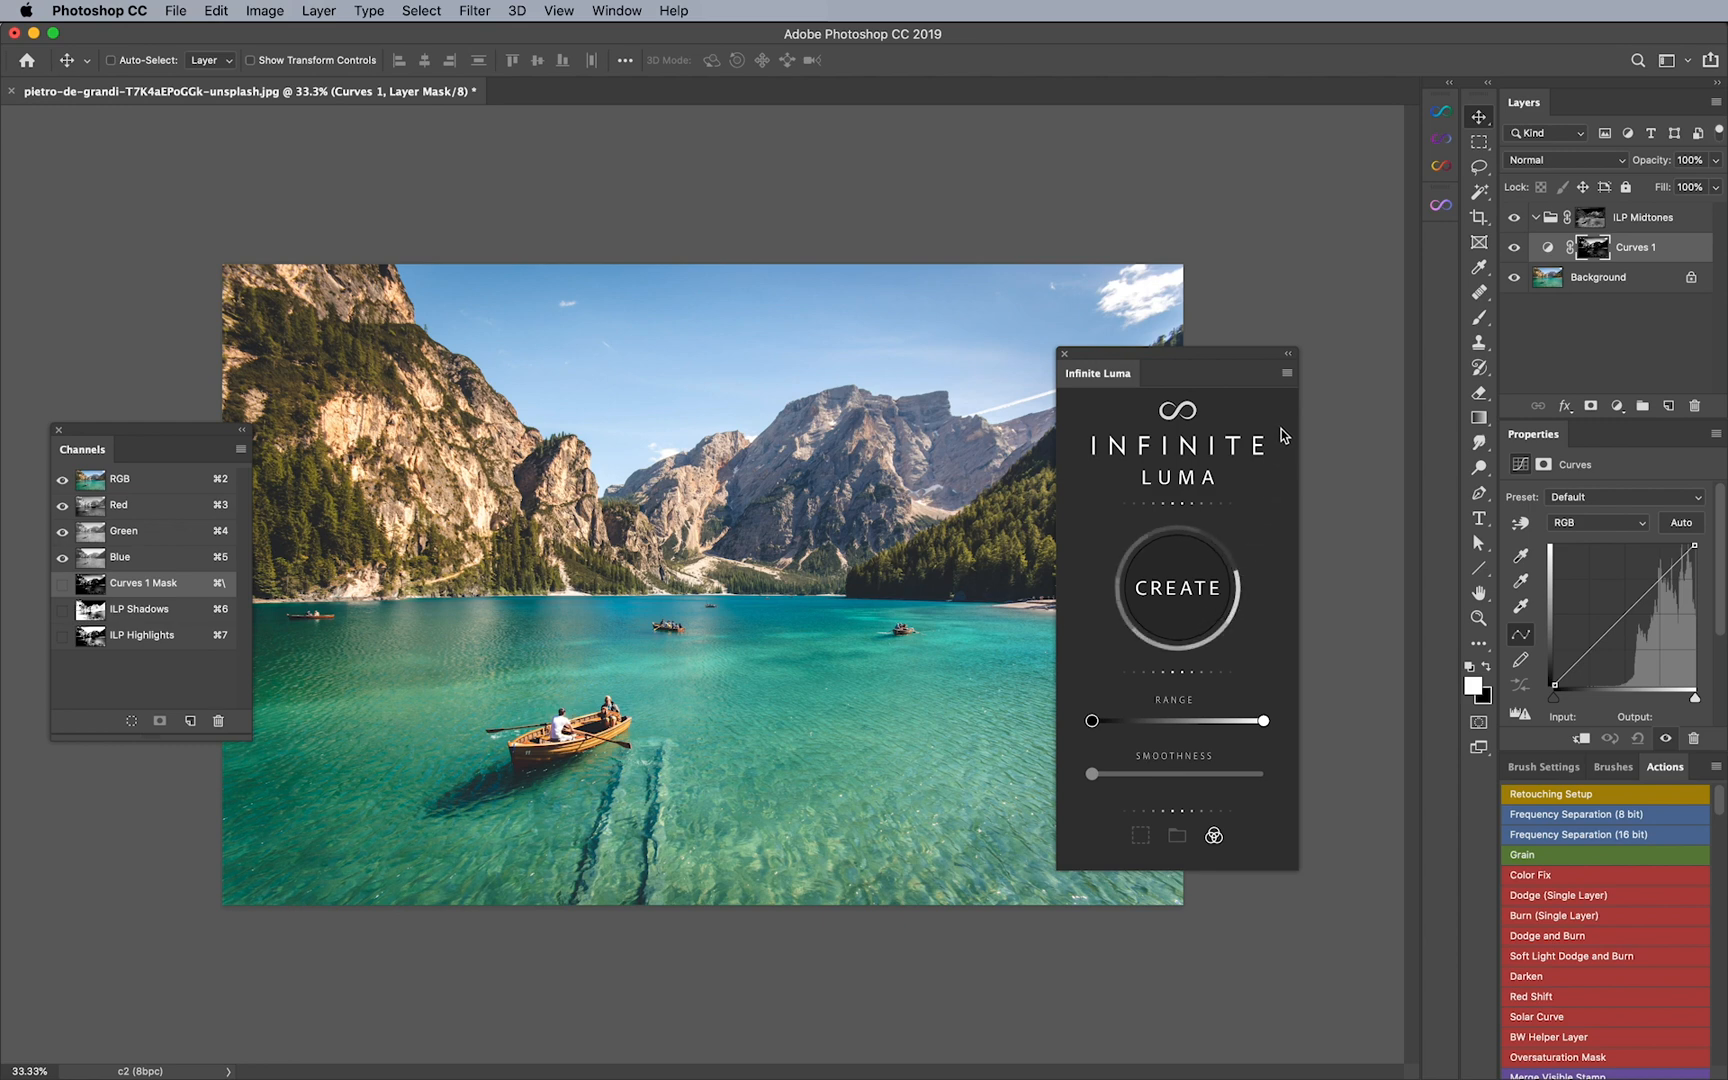
Step: Choose Remove Channels from the Infinite Luma flyout menu to delete the ILP channels
left_click(1286, 374)
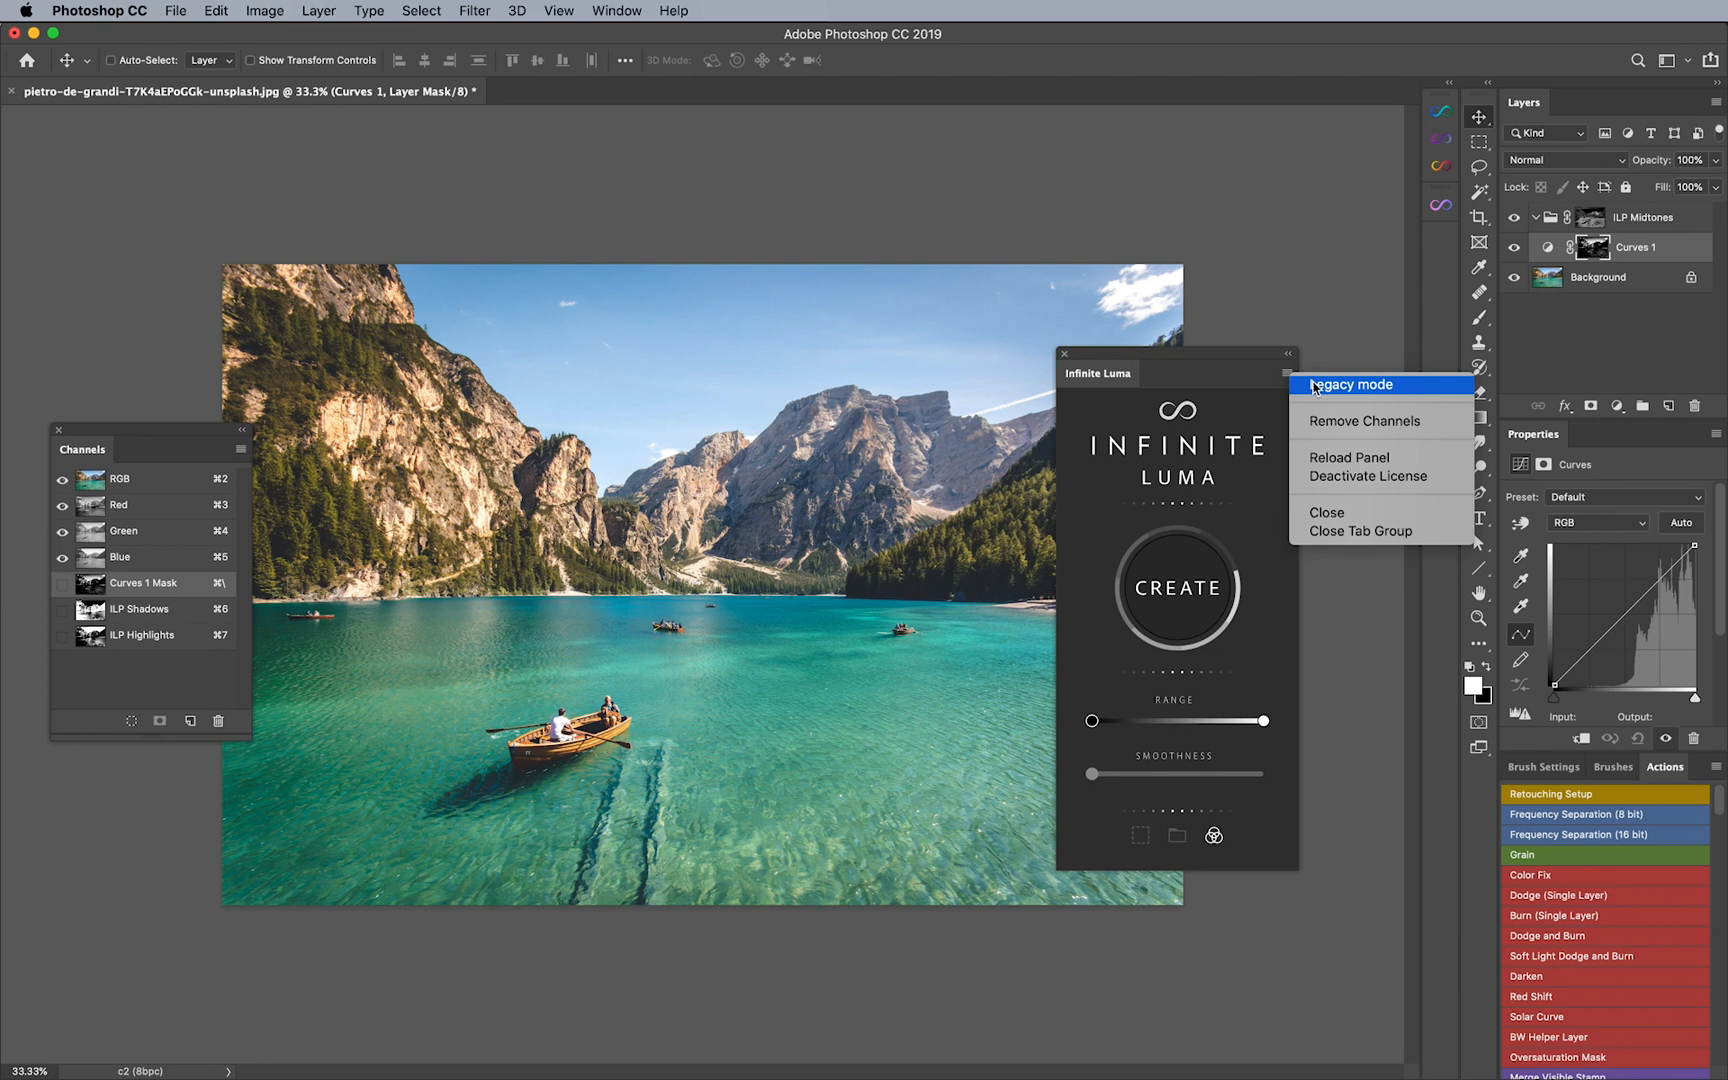
mouse_move(1367, 421)
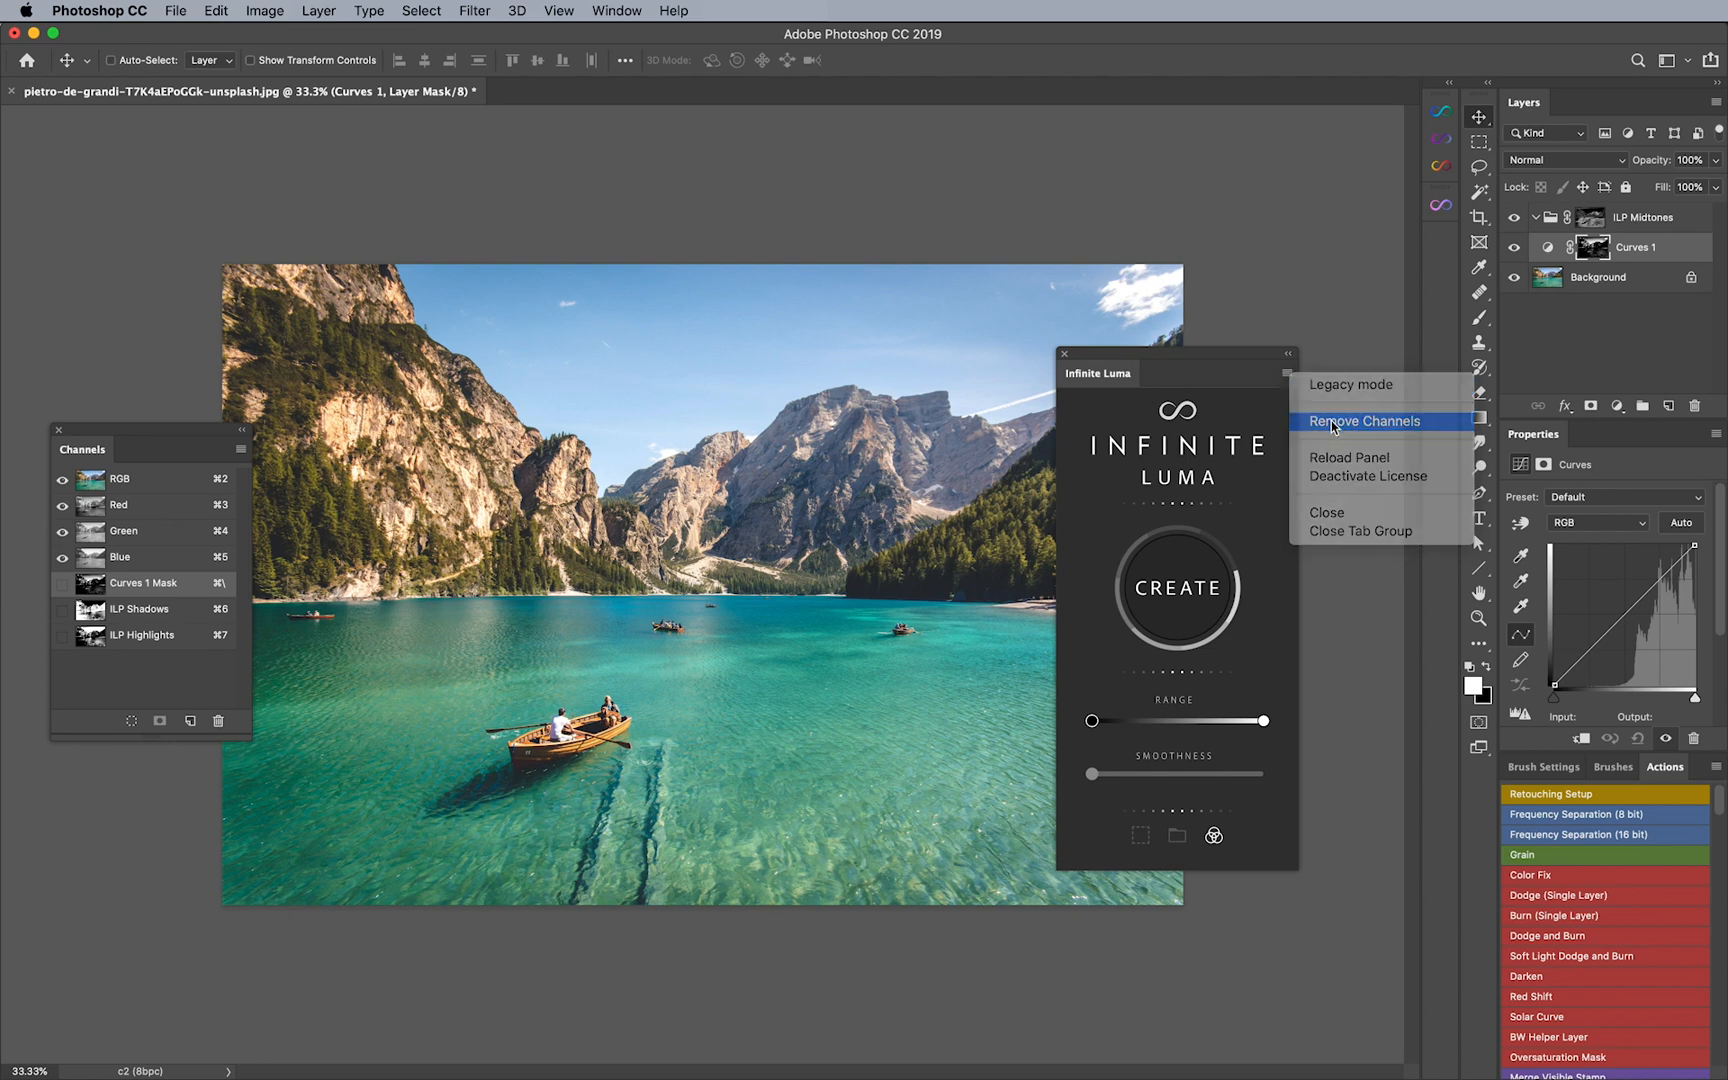
left_click(1365, 421)
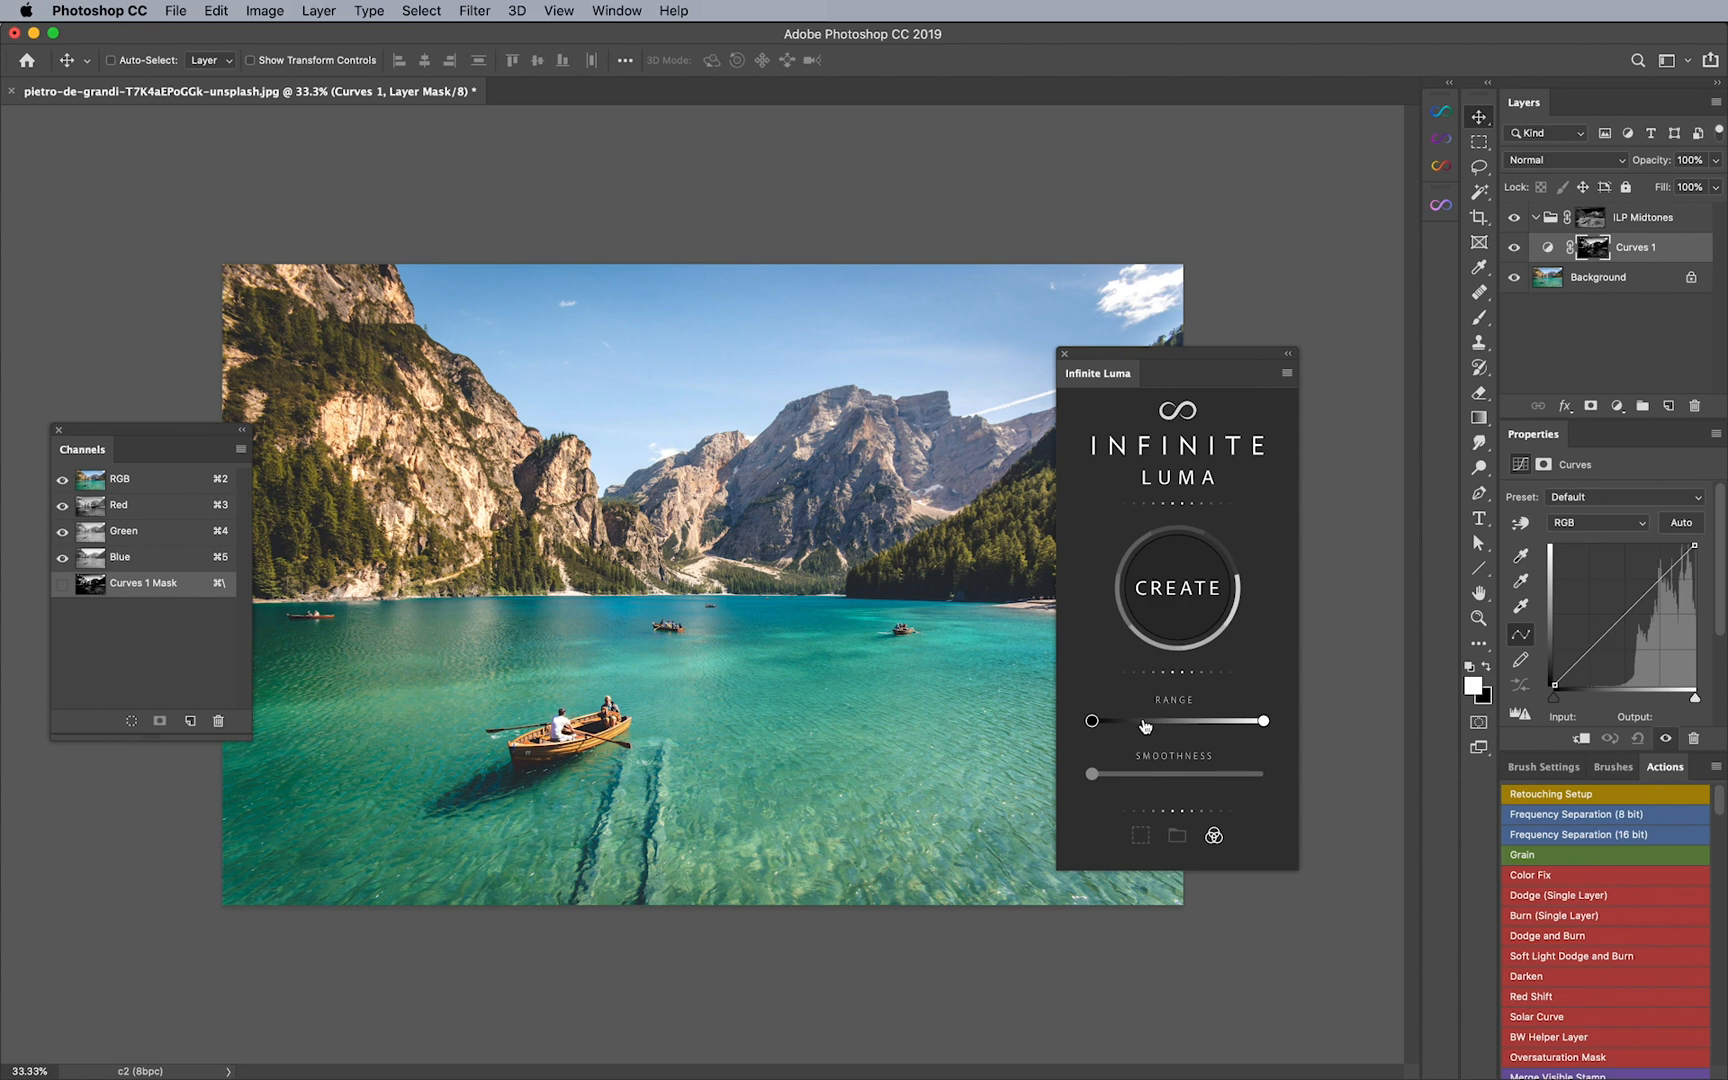
Step: Drag the Infinite Luma Range handles inward so the orange preview covers only the midtones
left_click_drag(1091, 721, 1143, 721)
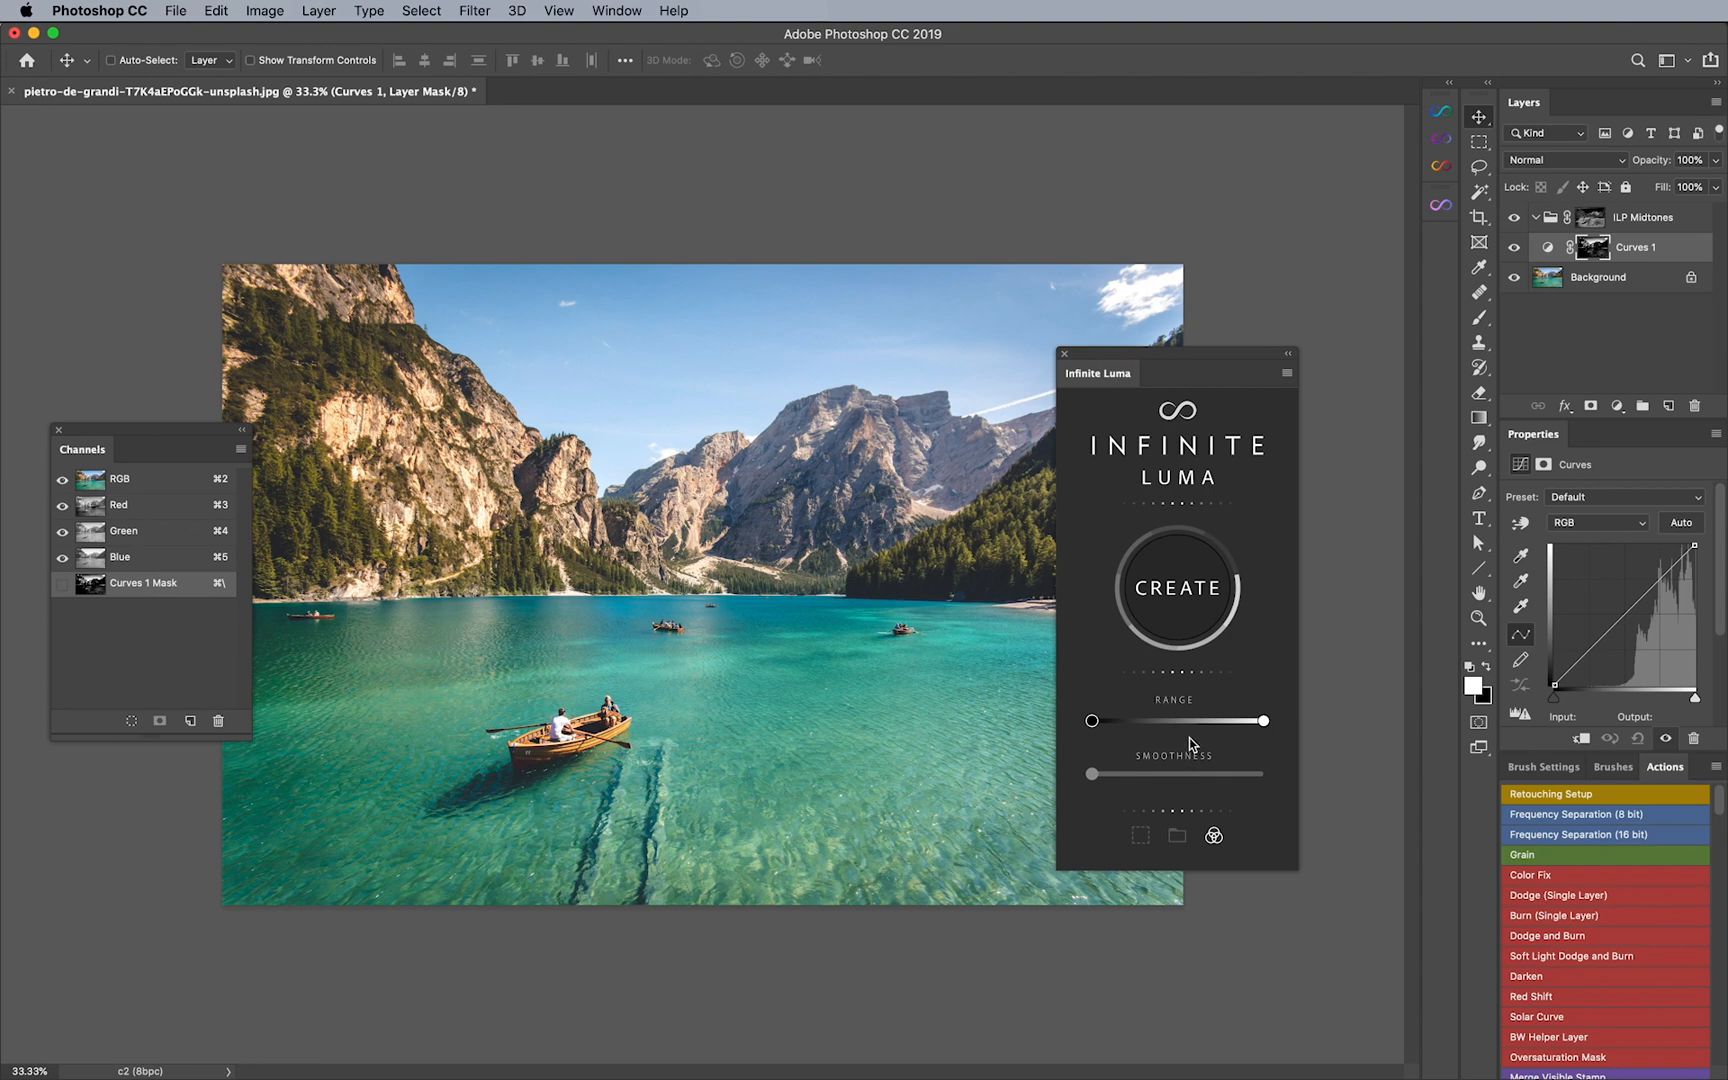
left_click(1285, 374)
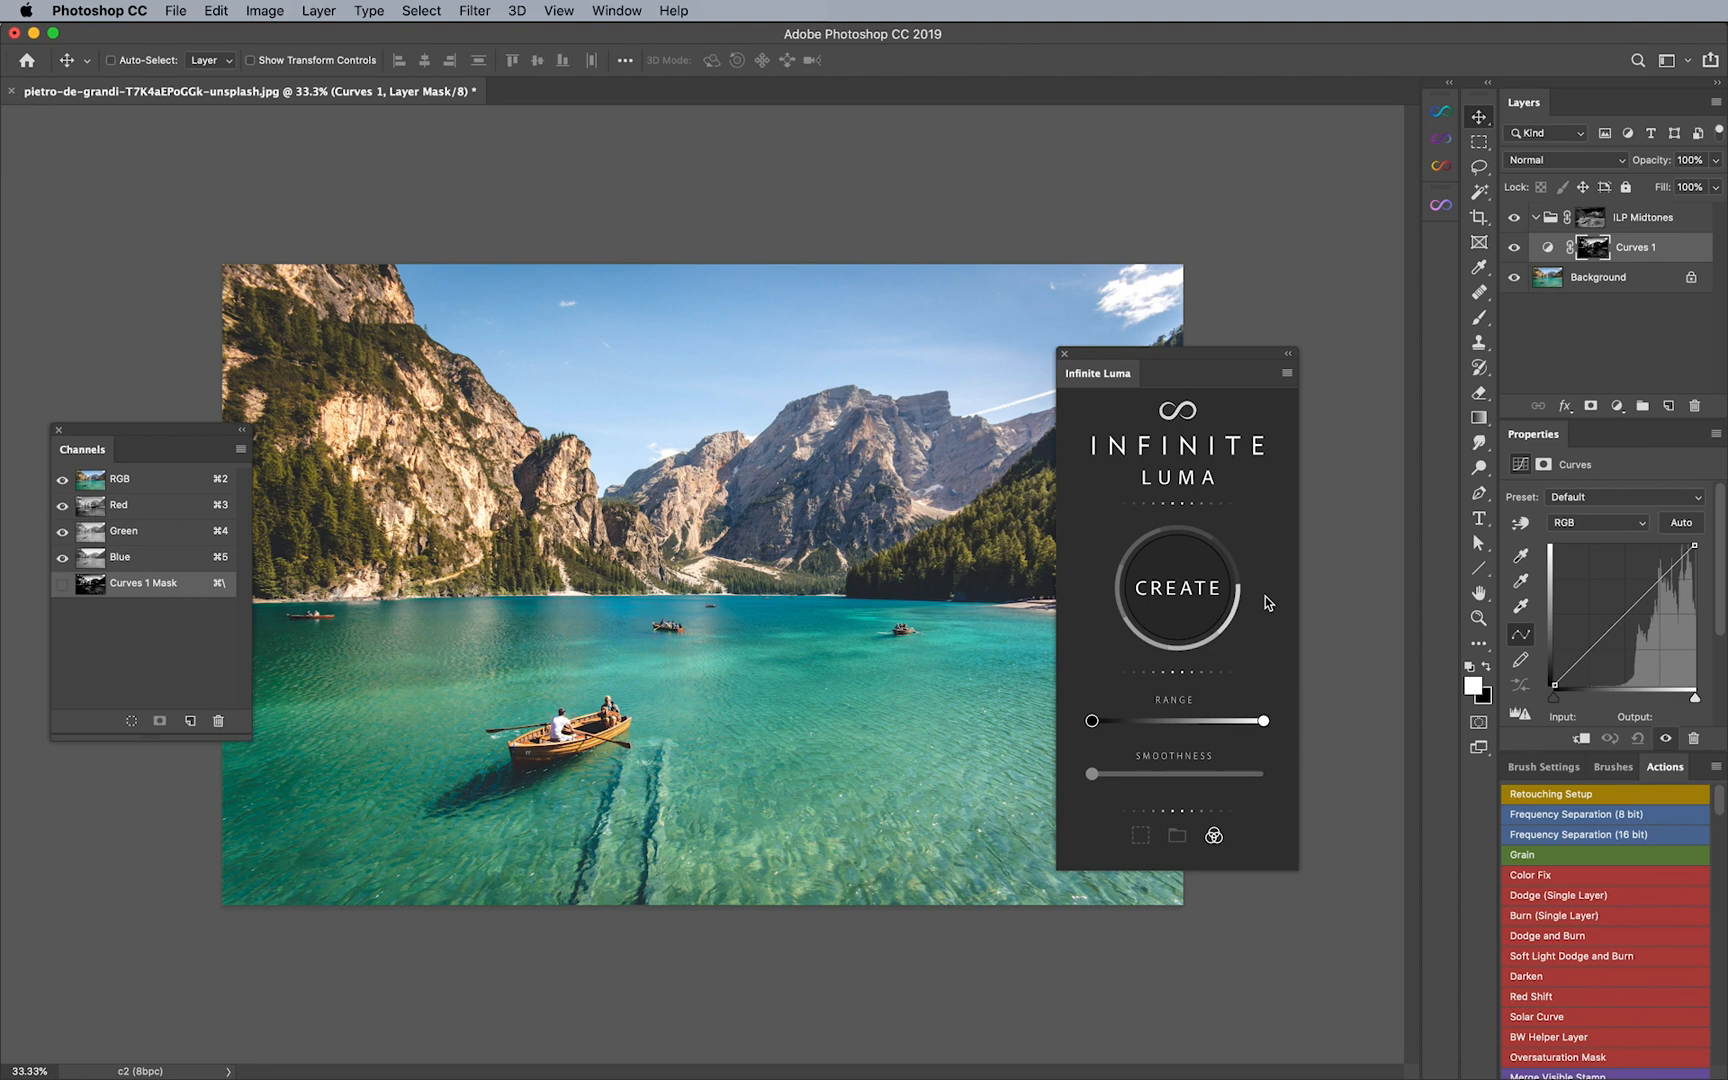
left_click_drag(1249, 721, 1236, 724)
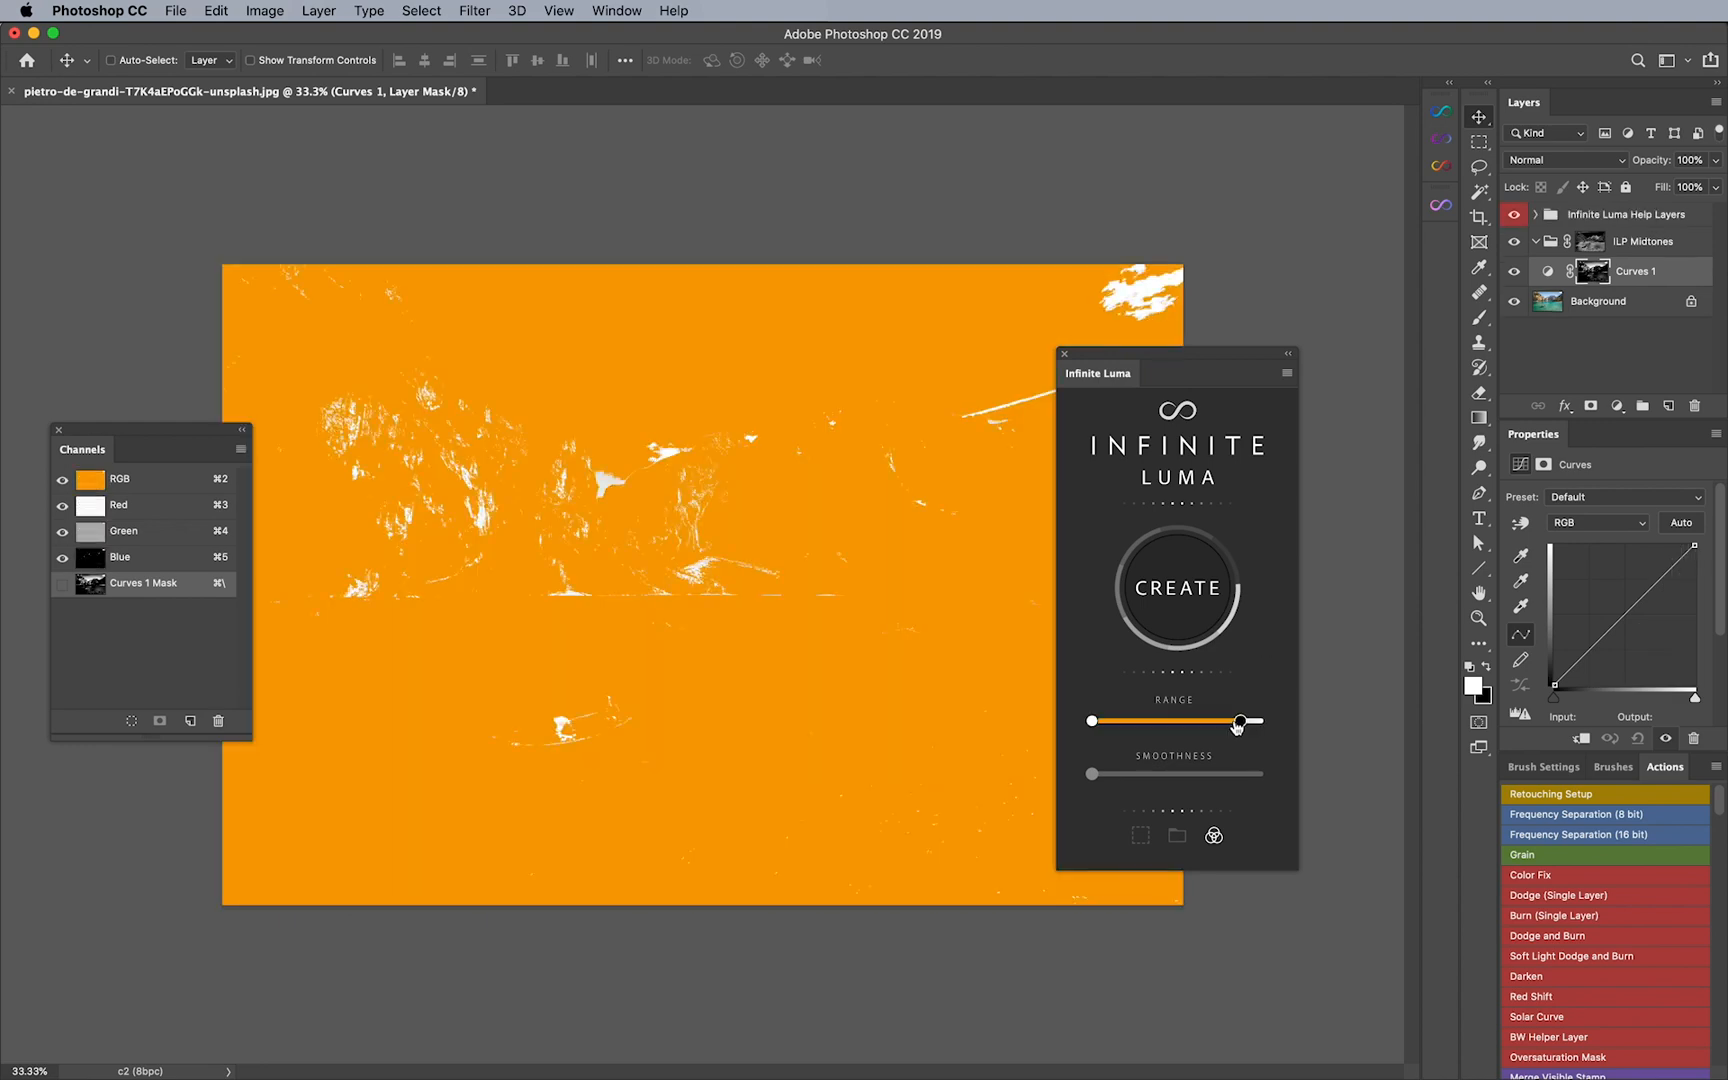
left_click_drag(1234, 722, 1149, 722)
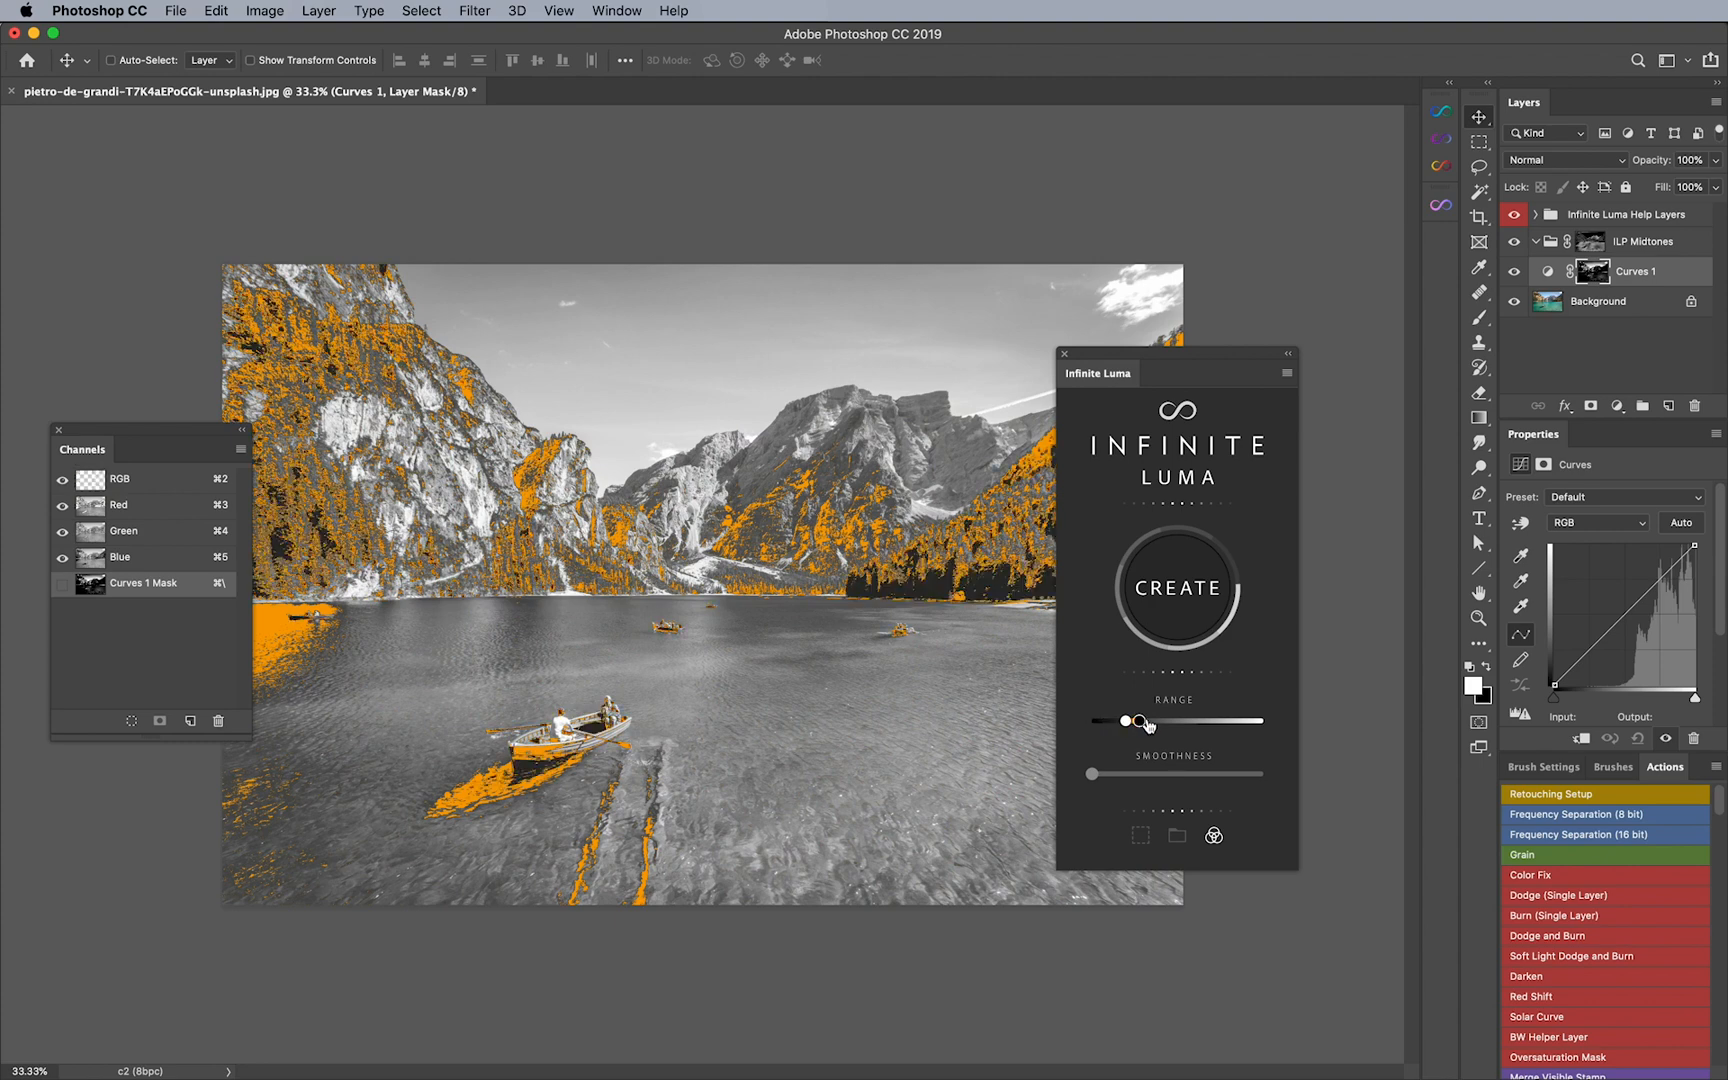
left_click_drag(1141, 721, 1223, 721)
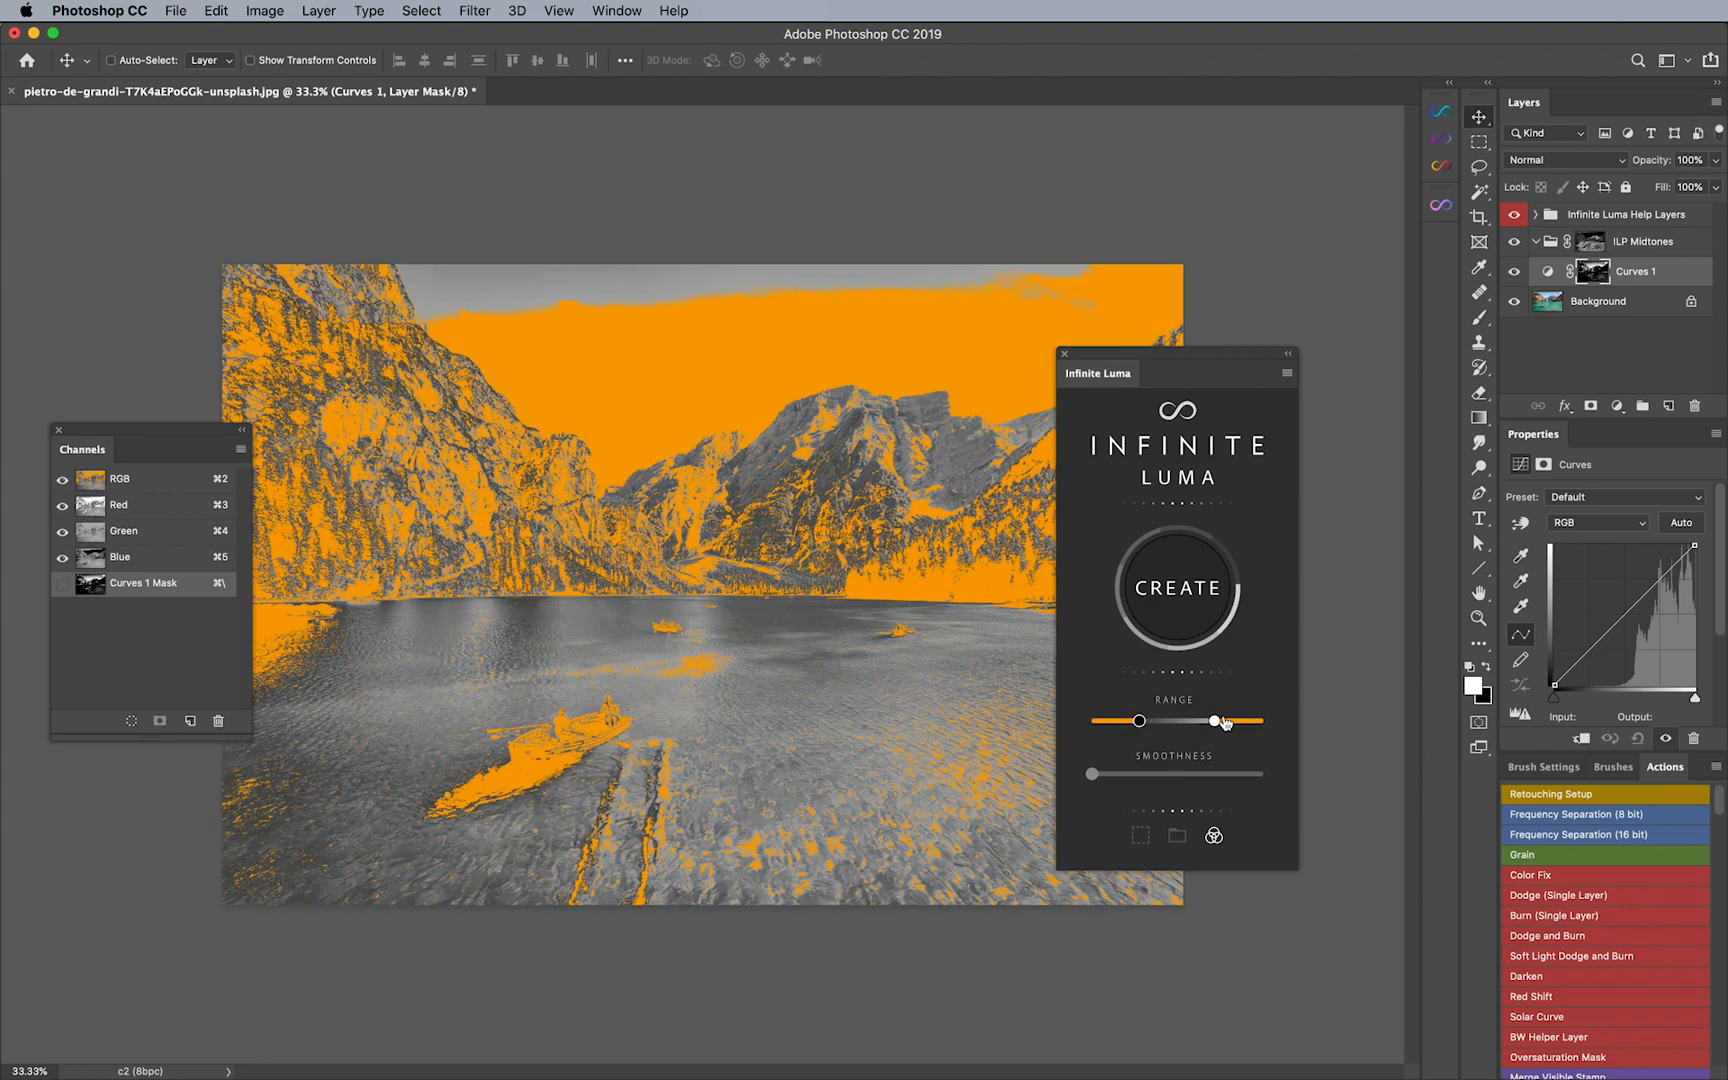
left_click_drag(1224, 721, 1216, 721)
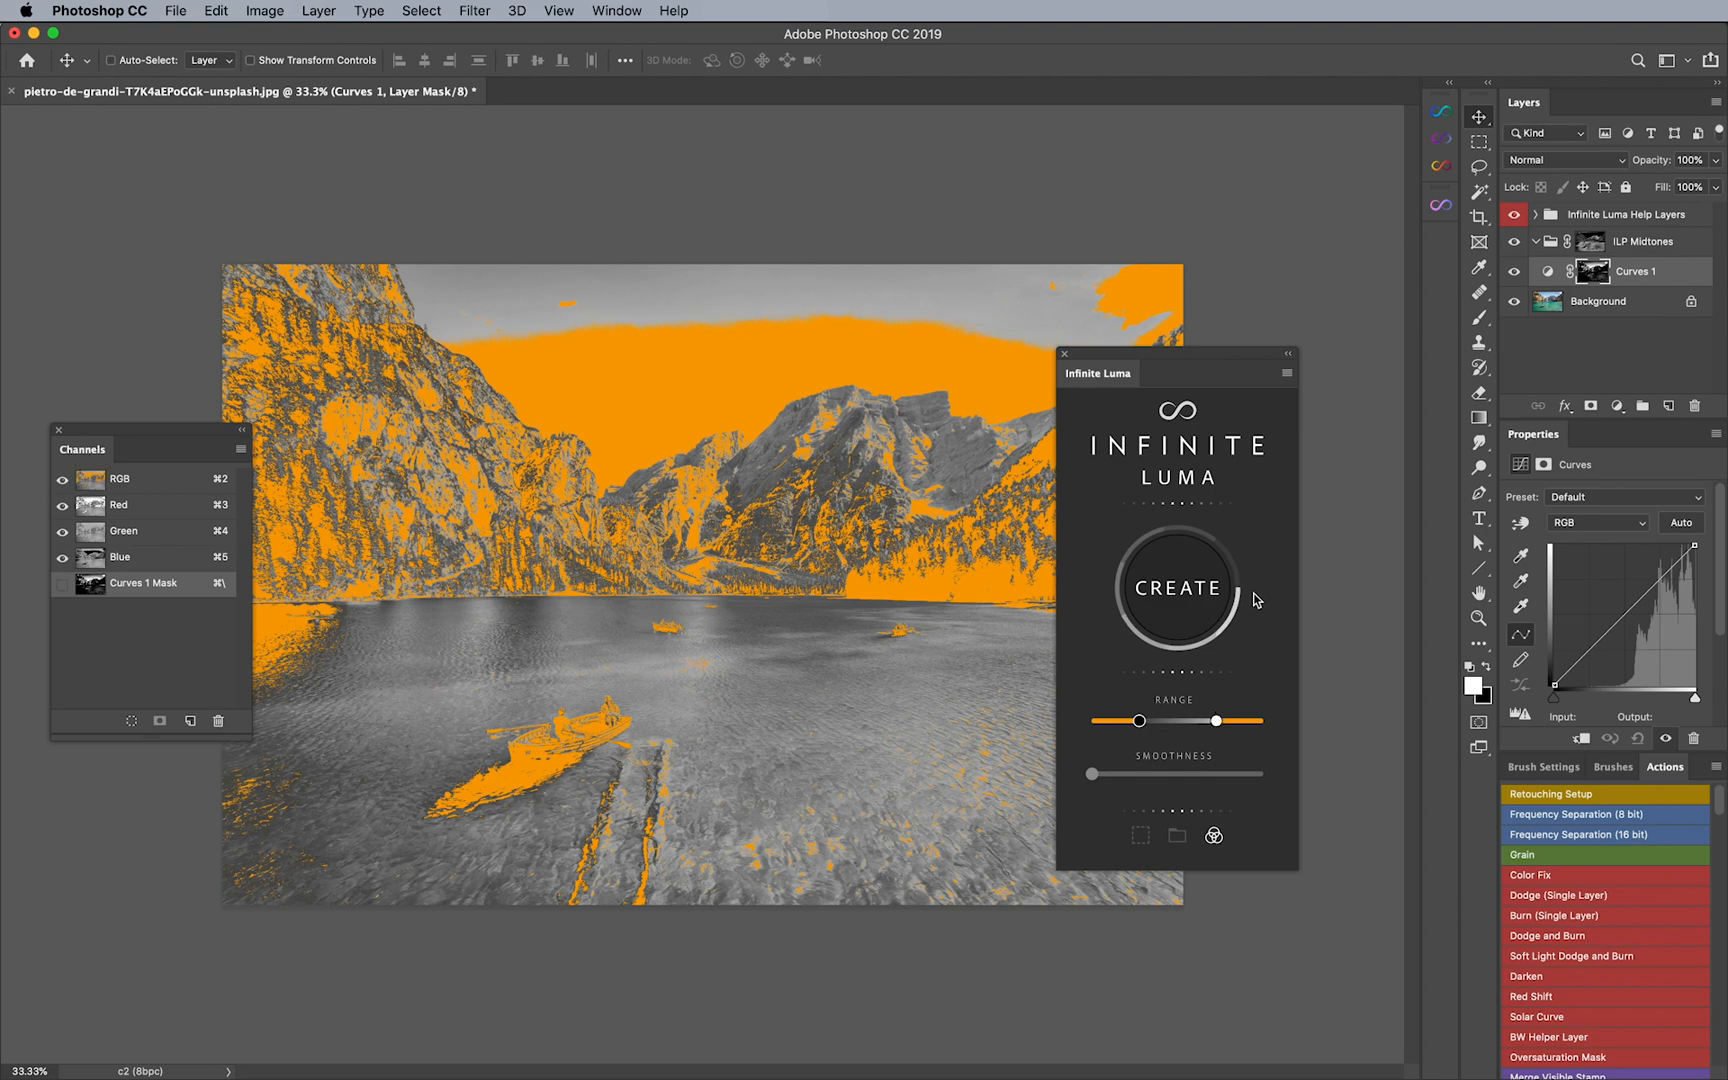
Step: Tighten and re-widen the midtone band with the Range and Smoothness sliders
left_click(1286, 374)
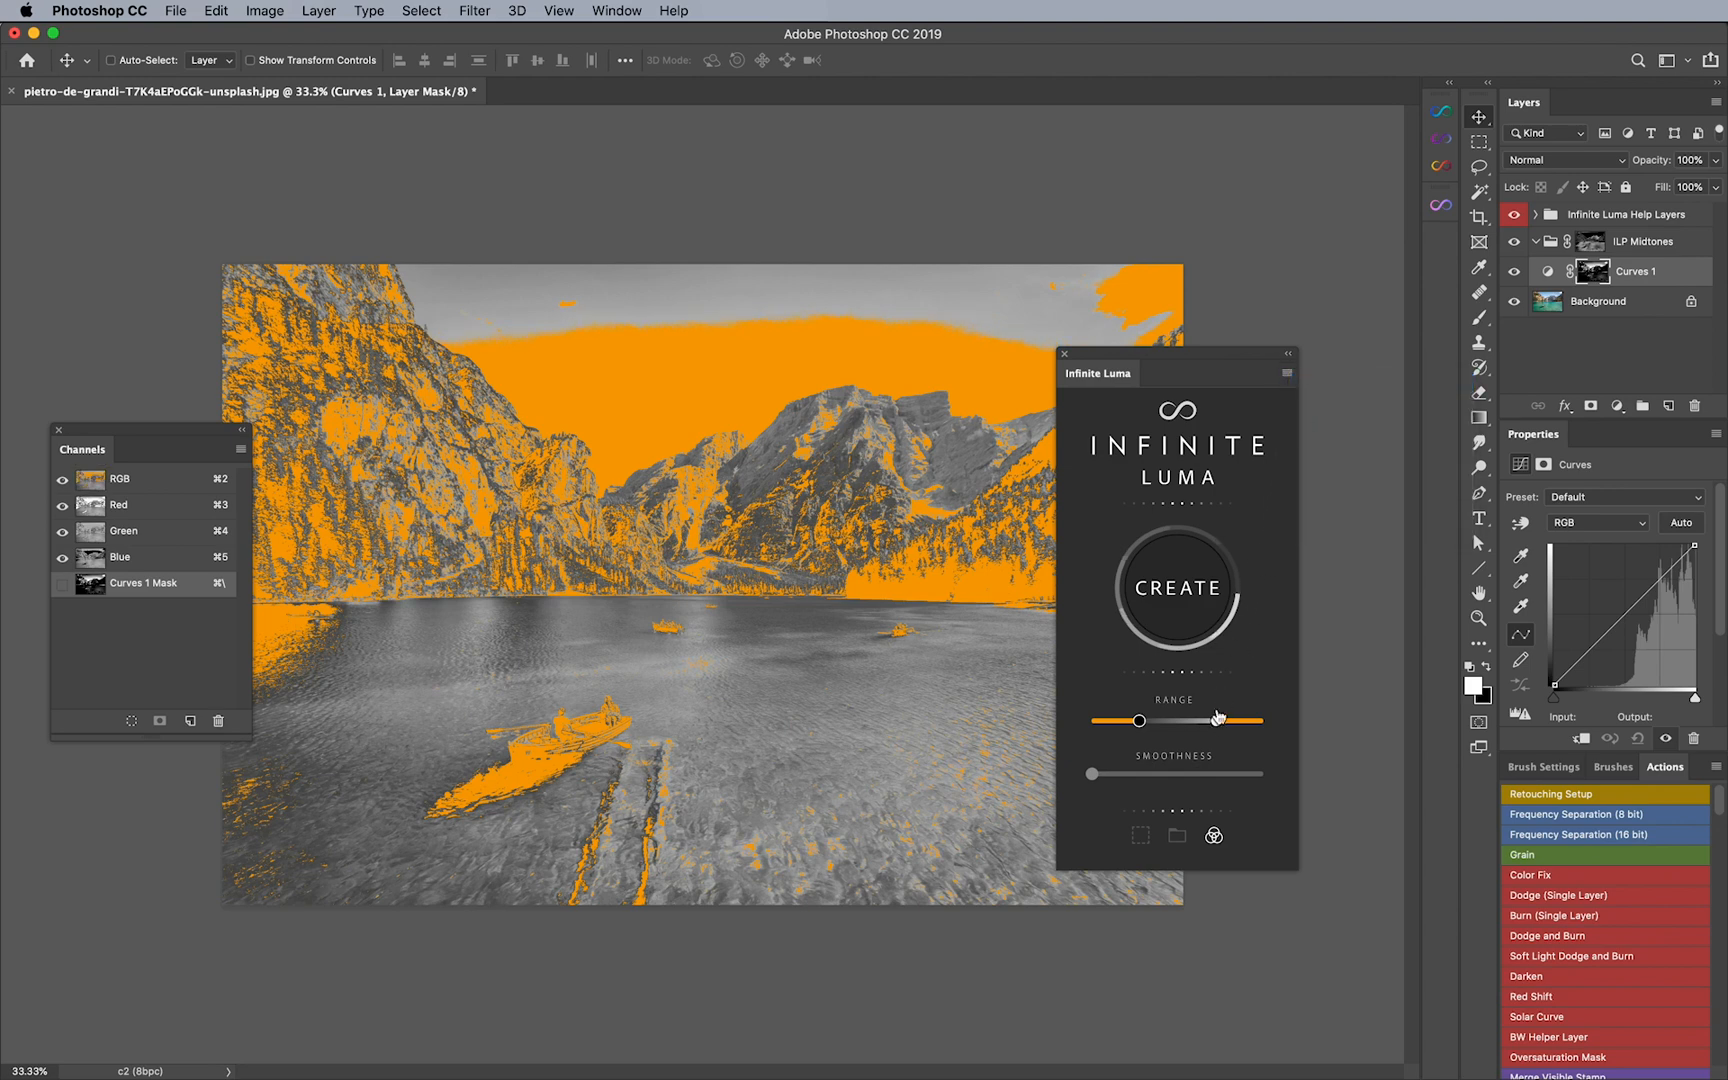
left_click_drag(1138, 721, 1185, 721)
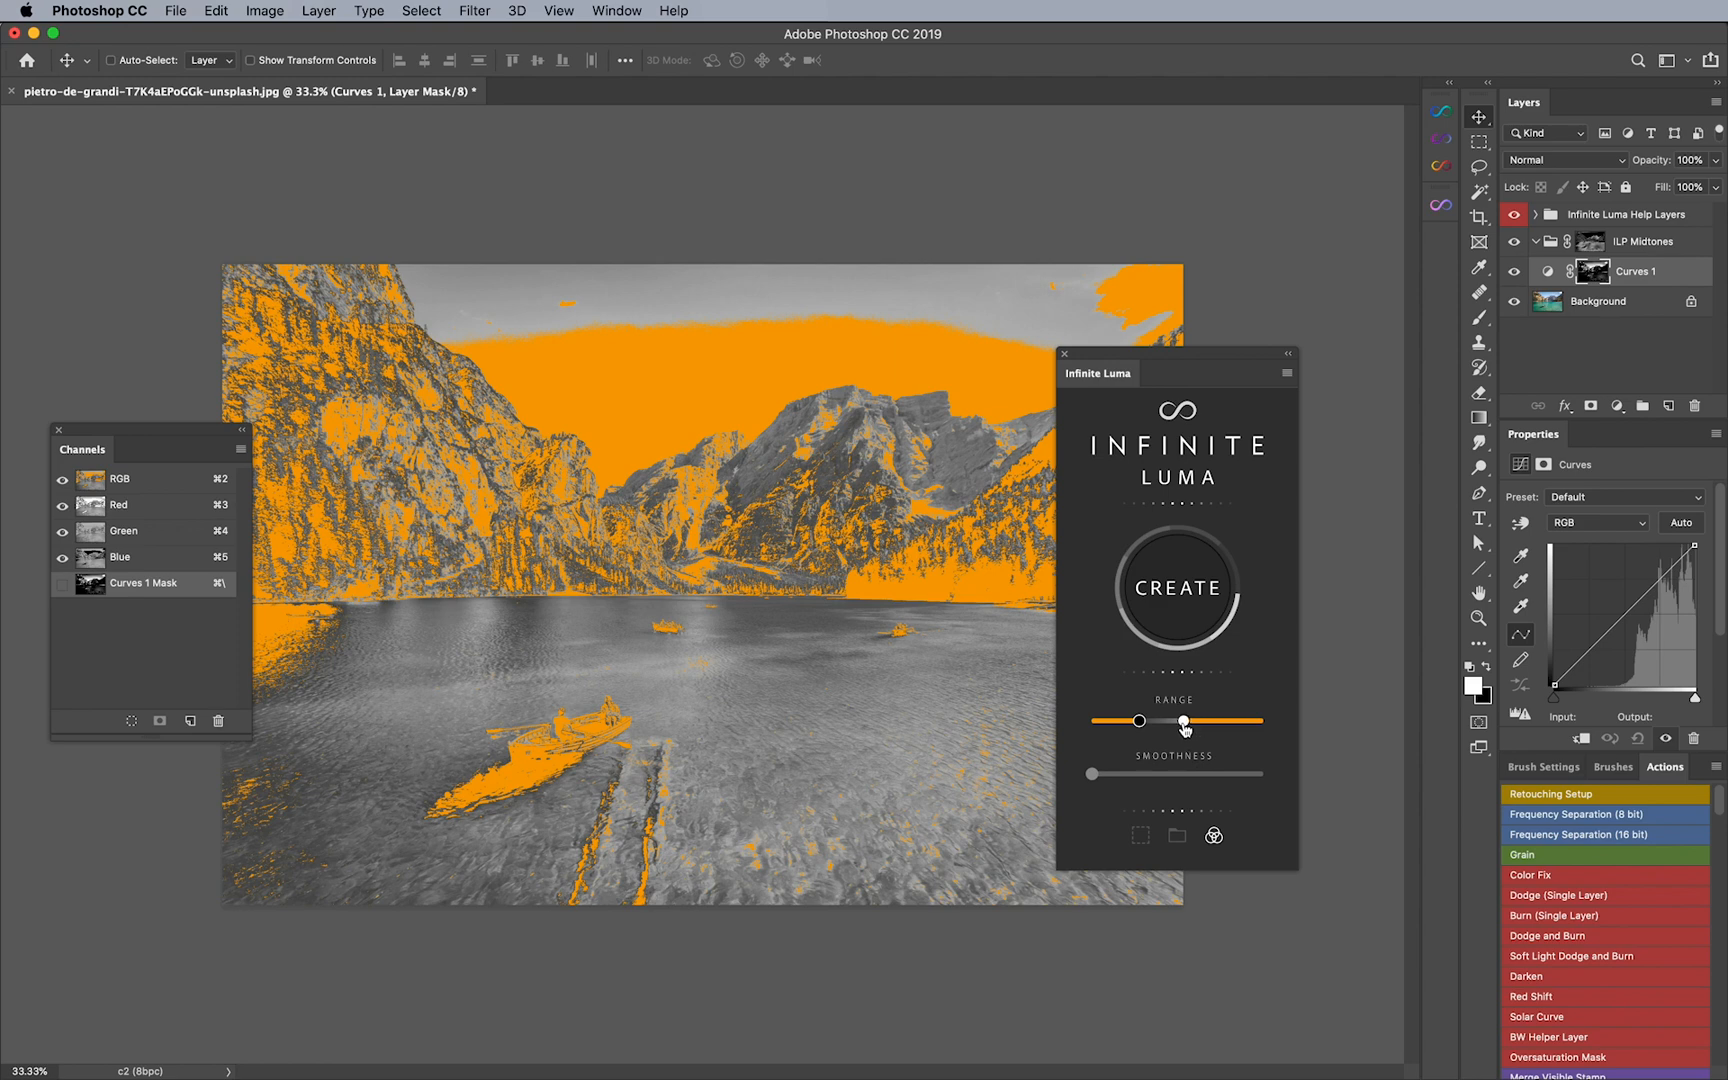
left_click_drag(1140, 721, 1174, 722)
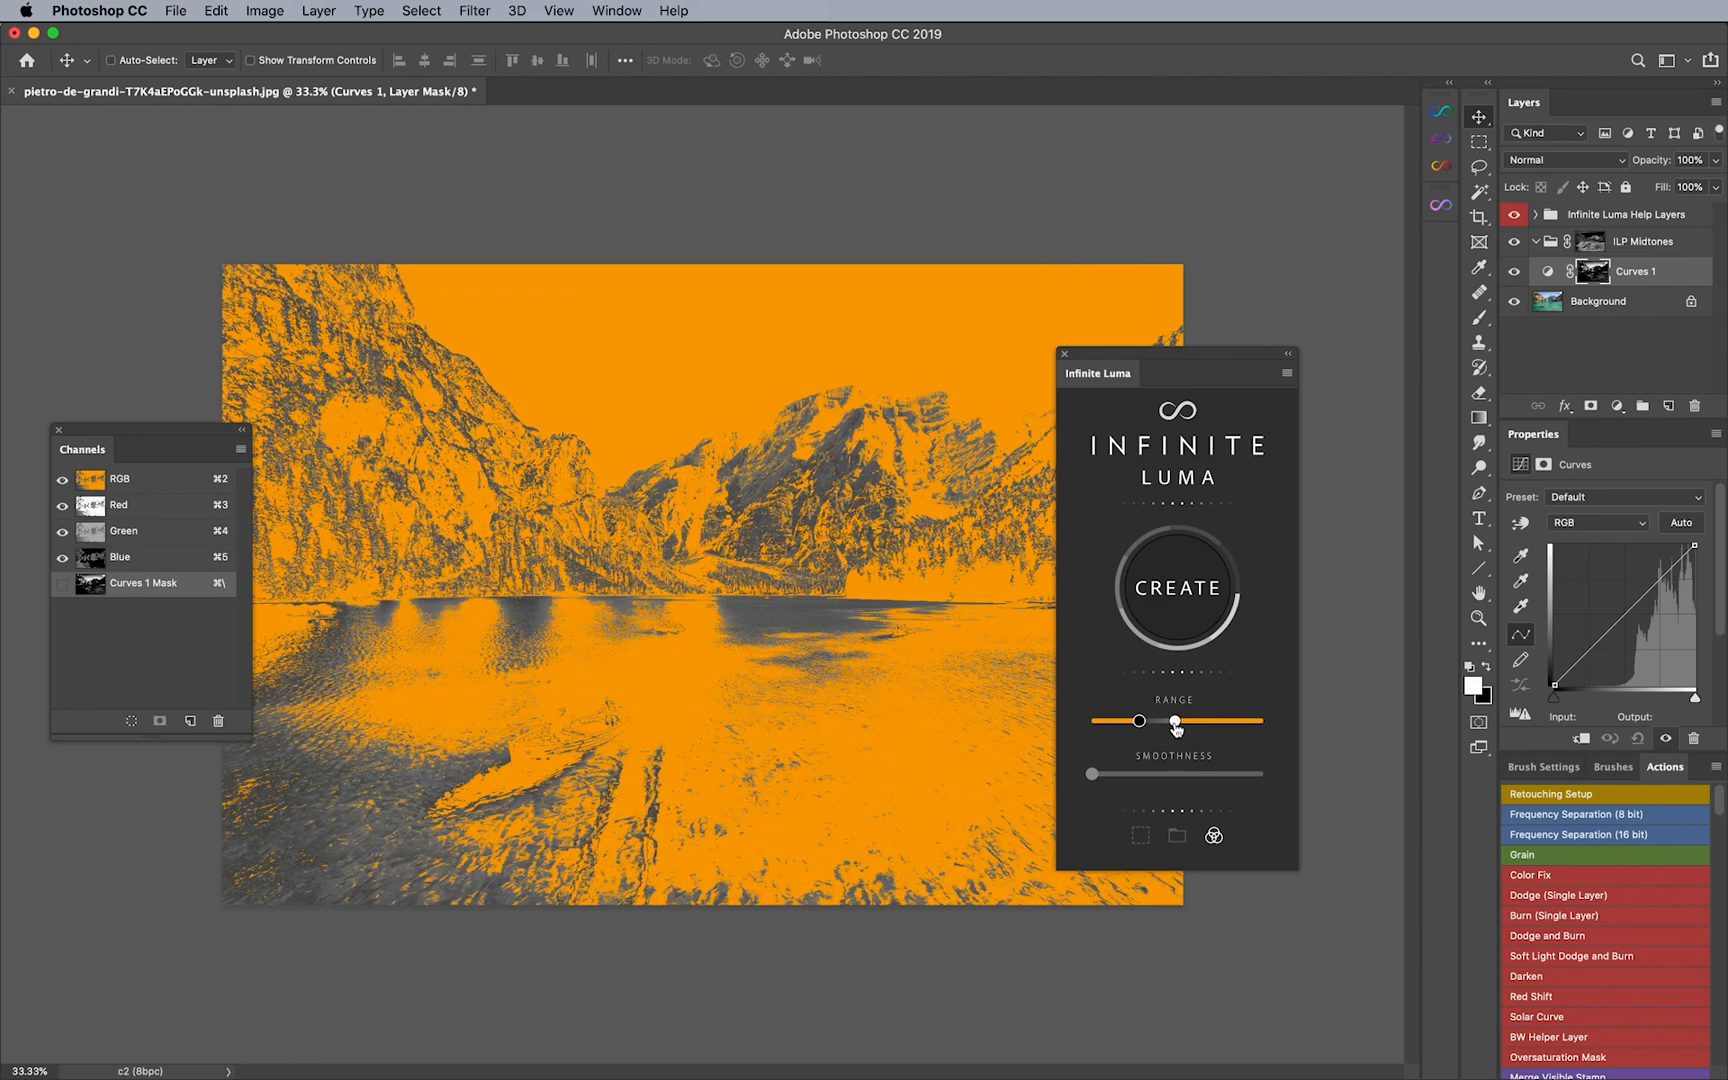
left_click_drag(1174, 721, 1229, 721)
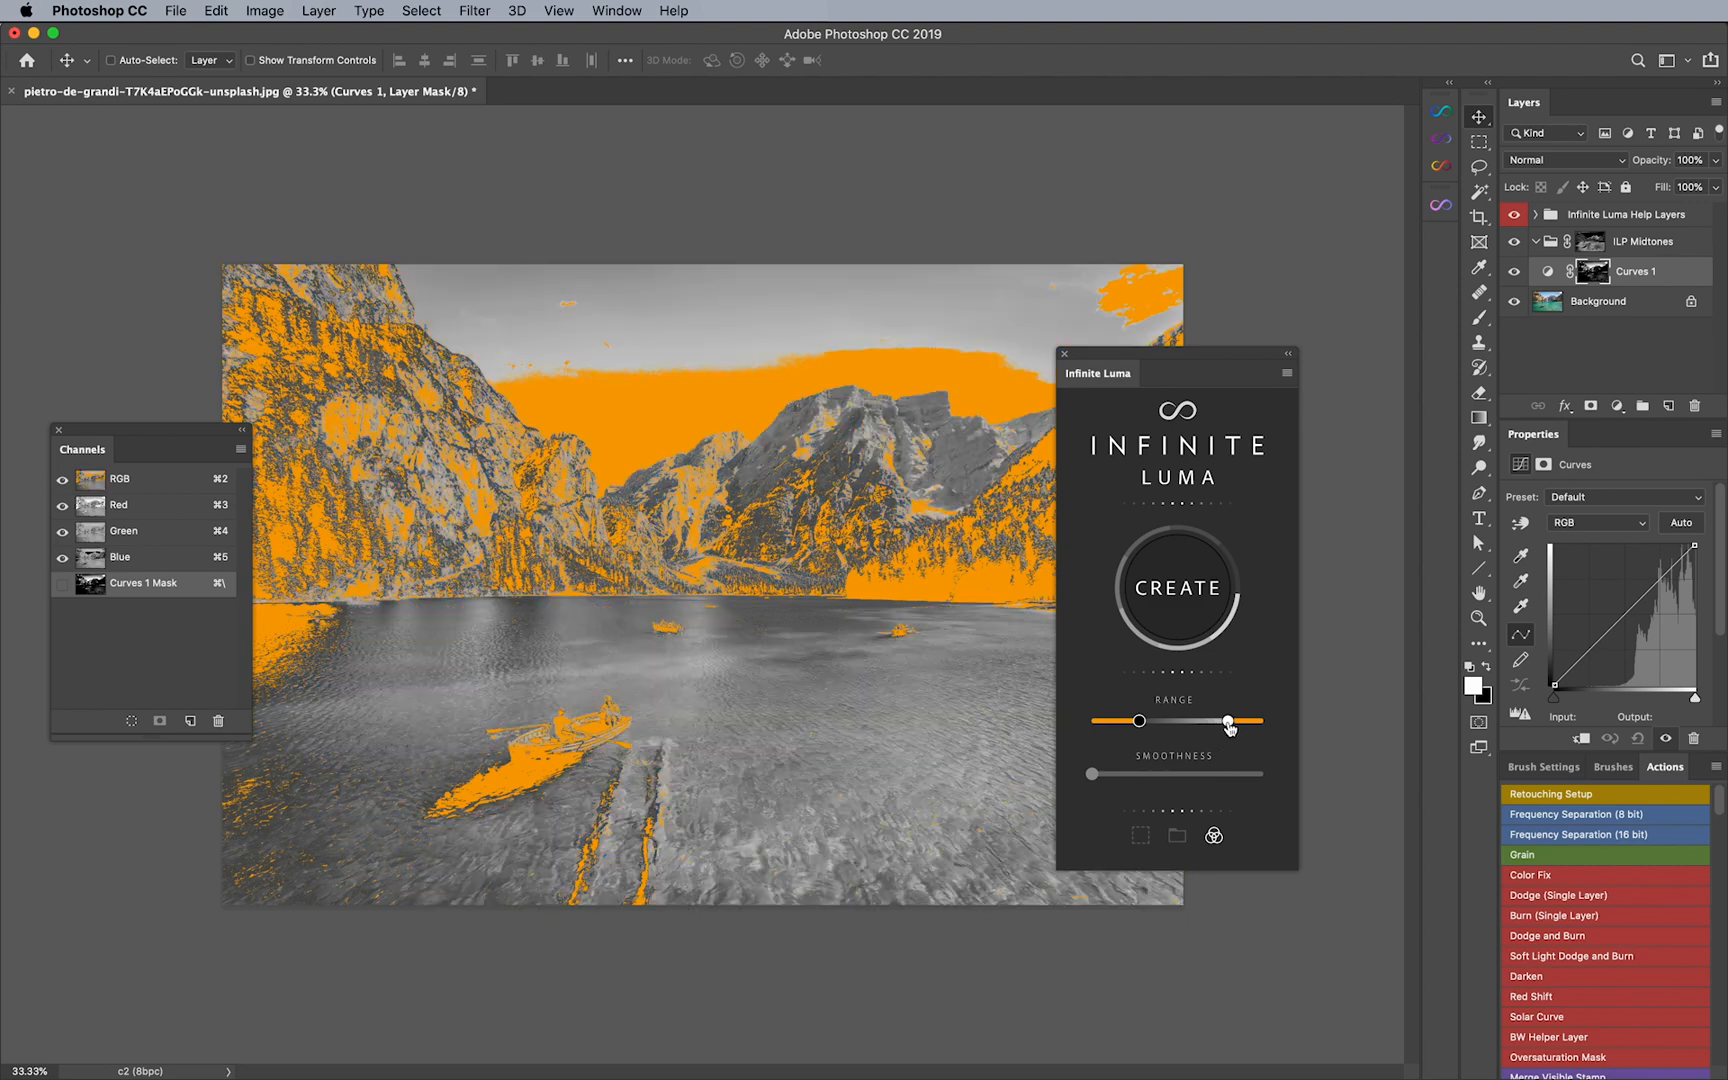
left_click_drag(1230, 721, 1199, 721)
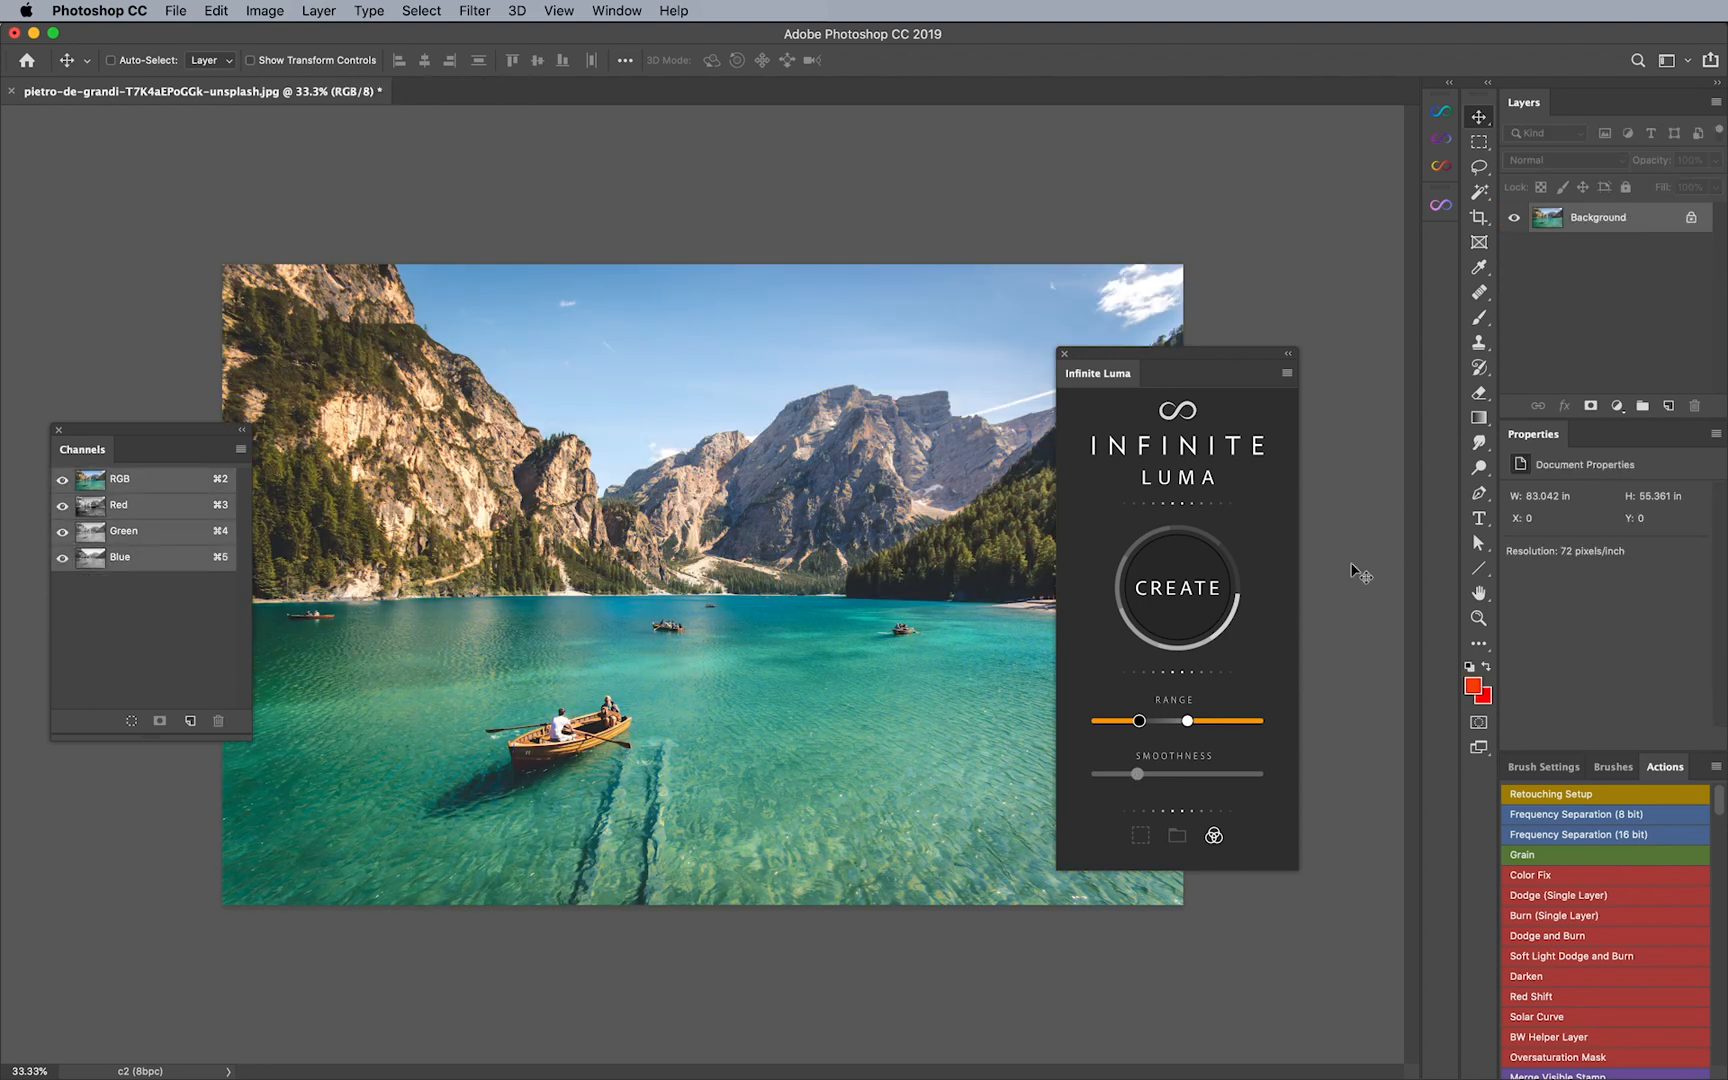
Step: Set the Infinite Luma range to the highlights and bring up Infinite Color
left_click_drag(1138, 721, 1097, 721)
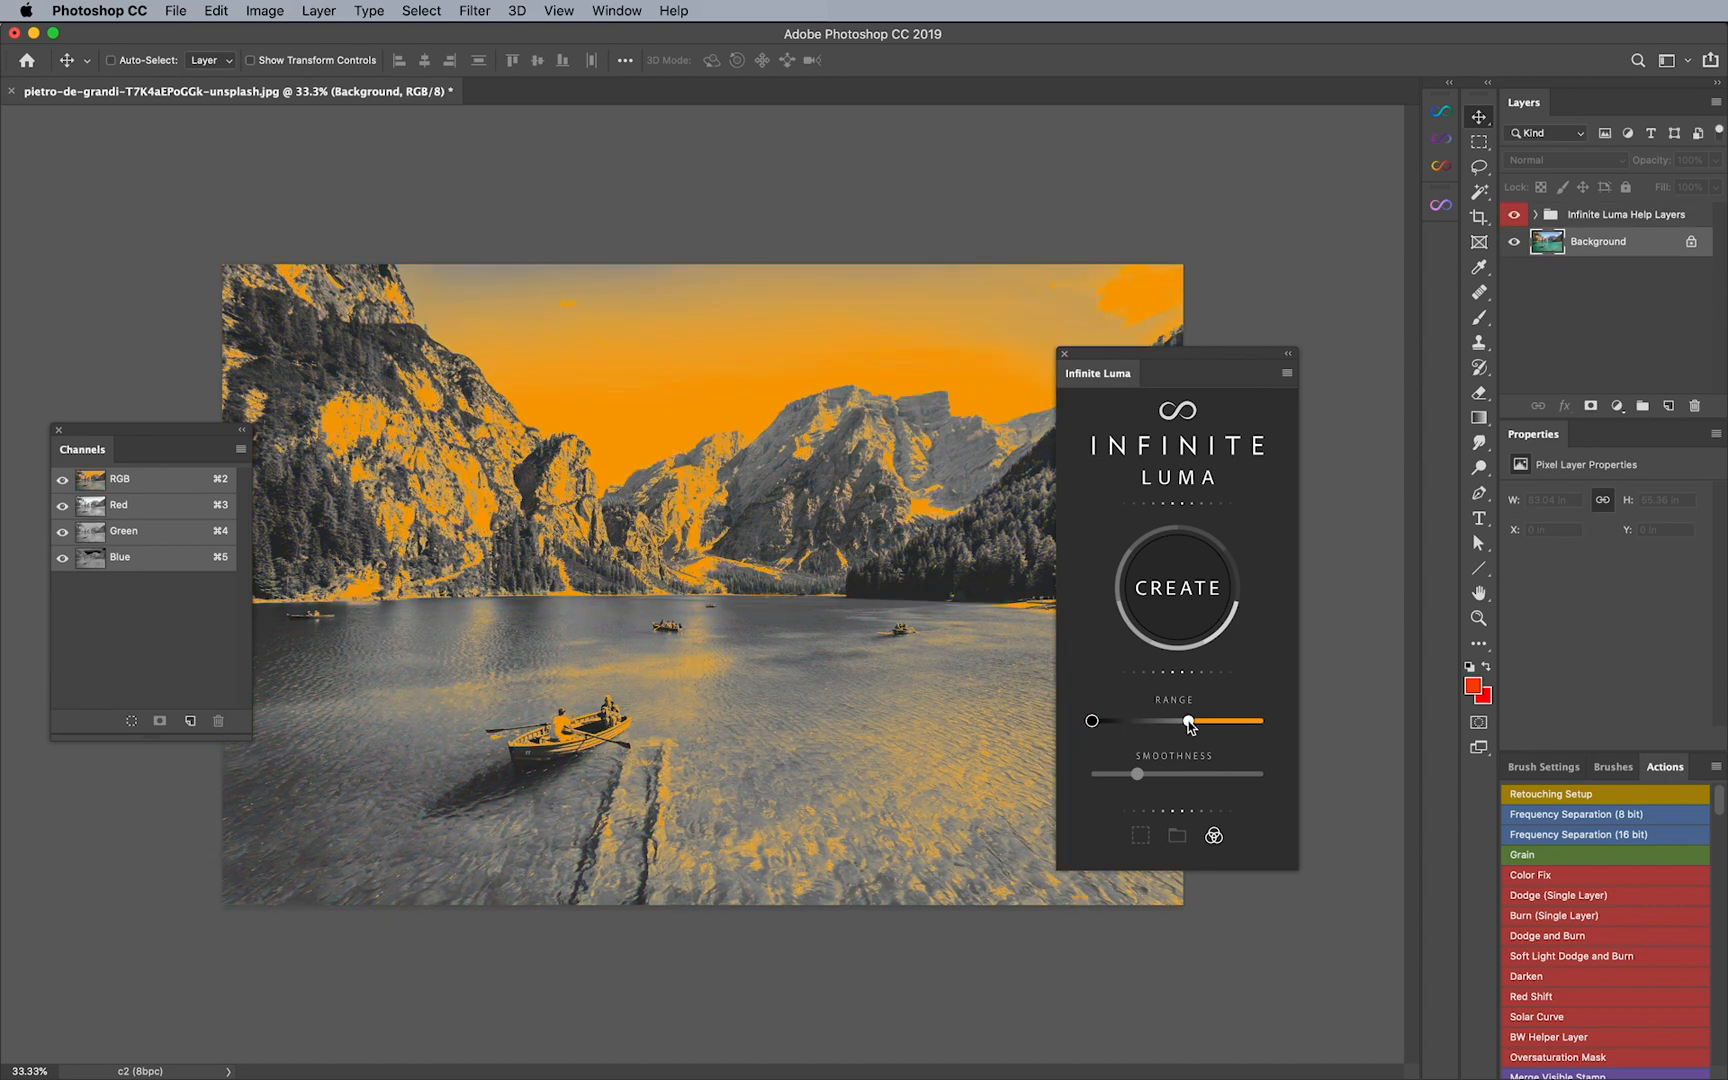
left_click_drag(1188, 721, 1174, 721)
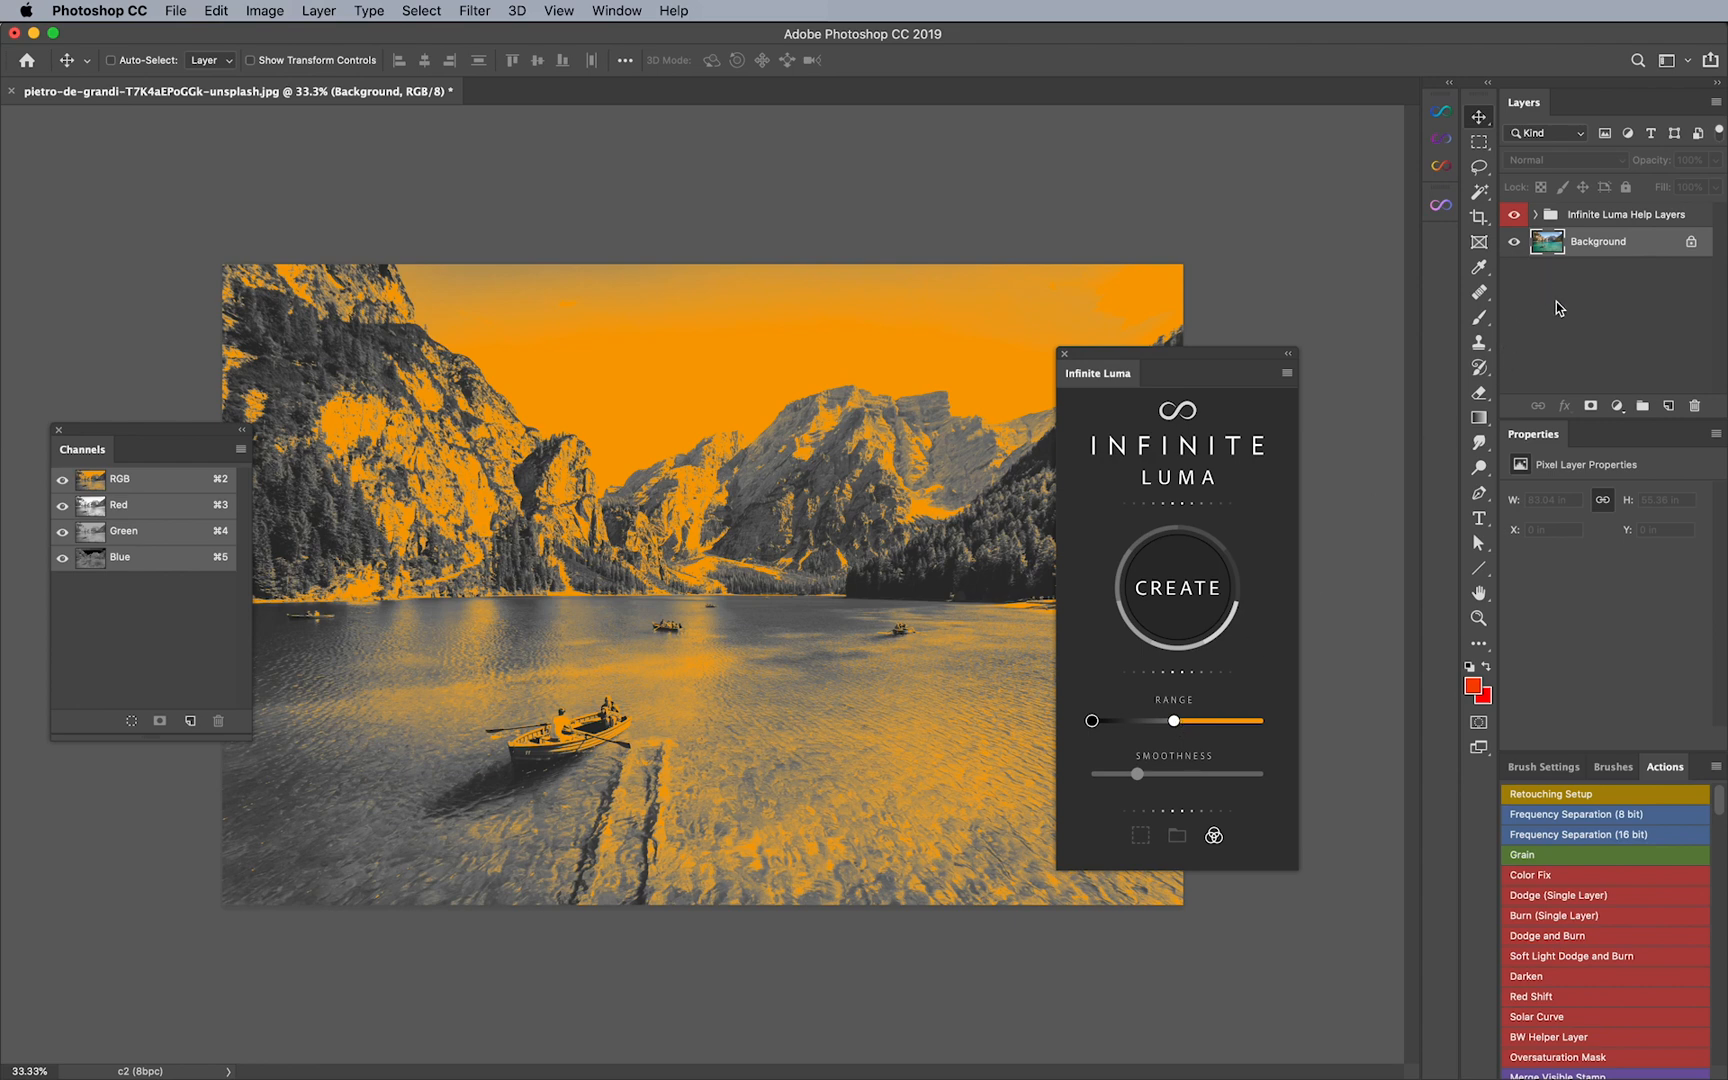
mouse_move(1448, 194)
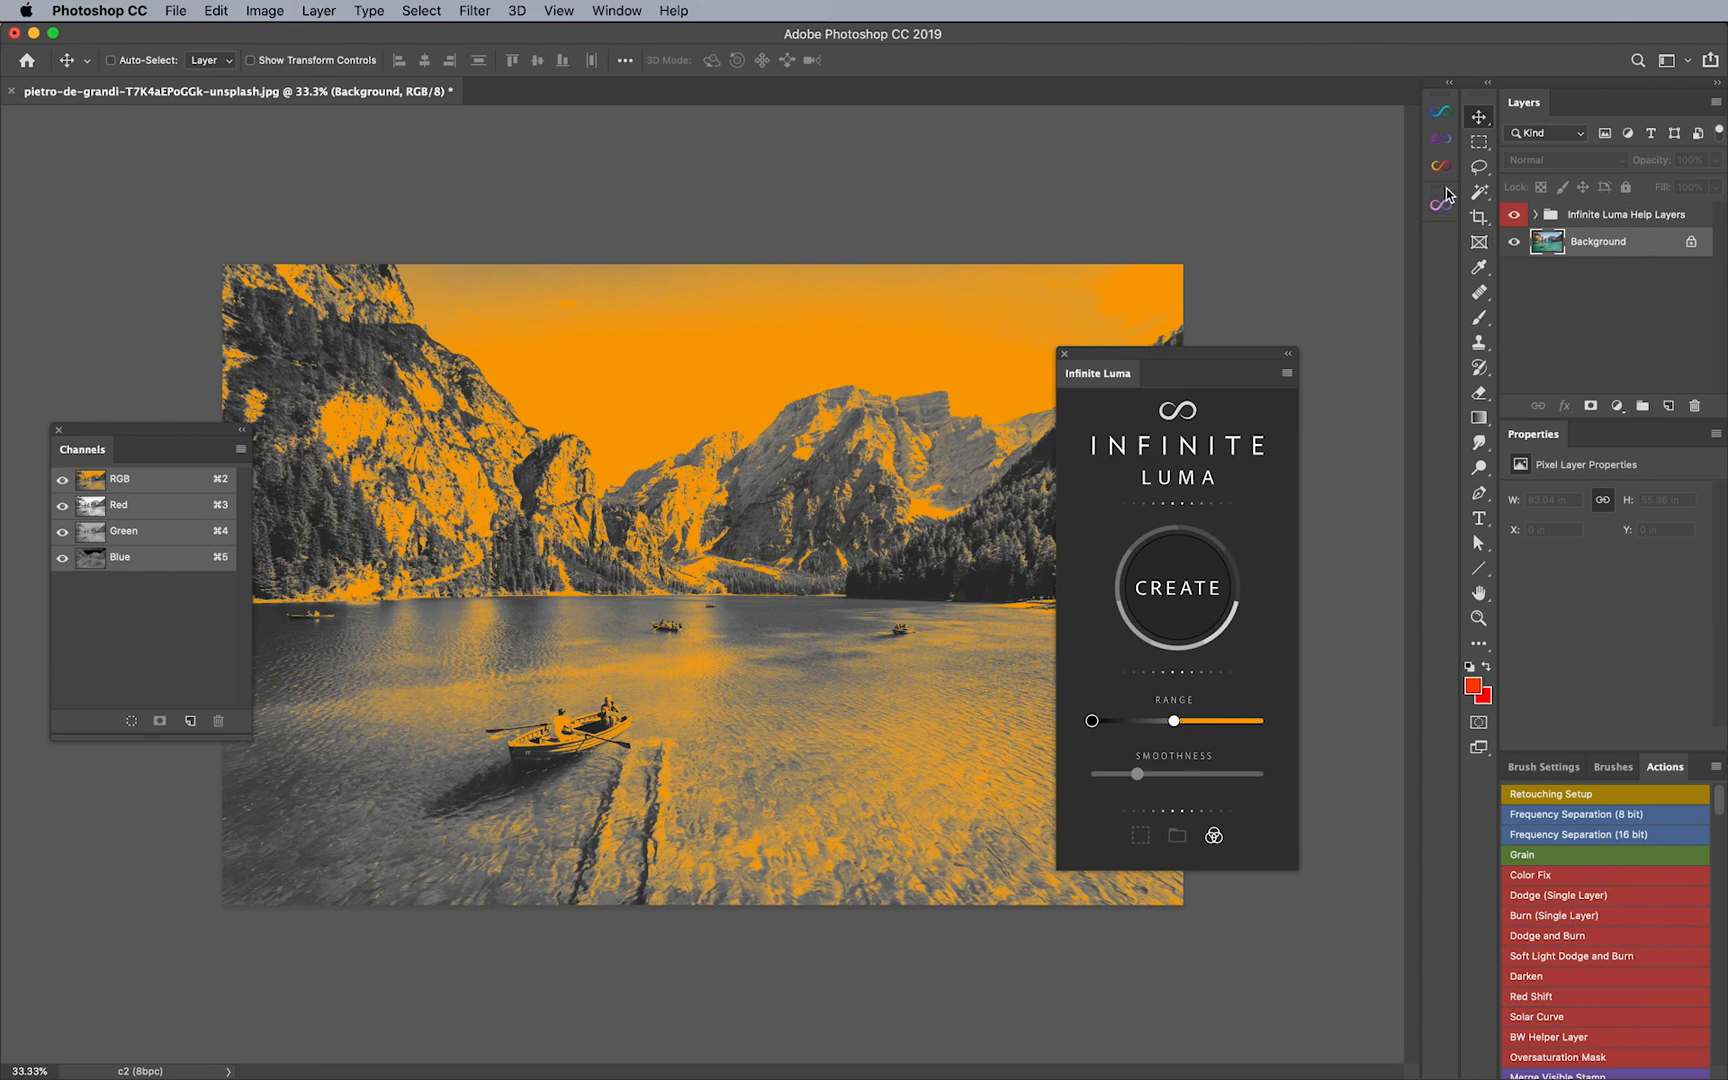
left_click(1441, 115)
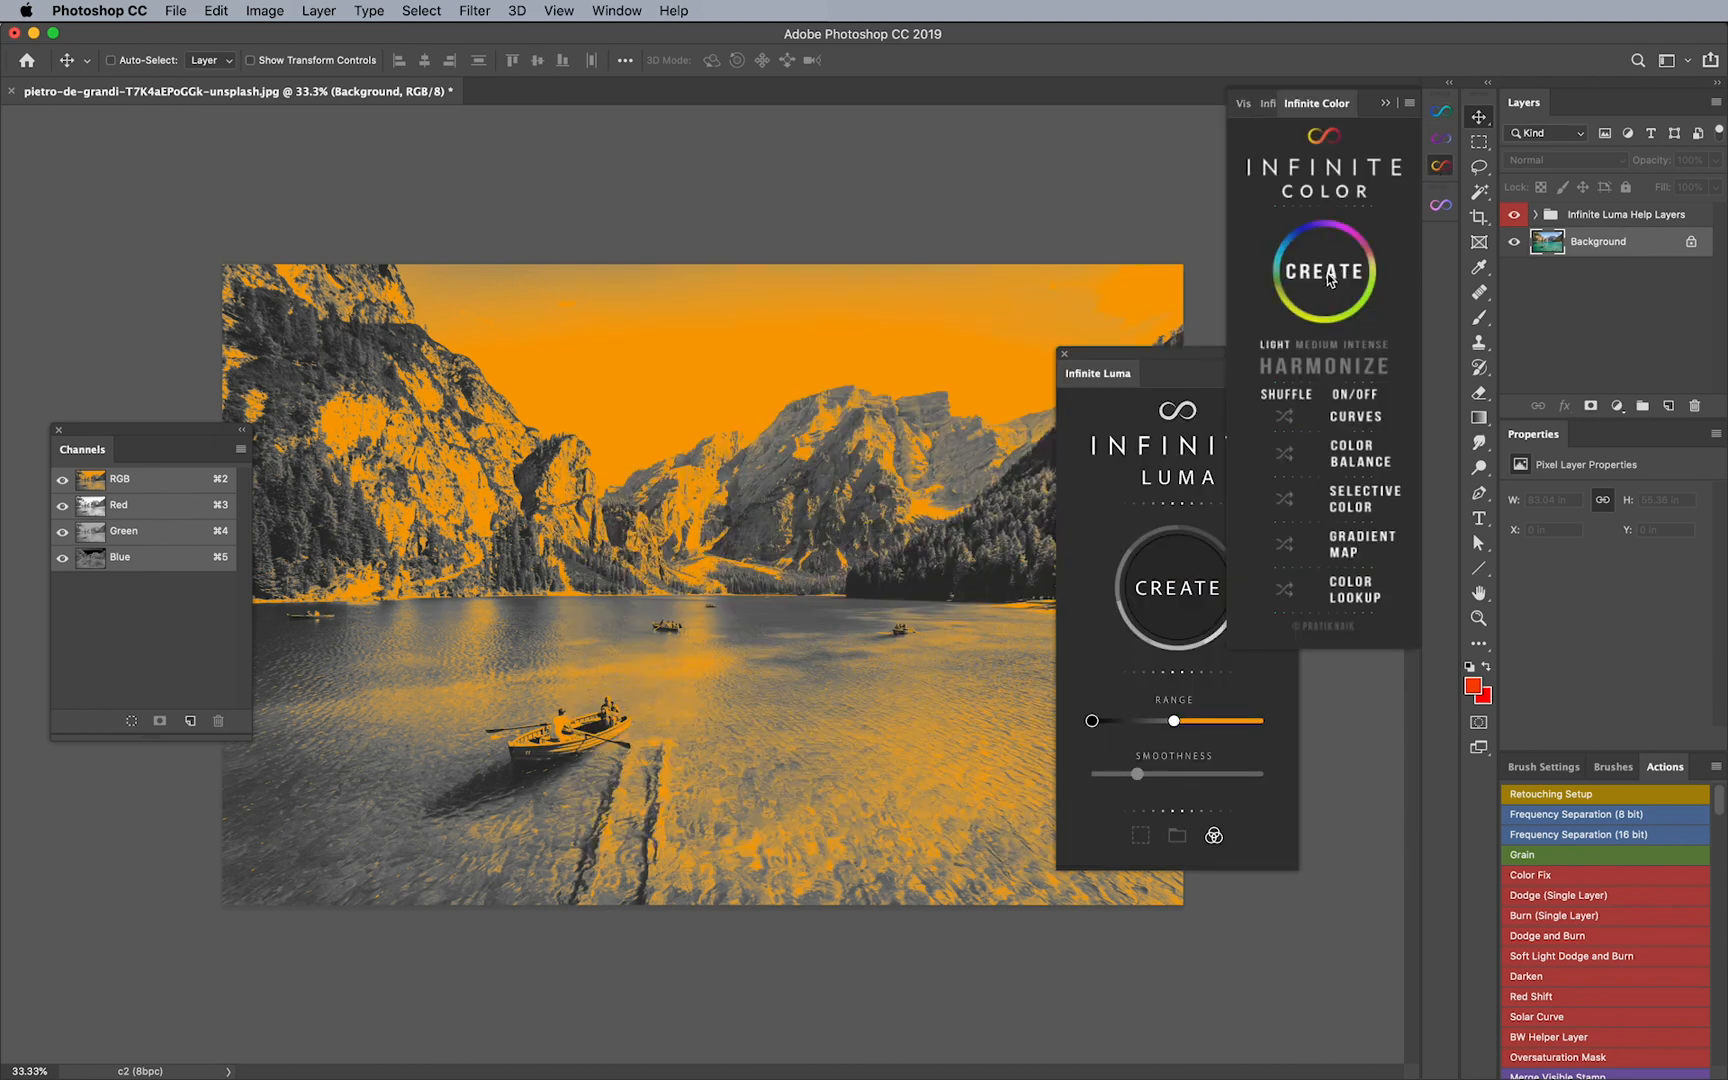
Step: Generate a highlights-masked Infinite Color grading group, inspect its adjustment layers, then delete it
left_click(1325, 271)
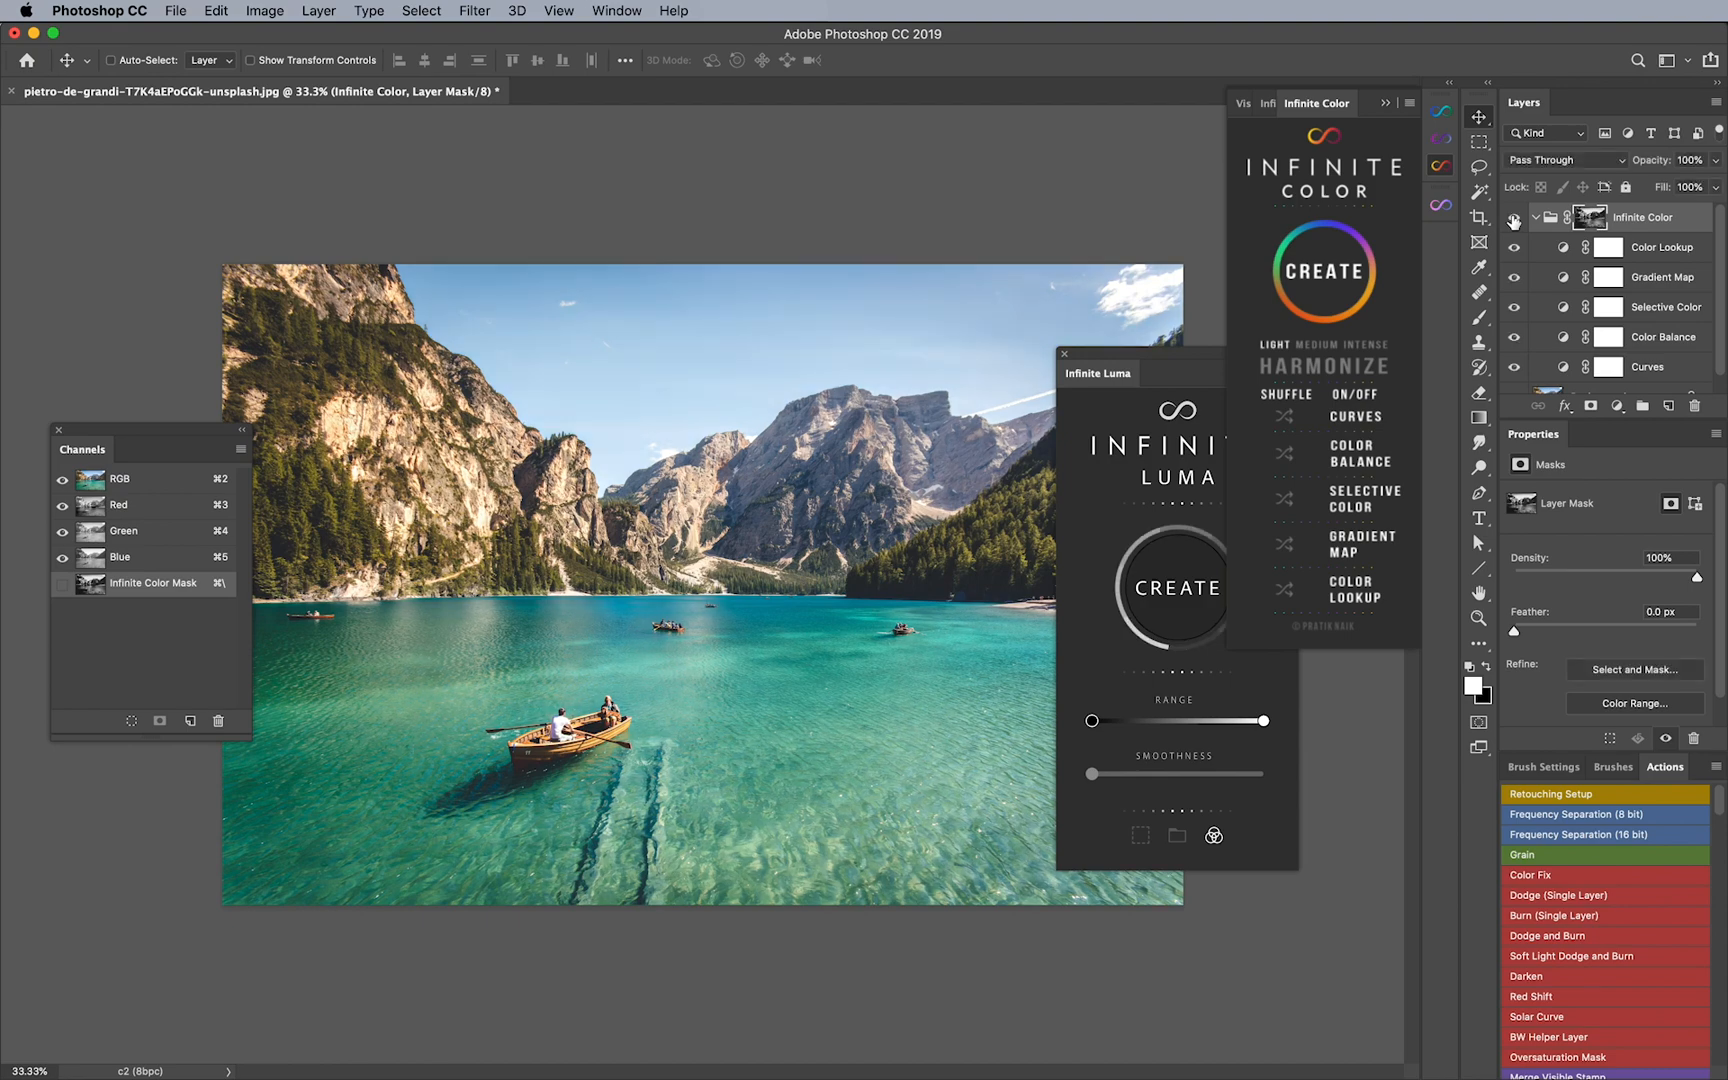
left_click(1514, 217)
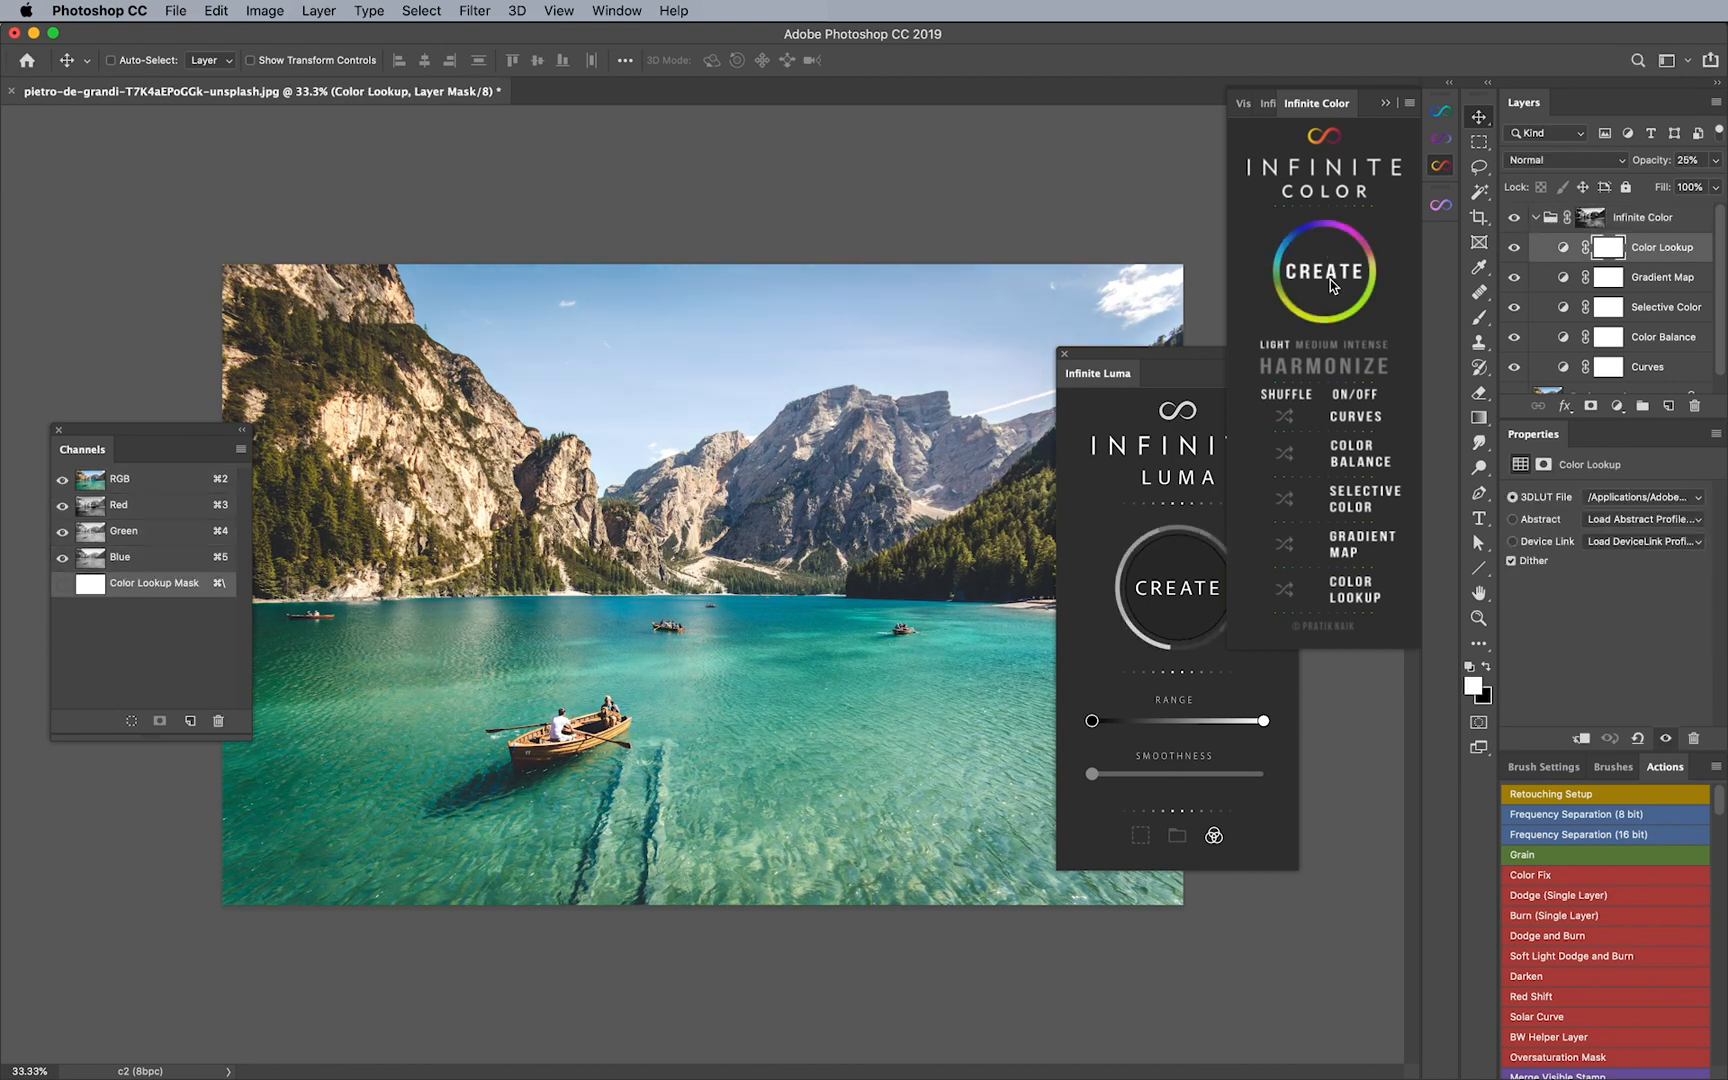
left_click(1175, 585)
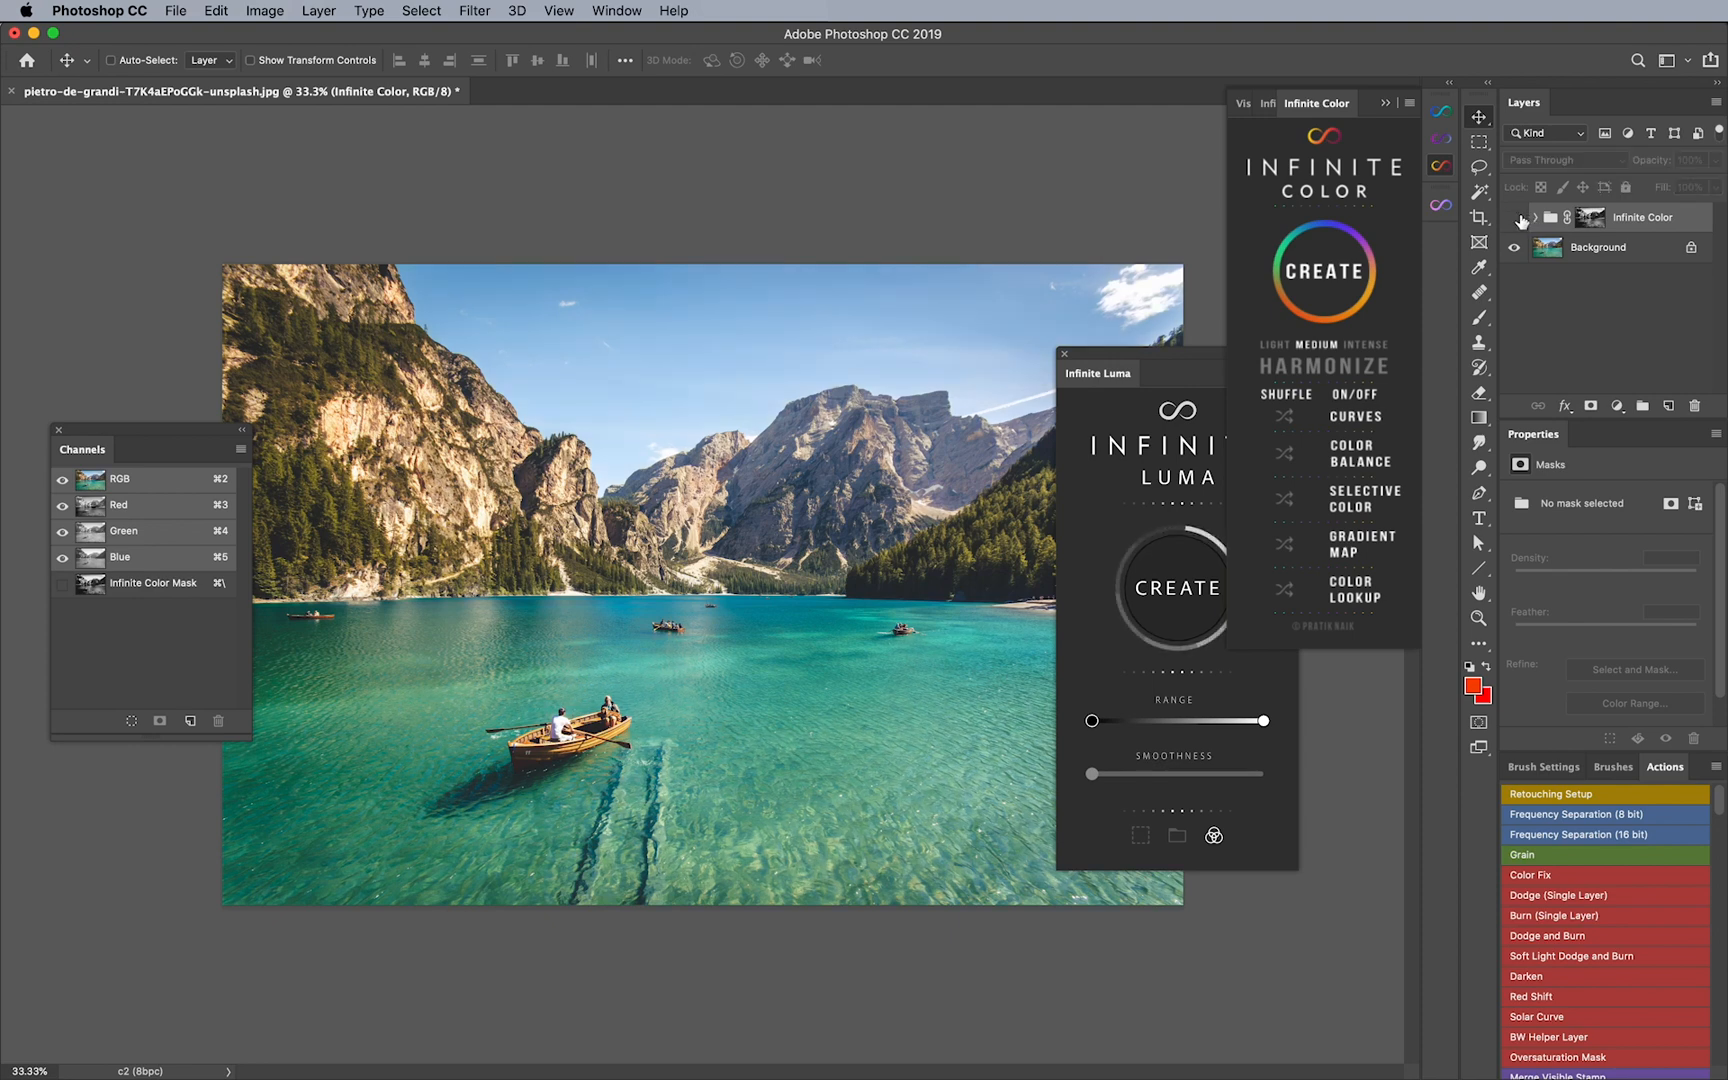
left_click(1515, 217)
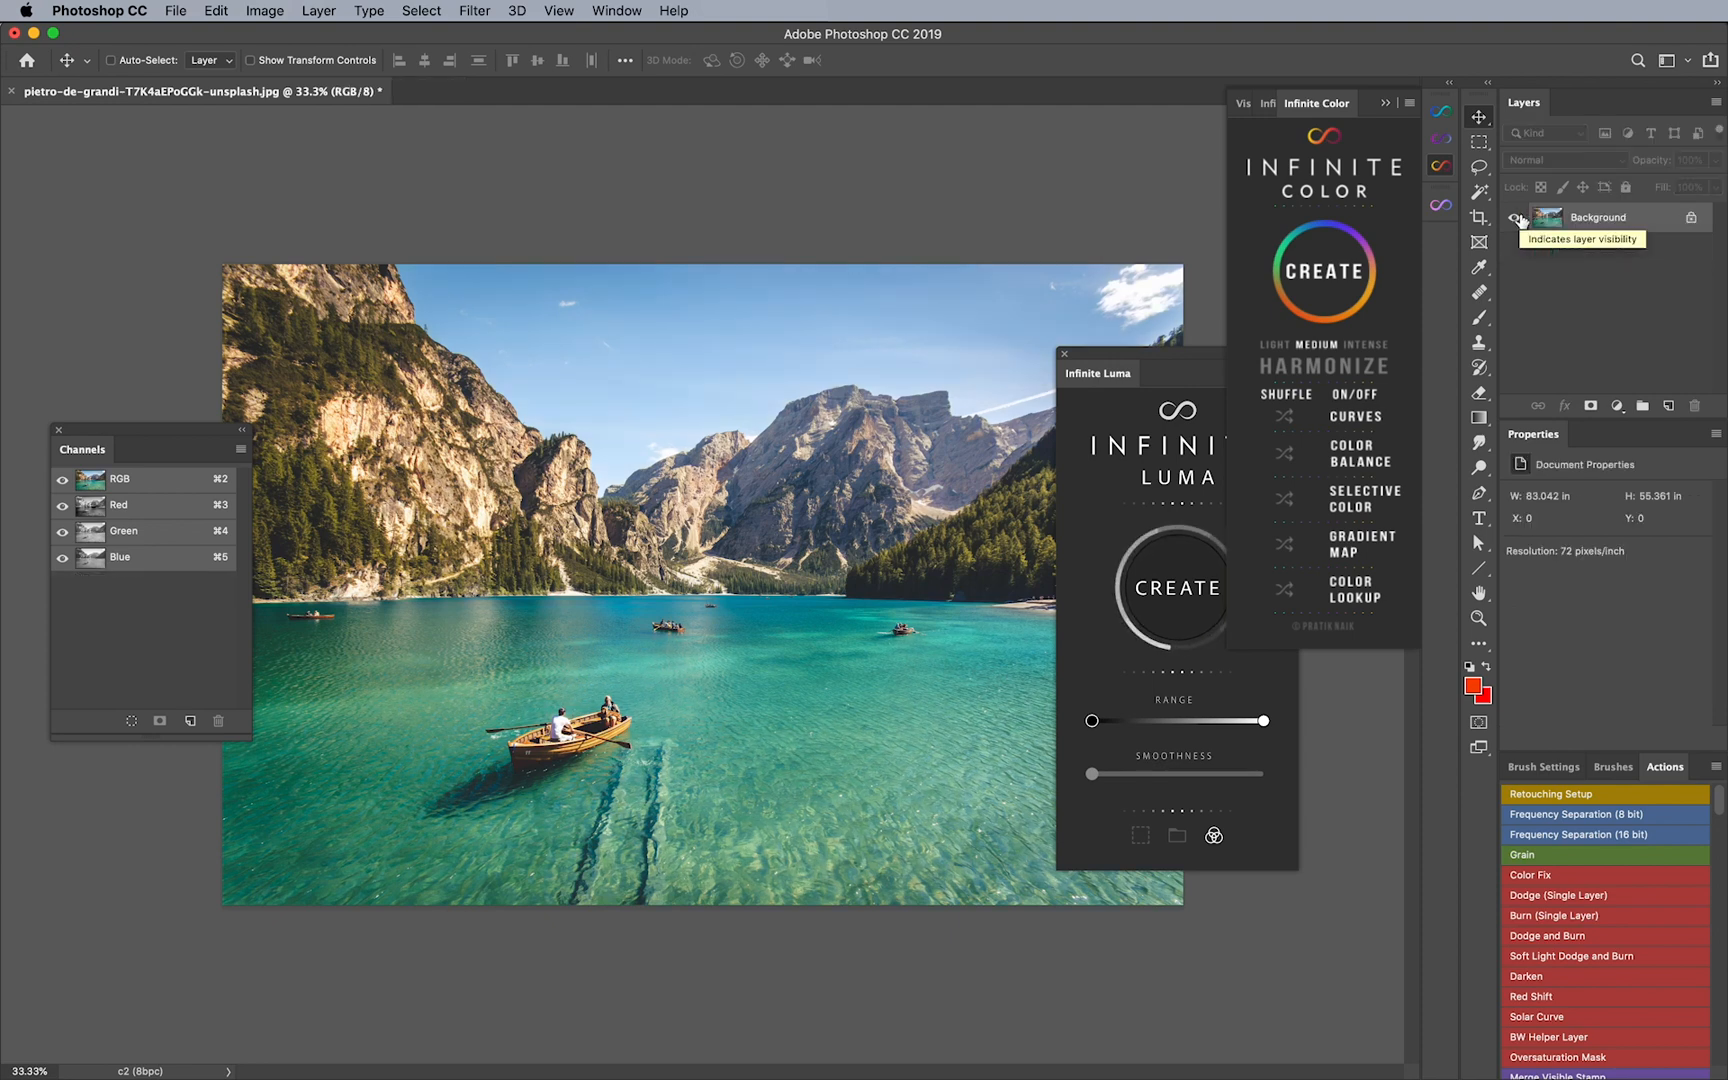